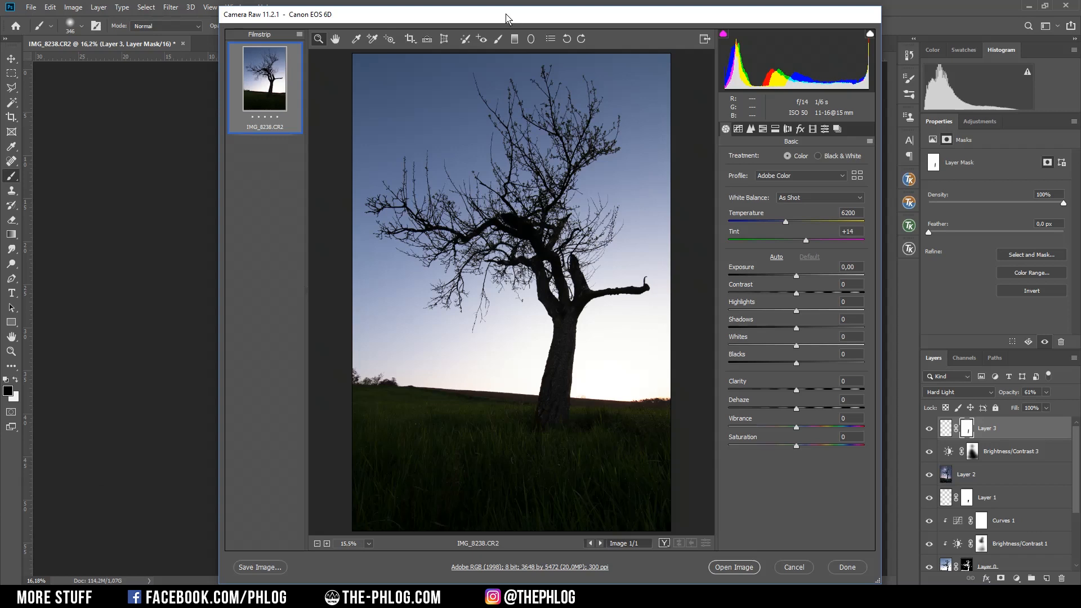
pyautogui.moveTo(656, 365)
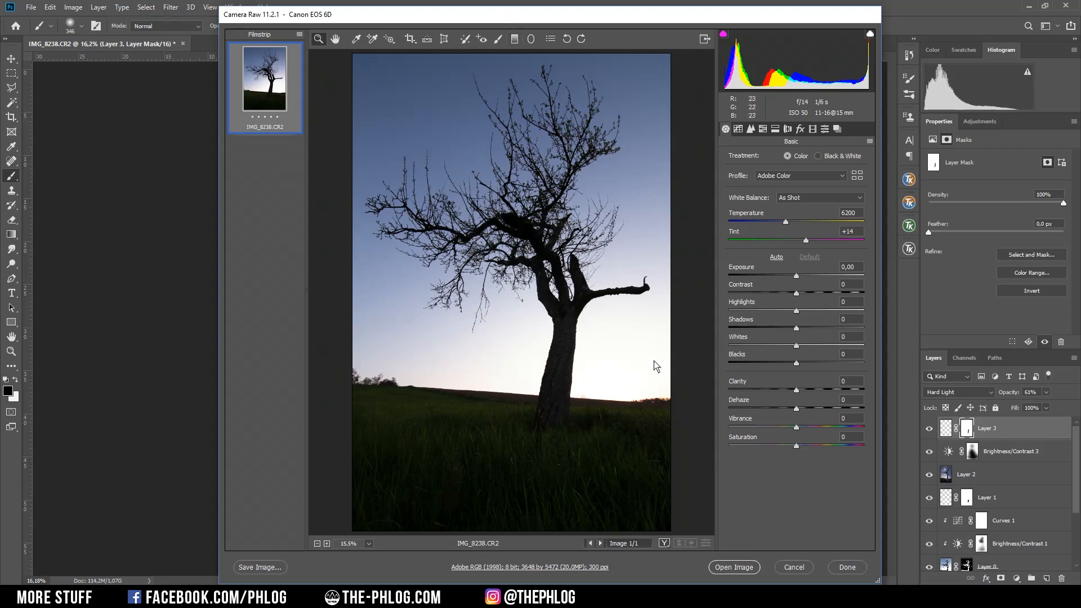
pyautogui.moveTo(589, 266)
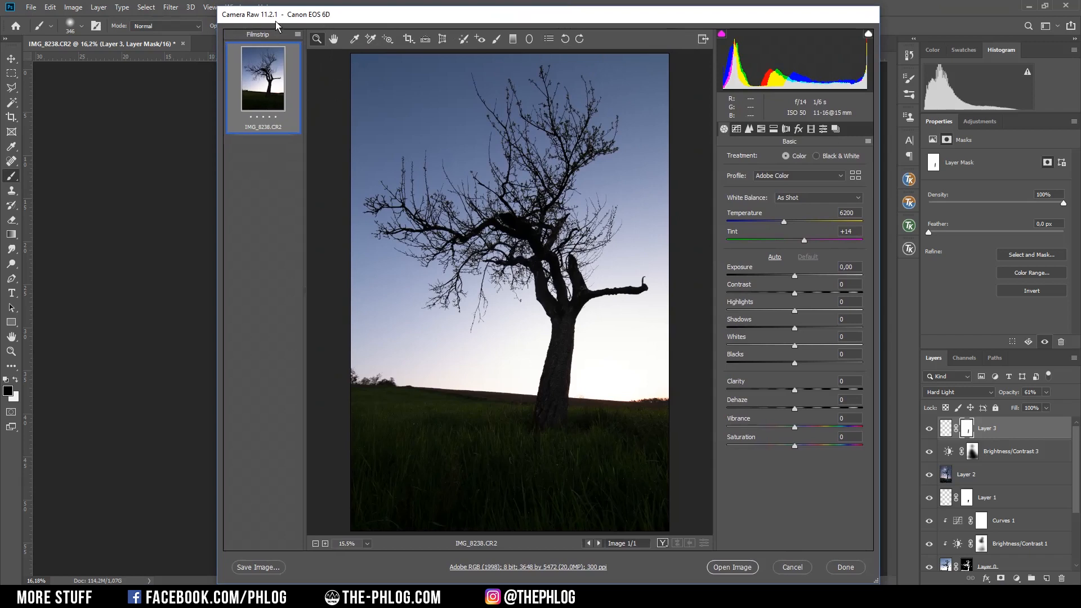
pyautogui.moveTo(444, 68)
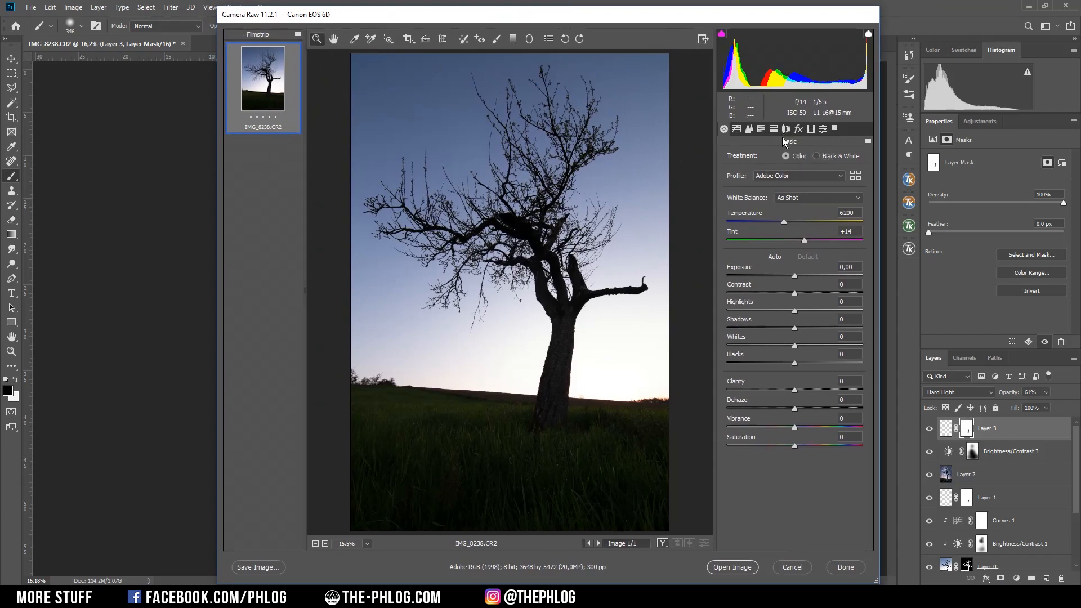
# Enable profile corrections and chromatic aberration removal, then return to the Basic settings.
pyautogui.click(784, 128)
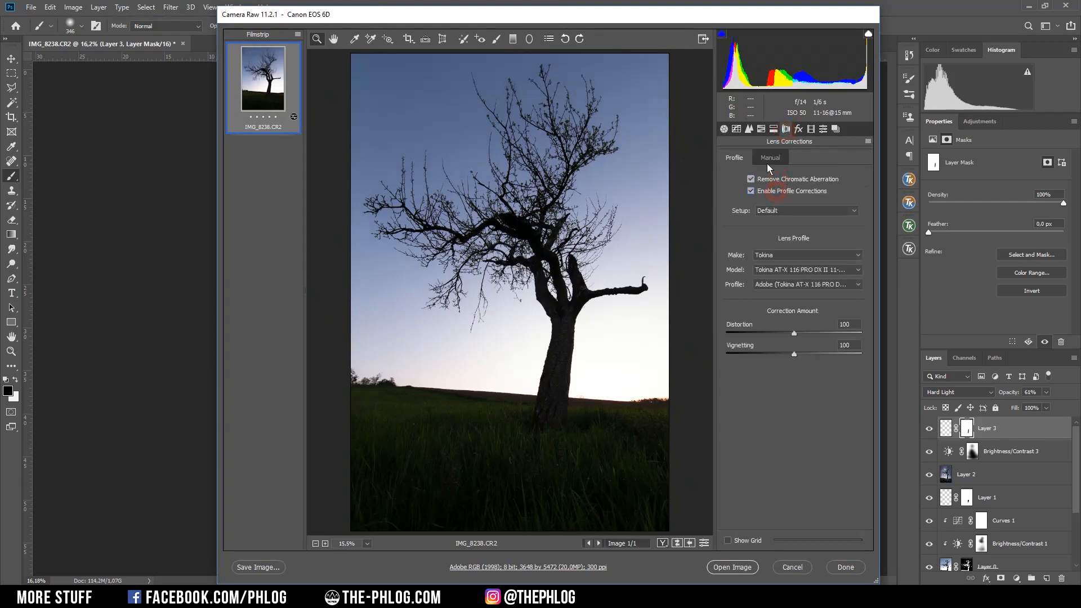
pyautogui.click(723, 128)
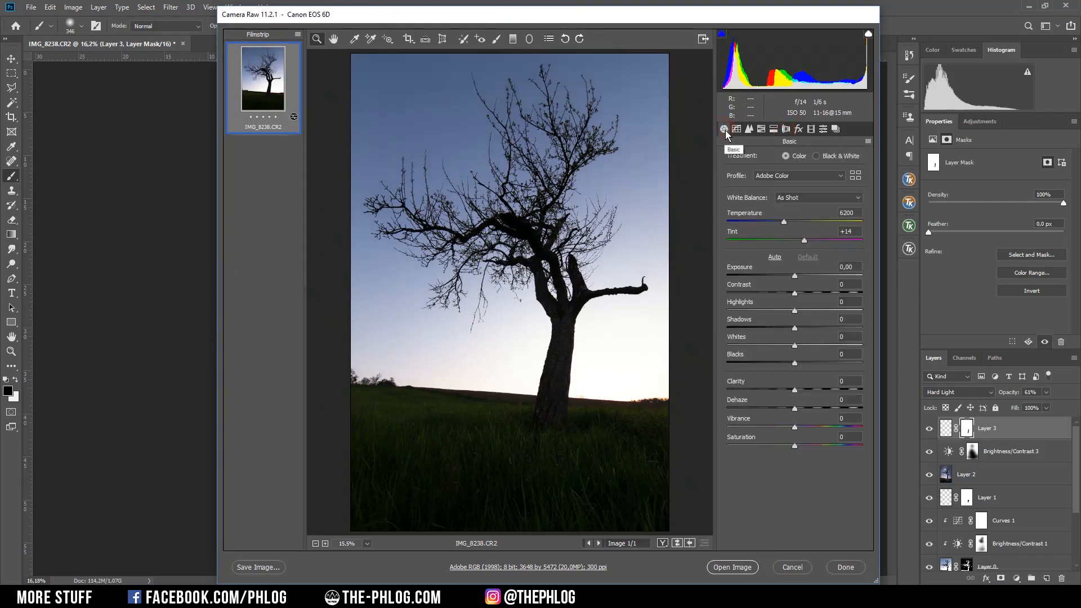
pyautogui.moveTo(798, 293)
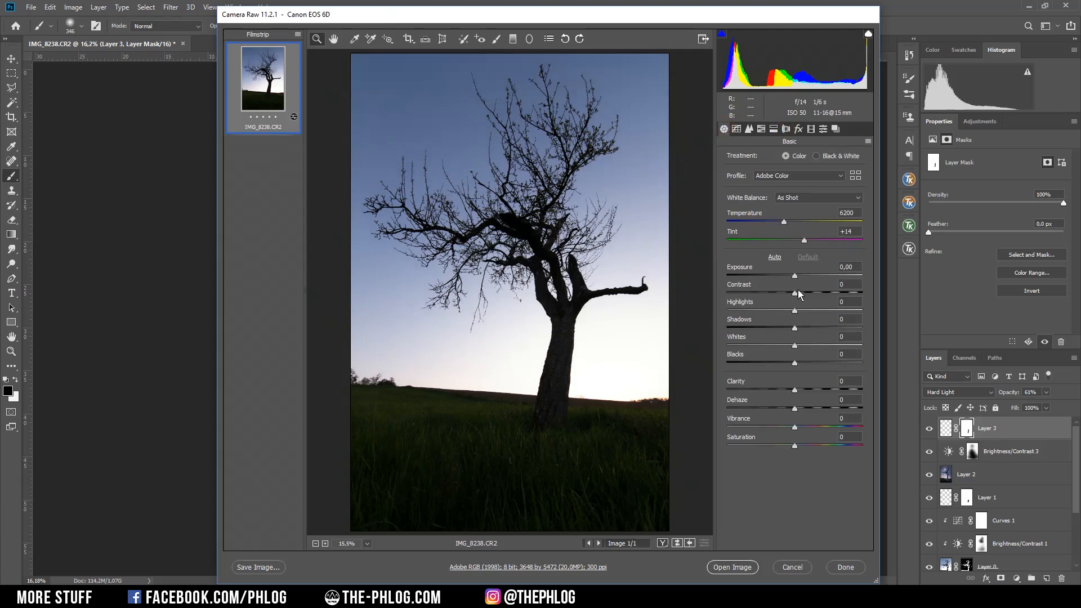
# Raise Shadows to +63 and Whites to +100 to brighten the grass and trunk.
pyautogui.moveTo(794, 327); pyautogui.dragTo(797, 328)
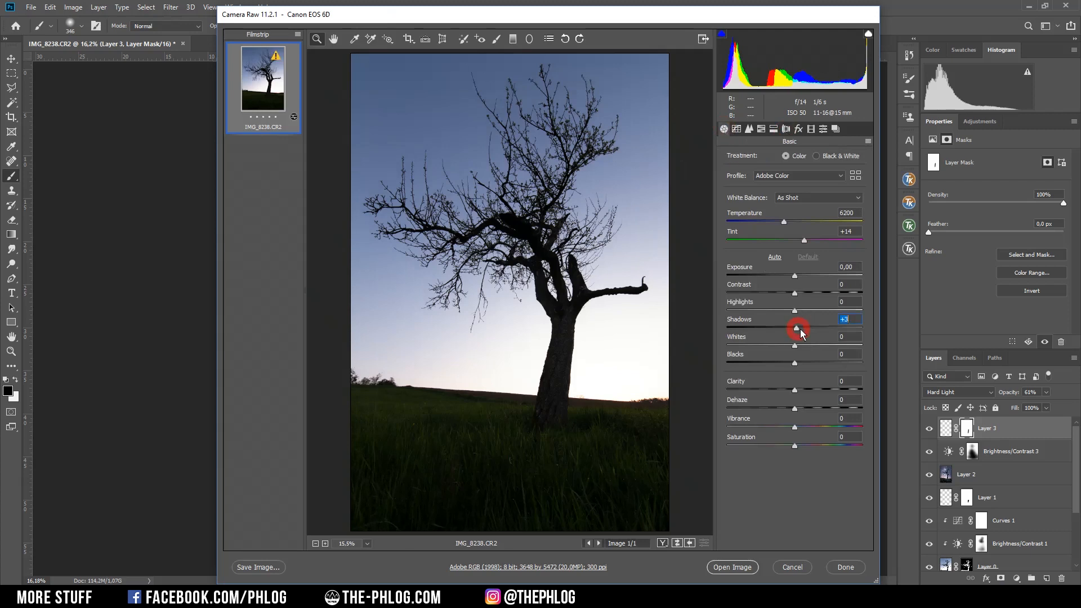
pyautogui.moveTo(799, 330); pyautogui.dragTo(825, 330)
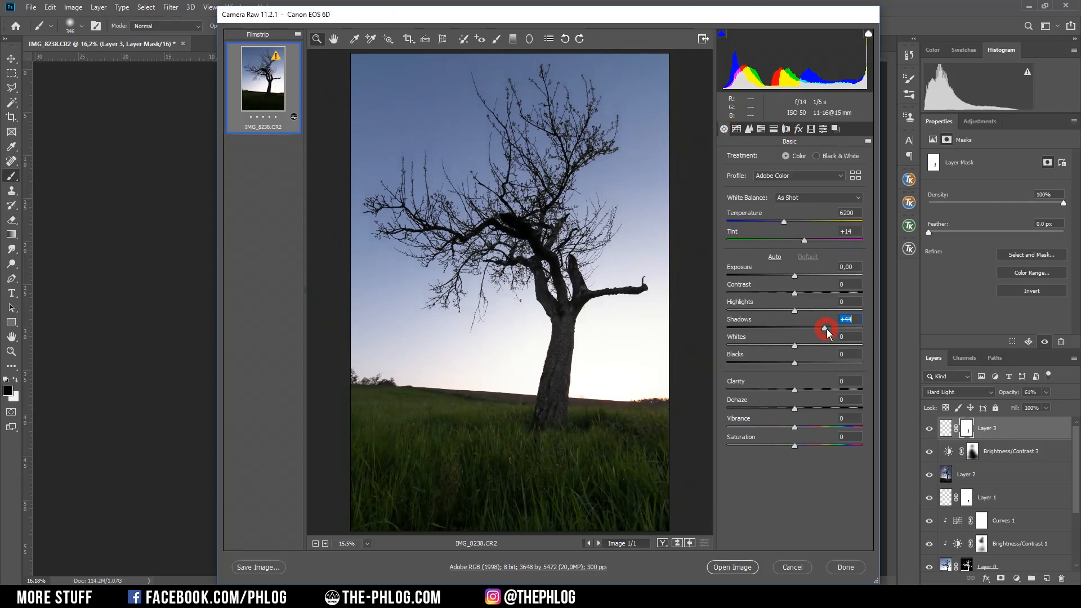
pyautogui.moveTo(825, 328); pyautogui.dragTo(828, 328)
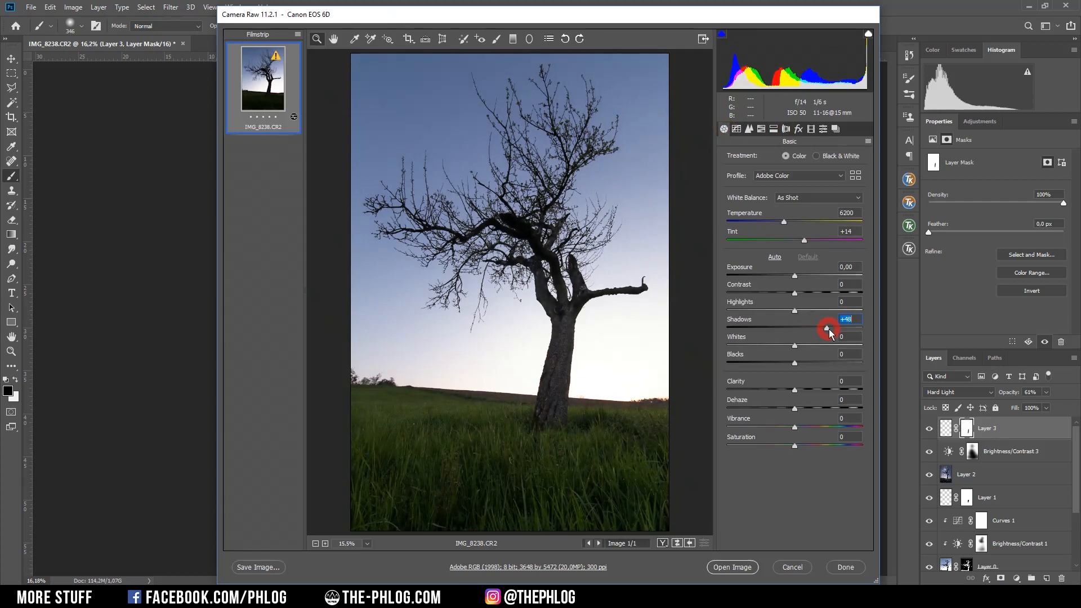
pyautogui.moveTo(826, 328); pyautogui.dragTo(834, 328)
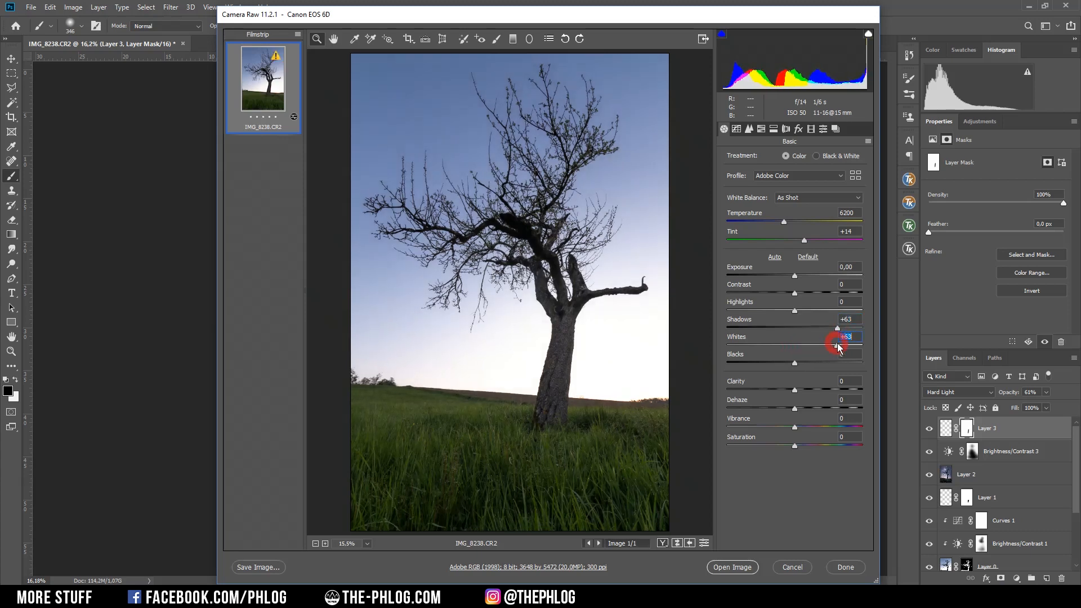
pyautogui.moveTo(834, 345); pyautogui.dragTo(849, 345)
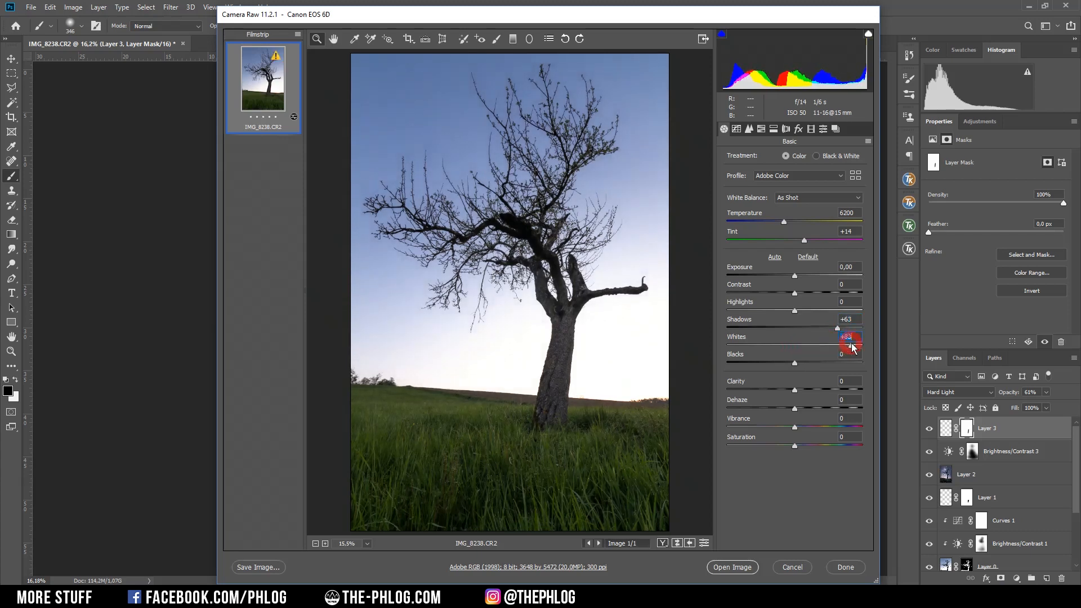
pyautogui.moveTo(851, 346); pyautogui.dragTo(861, 346)
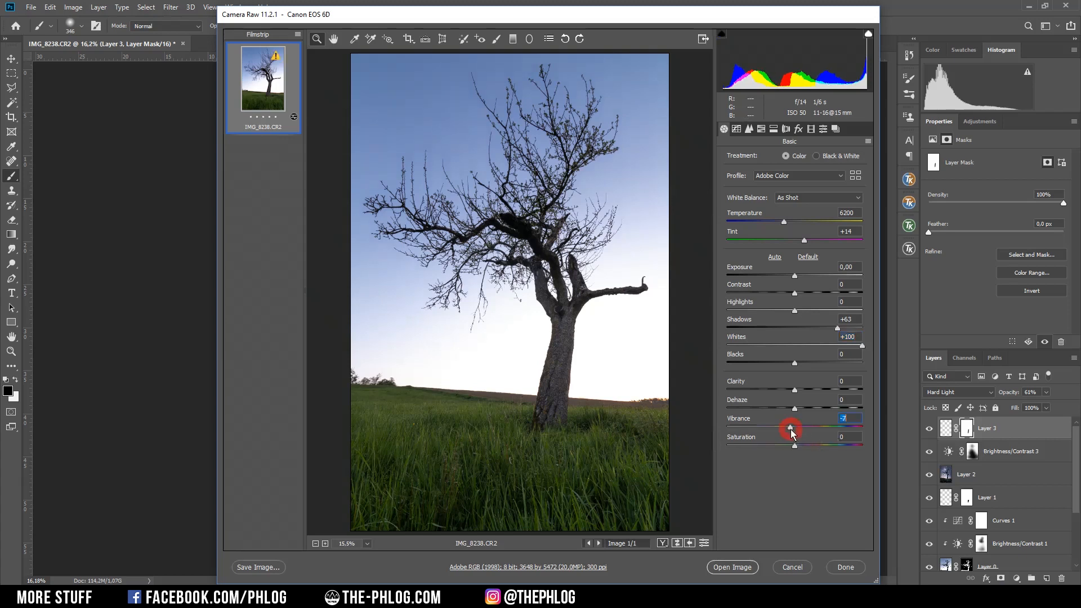
# Lower Vibrance to -34 to mute the grass colours and select the Graduated Filter.
pyautogui.moveTo(791, 428); pyautogui.dragTo(783, 428)
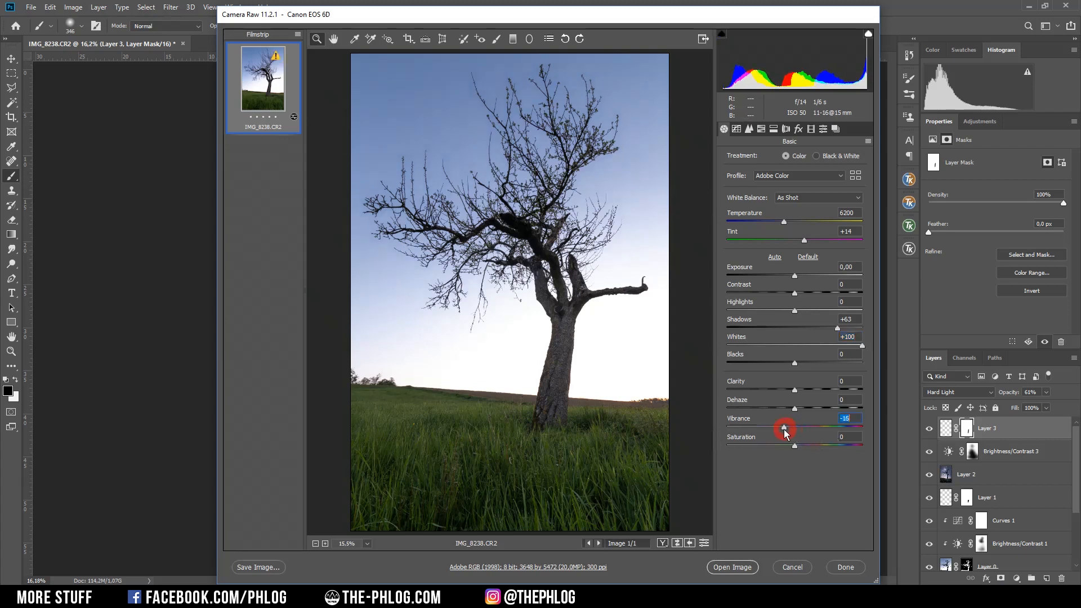
pyautogui.moveTo(785, 428); pyautogui.dragTo(778, 428)
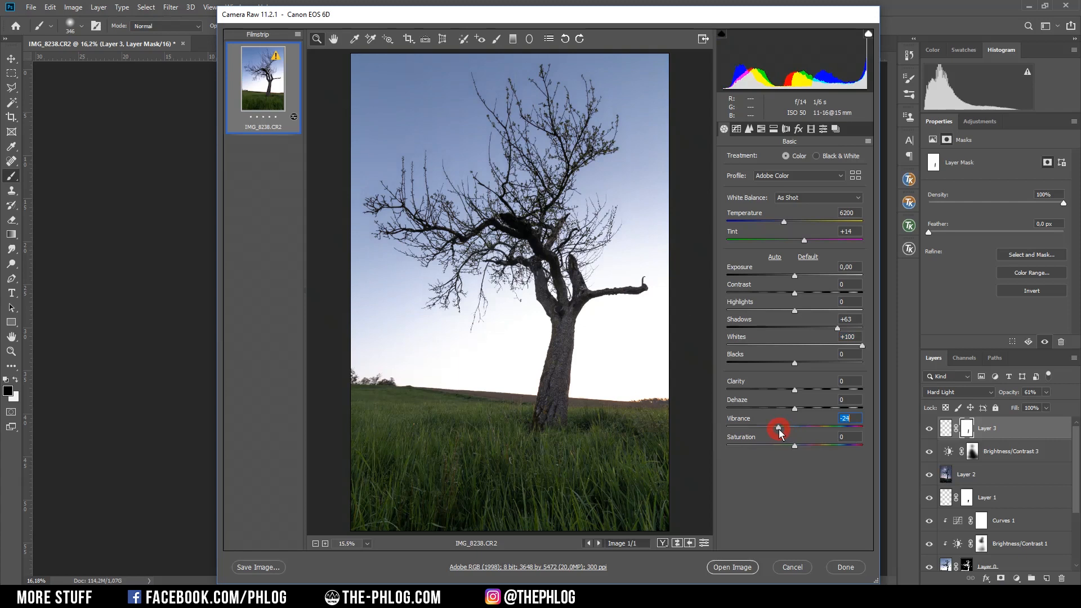
pyautogui.moveTo(779, 428); pyautogui.dragTo(772, 427)
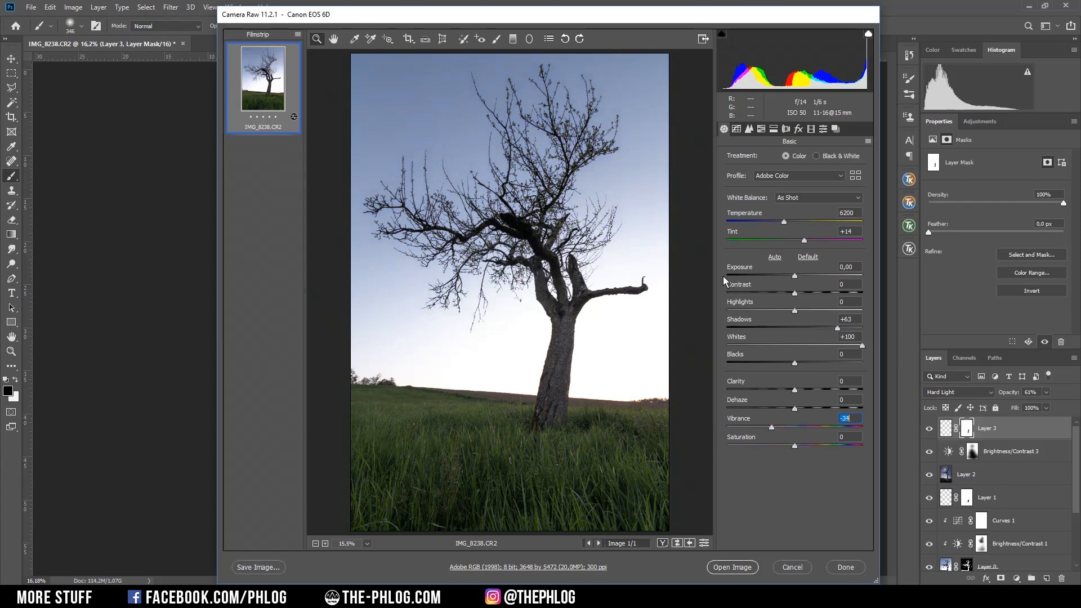
pyautogui.moveTo(555, 214)
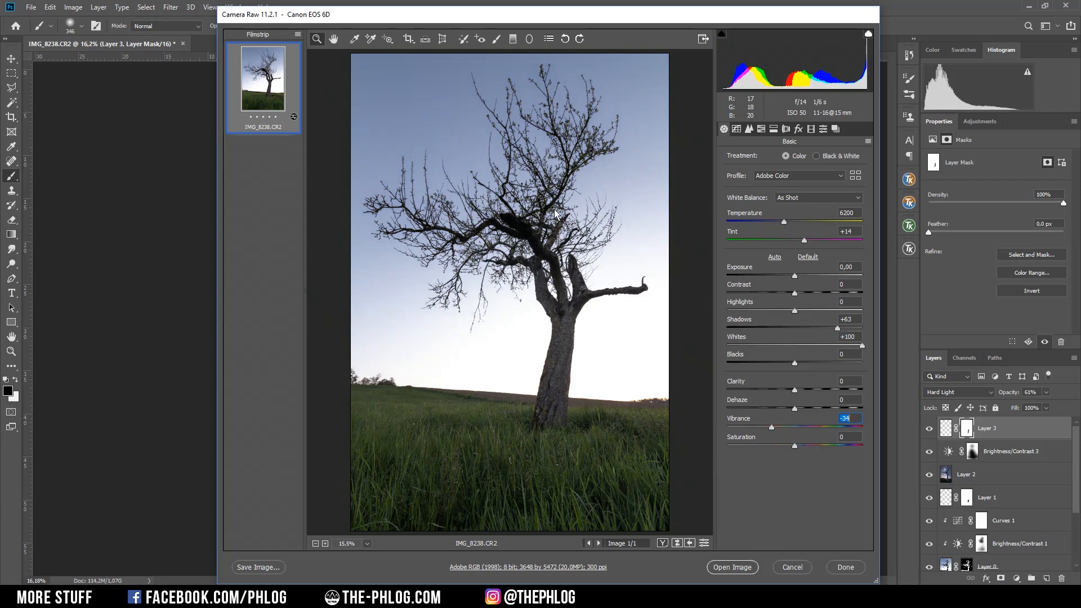
pyautogui.click(512, 39)
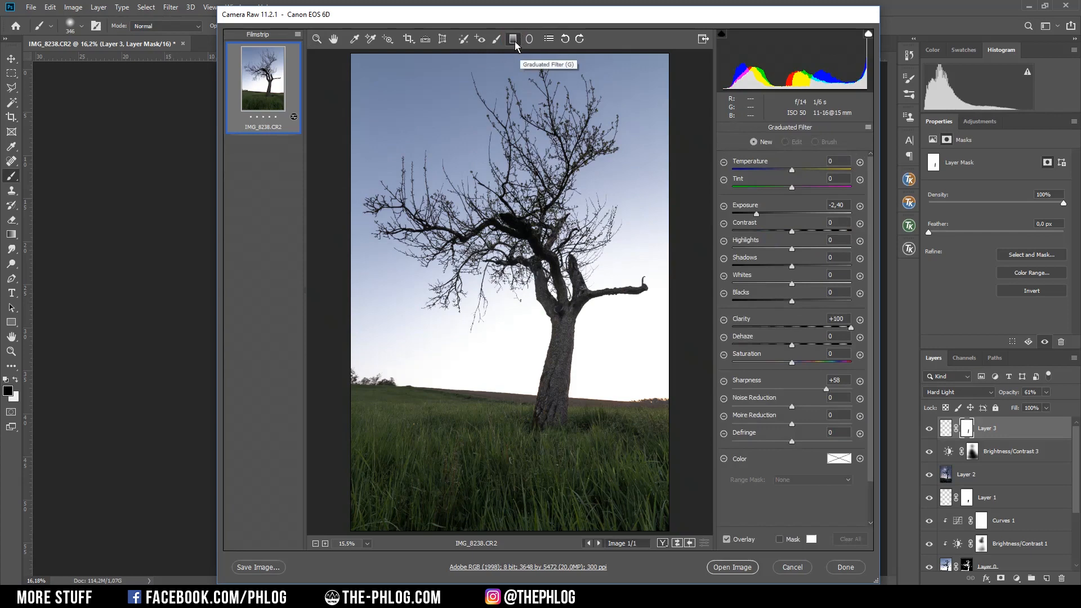
# Draw a graduated filter from the grass up to the horizon with Exposure -0.45.
pyautogui.click(538, 486)
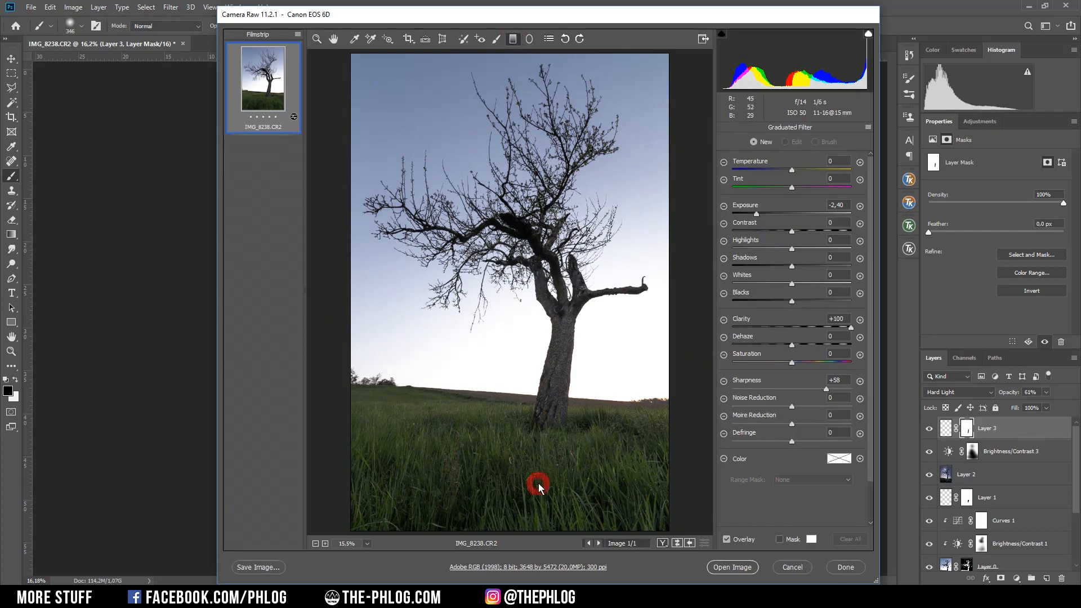
pyautogui.moveTo(538, 483); pyautogui.dragTo(545, 394)
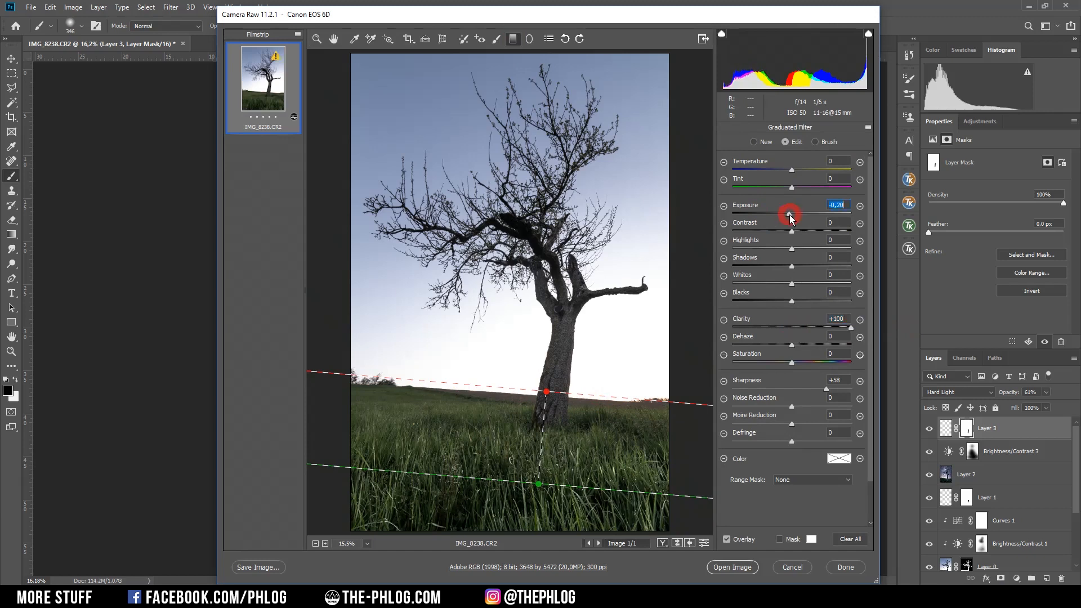
pyautogui.moveTo(789, 214); pyautogui.dragTo(782, 214)
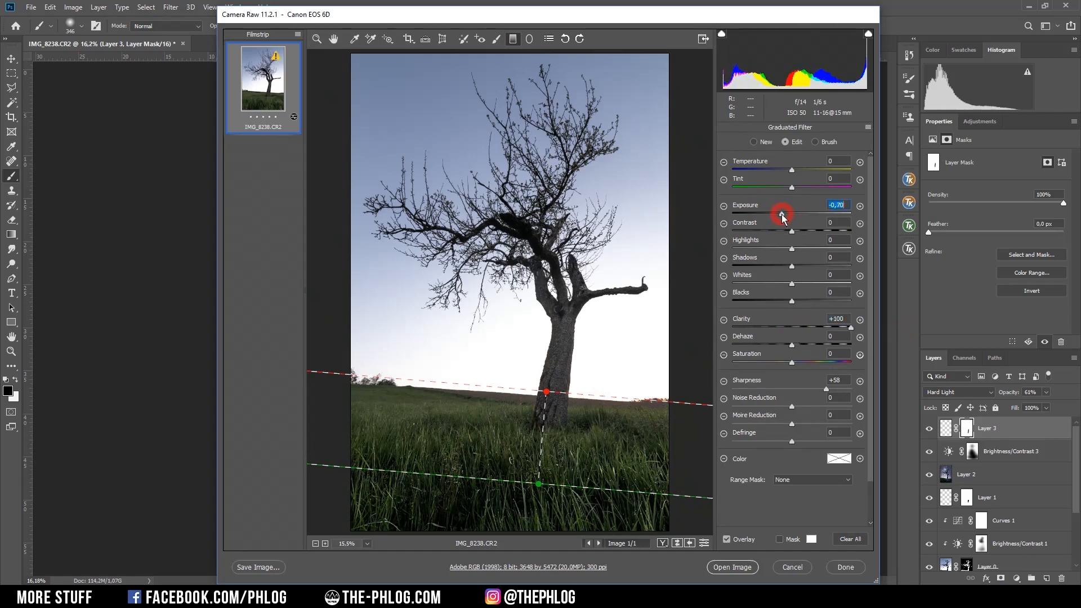
pyautogui.moveTo(783, 213); pyautogui.dragTo(786, 213)
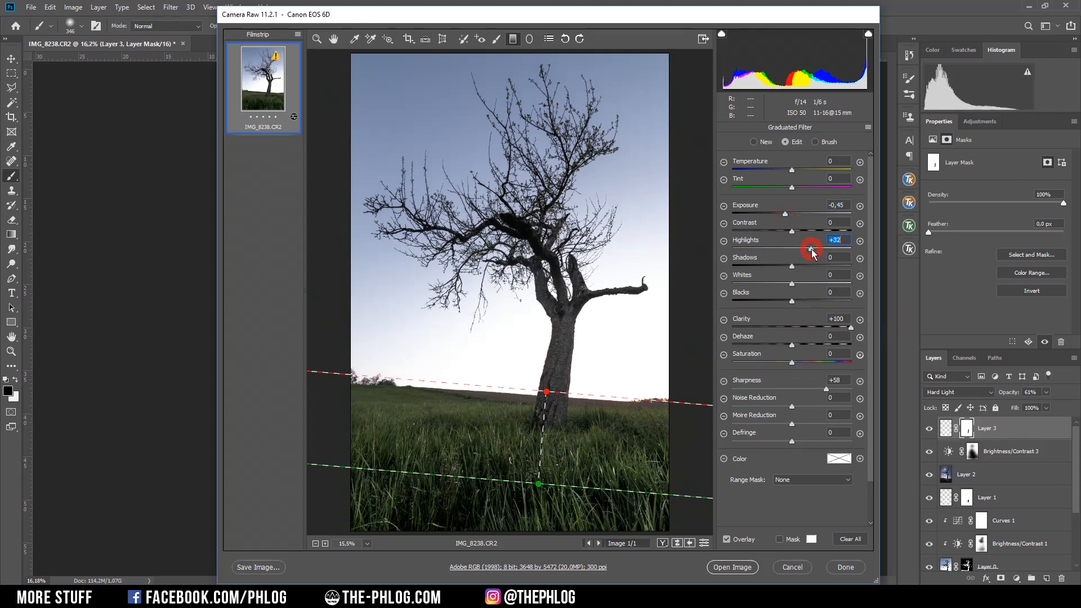
pyautogui.moveTo(790, 572)
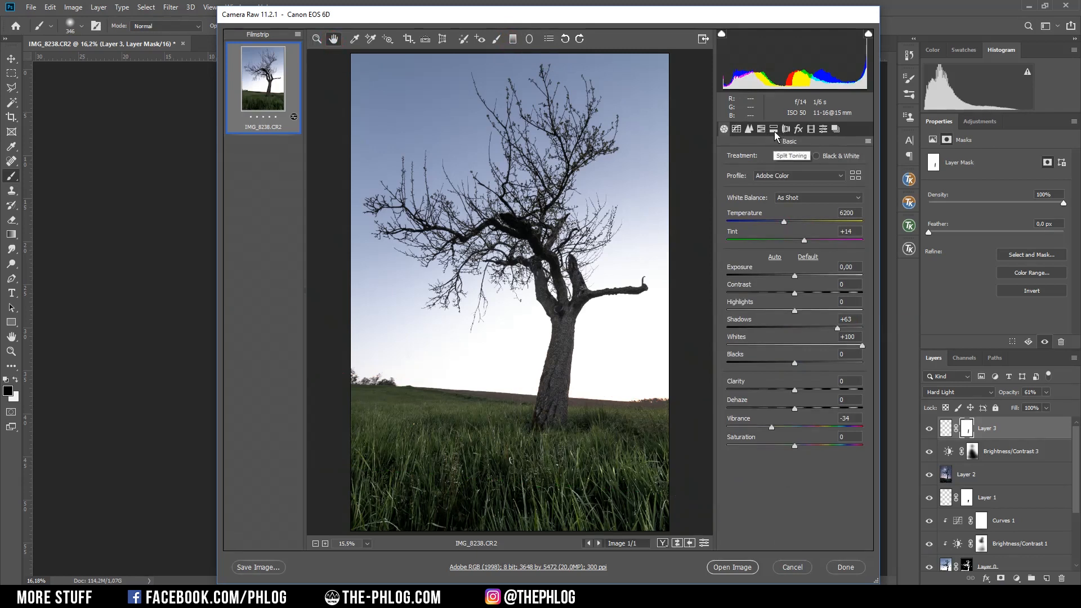
# Split-tone the shadows to hue 221, saturation 15 and open the photo in Photoshop.
pyautogui.click(773, 128)
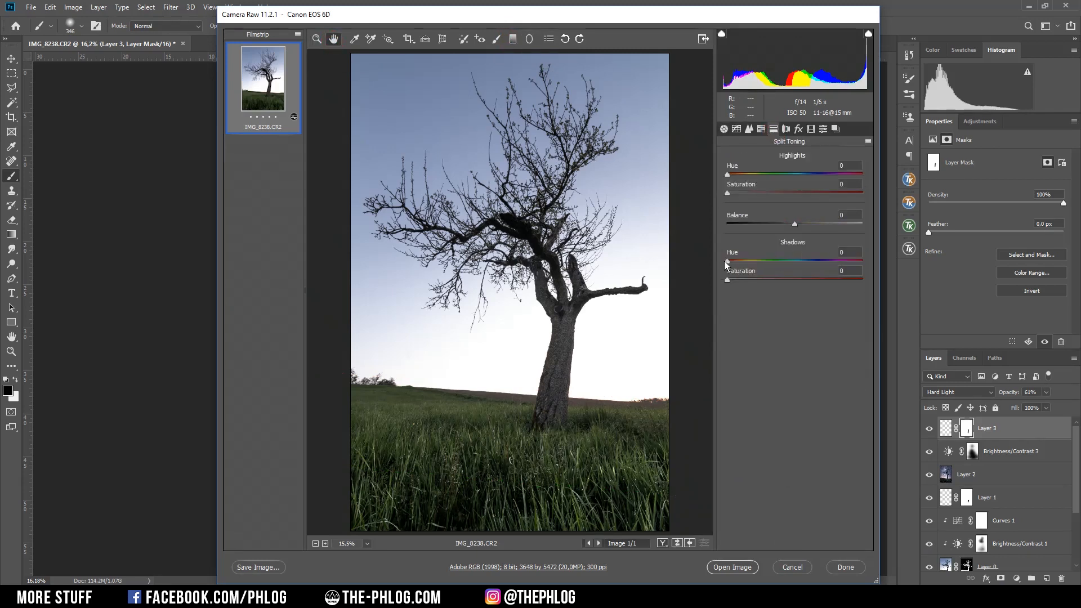
pyautogui.moveTo(726, 260); pyautogui.dragTo(806, 260)
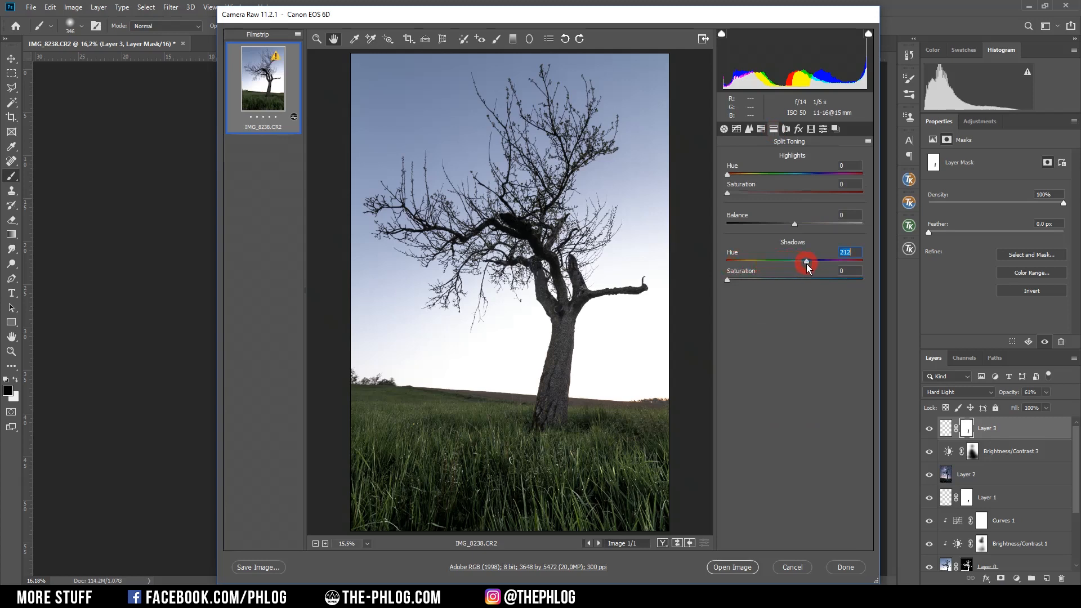
pyautogui.moveTo(805, 262); pyautogui.dragTo(811, 262)
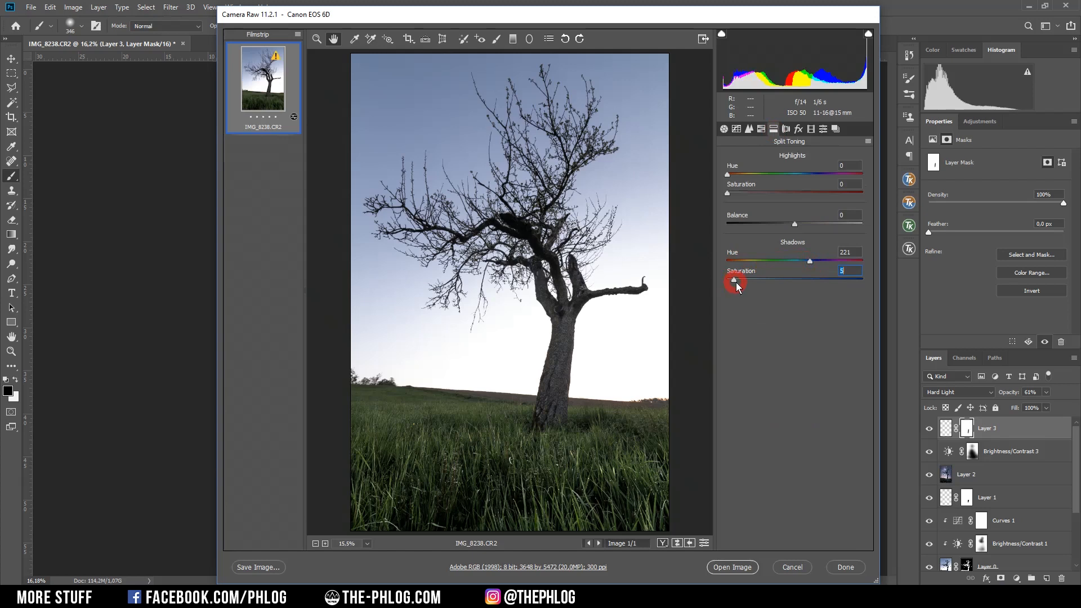
pyautogui.moveTo(733, 281); pyautogui.dragTo(750, 280)
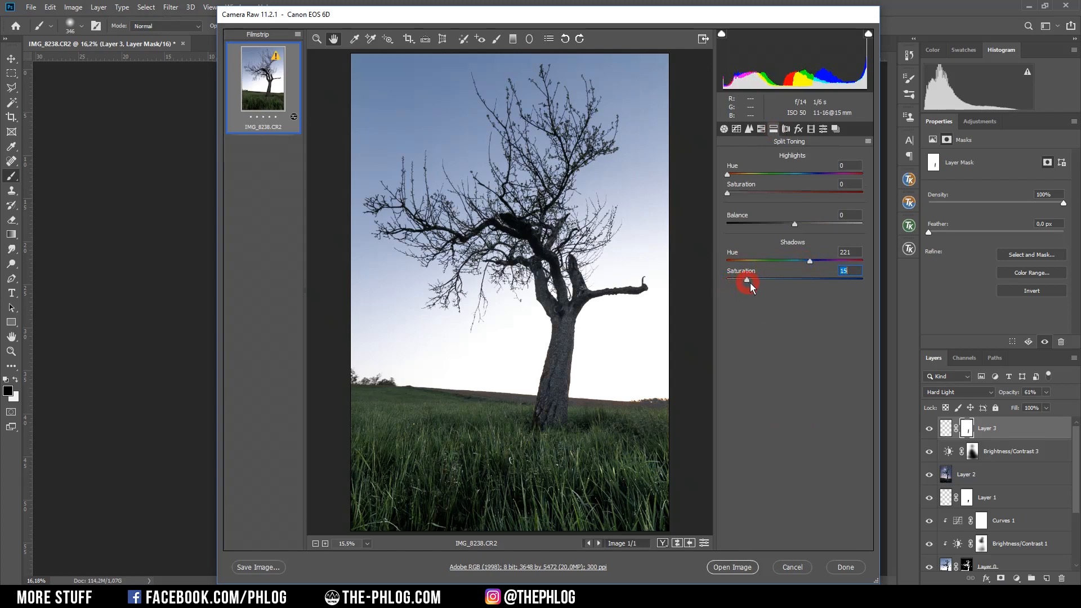
pyautogui.click(750, 129)
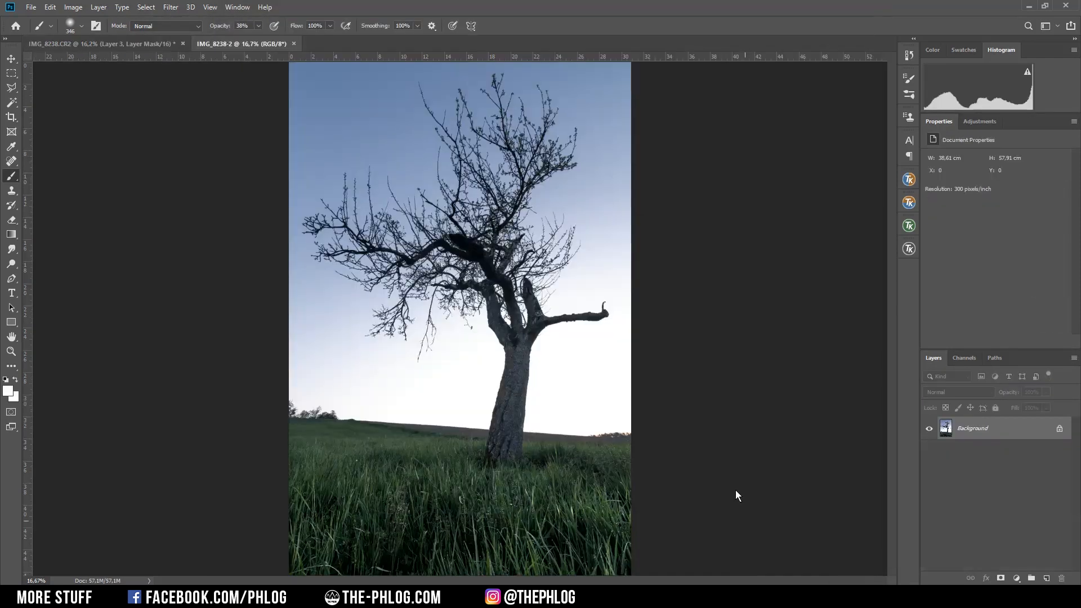
pyautogui.moveTo(948, 195)
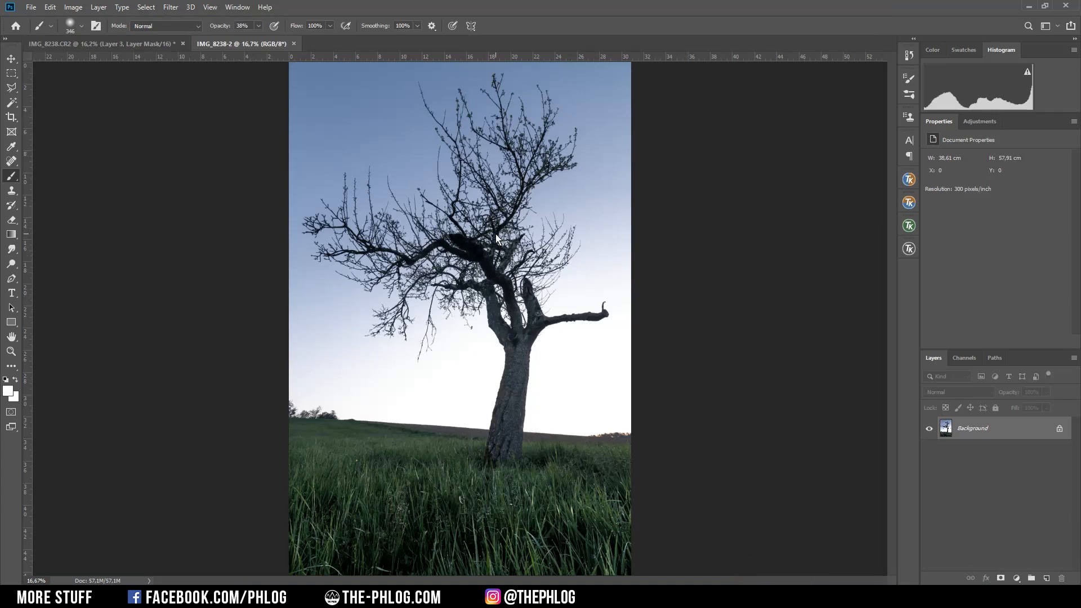
pyautogui.moveTo(595, 164)
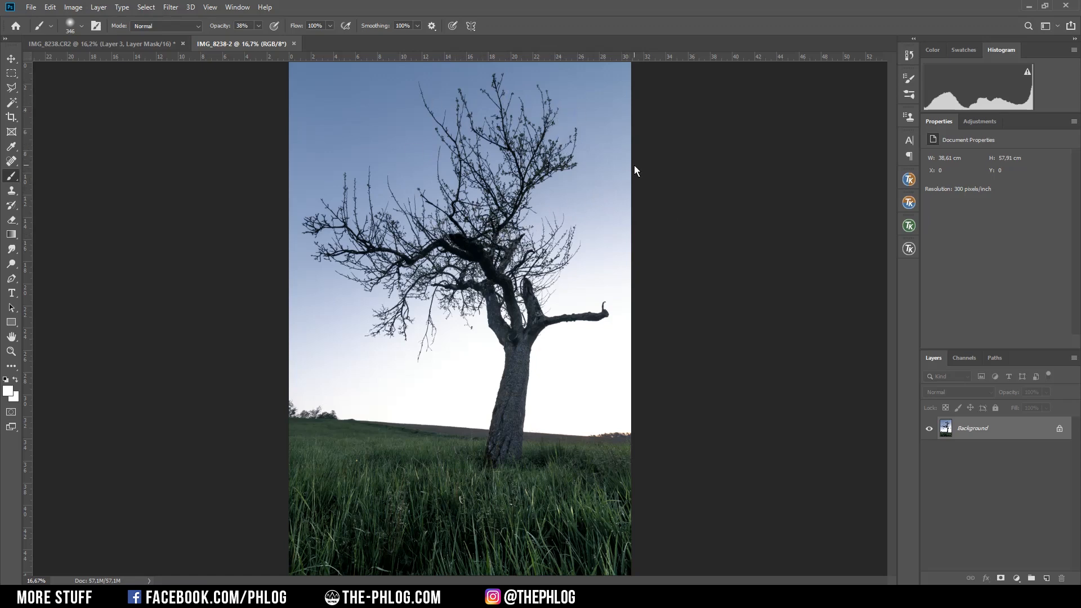
pyautogui.moveTo(909, 227)
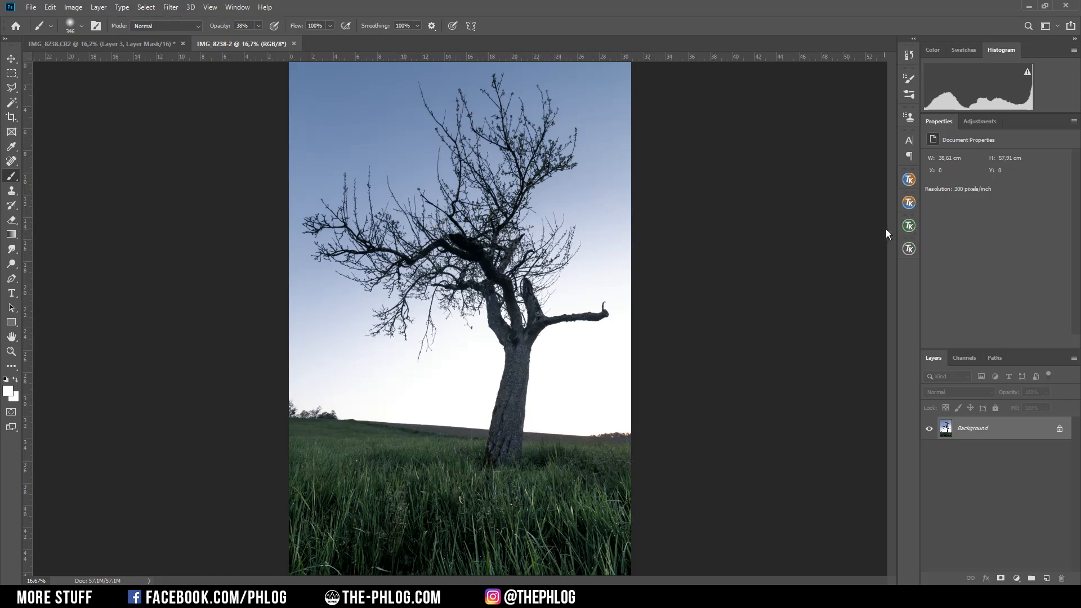
pyautogui.moveTo(895, 236)
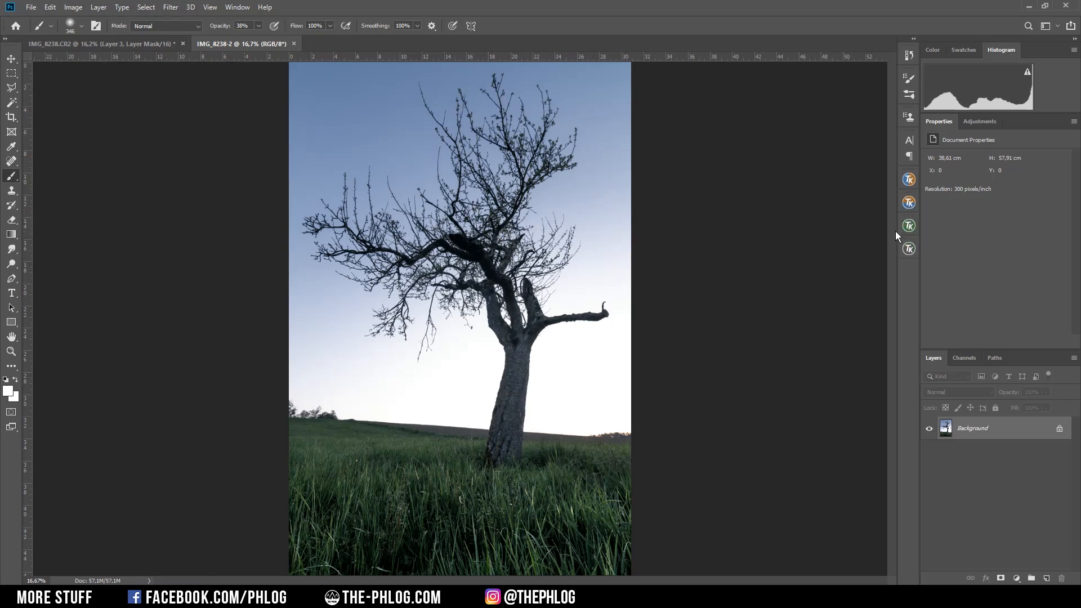
# Turn on the Lights toggle in TK RapidMask2 to build the Lights-series channels.
pyautogui.click(908, 225)
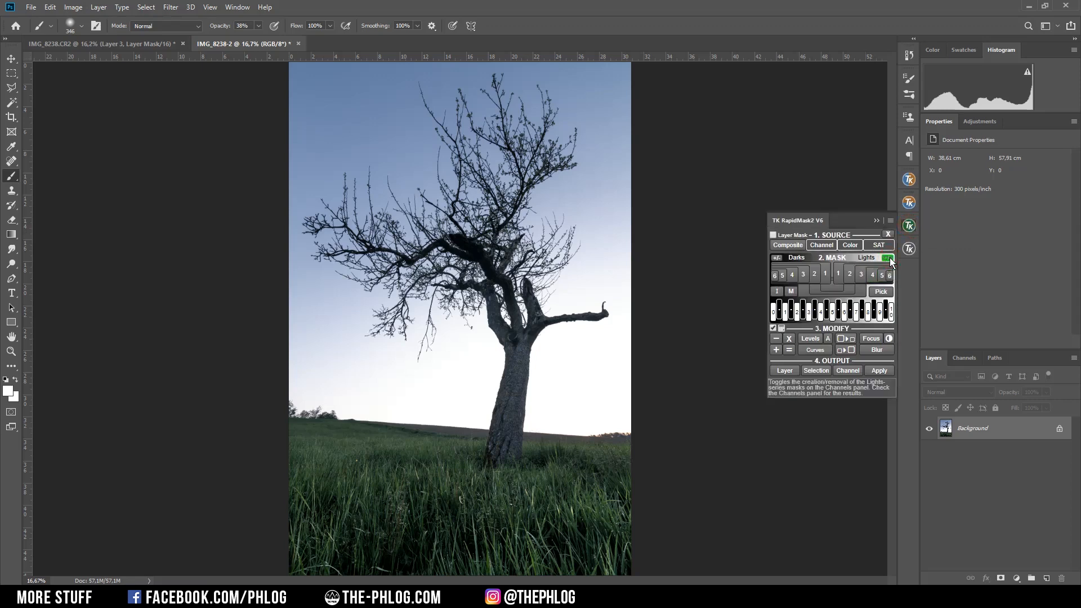
# Display the Lights-2 luminosity mask channel.
pyautogui.click(964, 357)
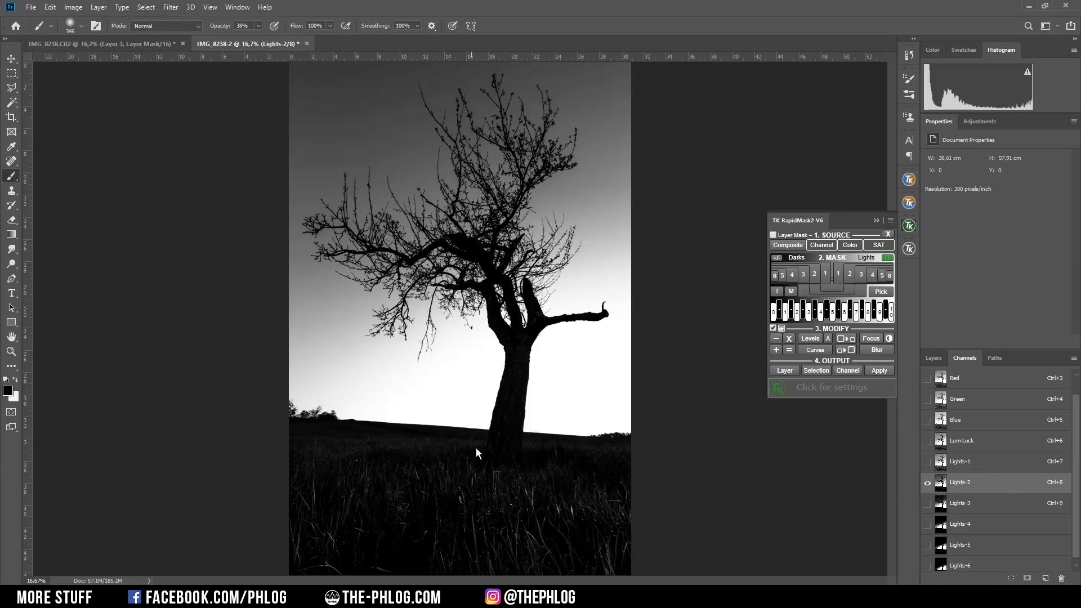
pyautogui.moveTo(517, 212)
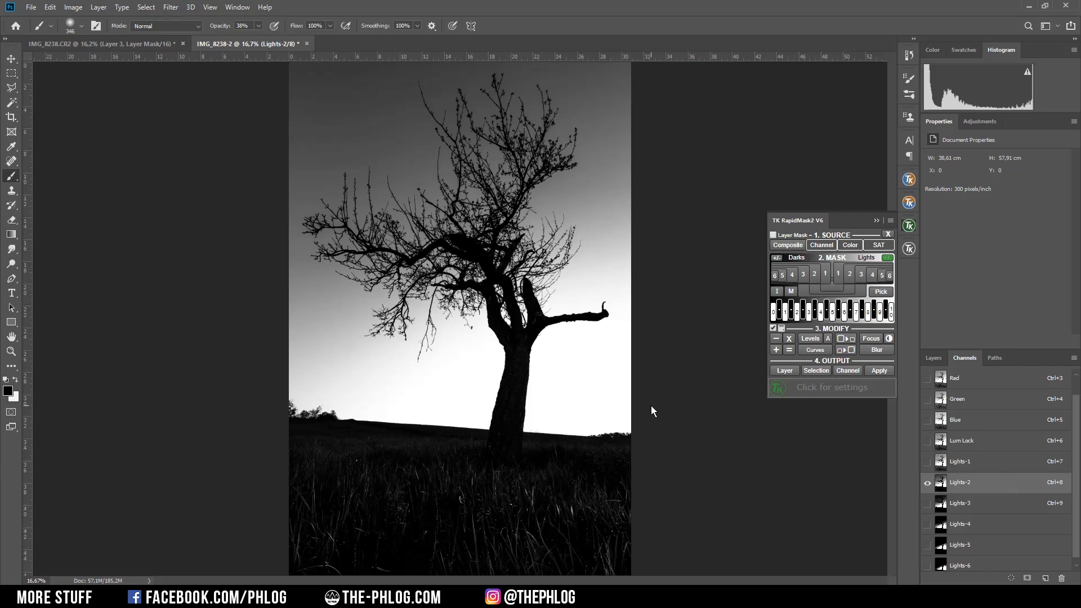
pyautogui.moveTo(604, 396)
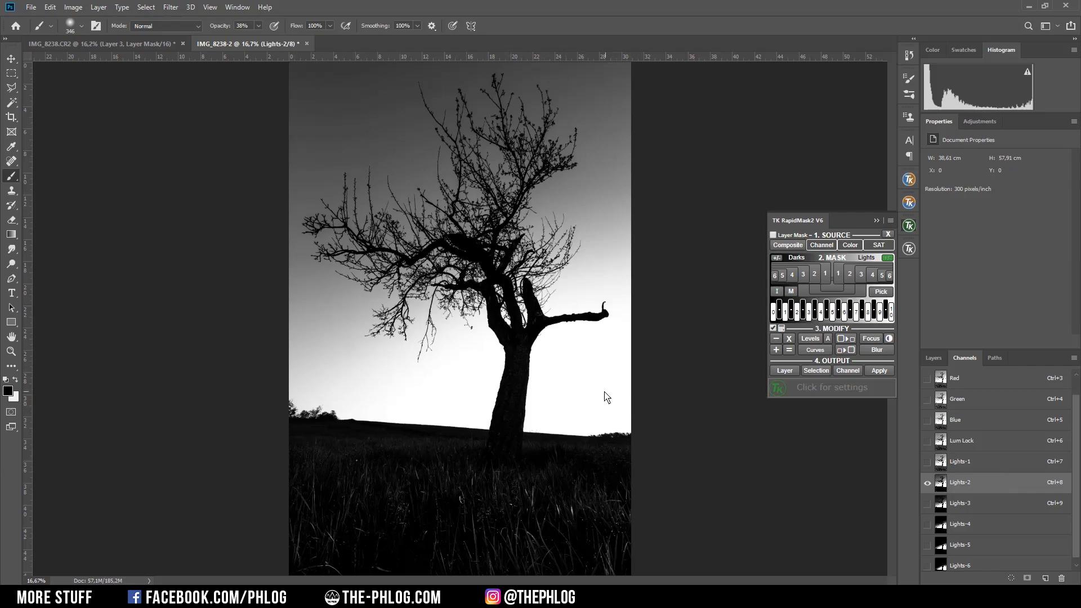
pyautogui.moveTo(650, 513)
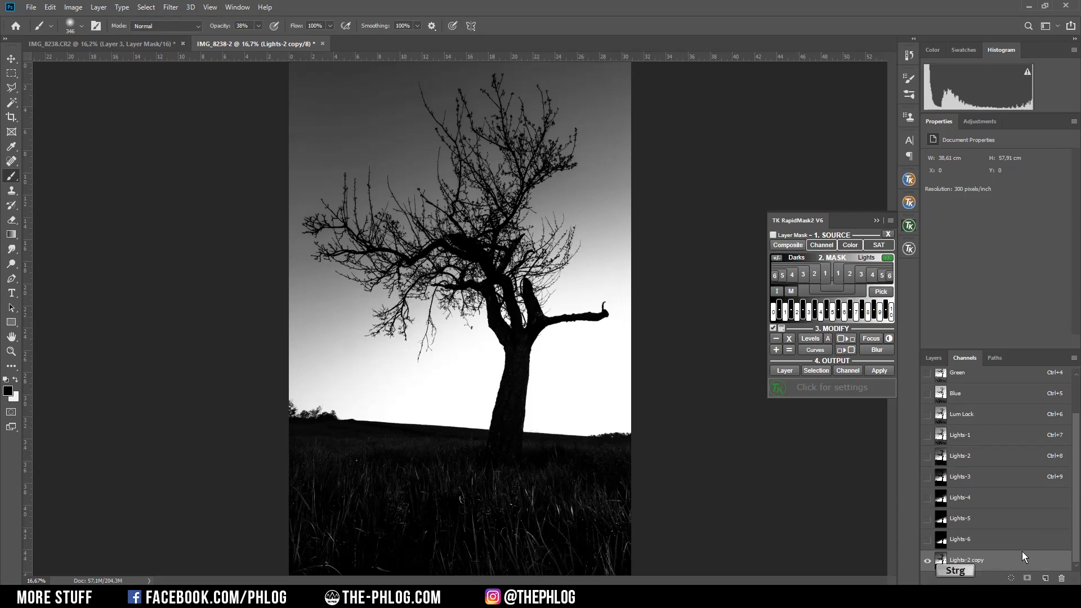
# Apply Levels to Lights-2 copy, pulling midtones and highlights inward so the sky goes near white.
pyautogui.press('ctrl+l')
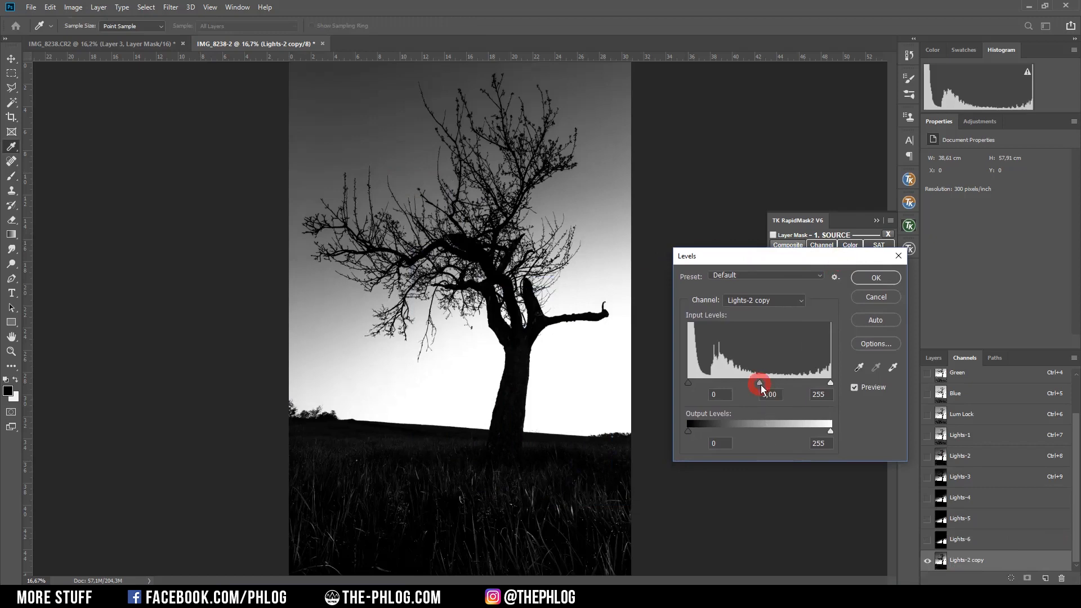
pyautogui.moveTo(757, 384); pyautogui.dragTo(767, 384)
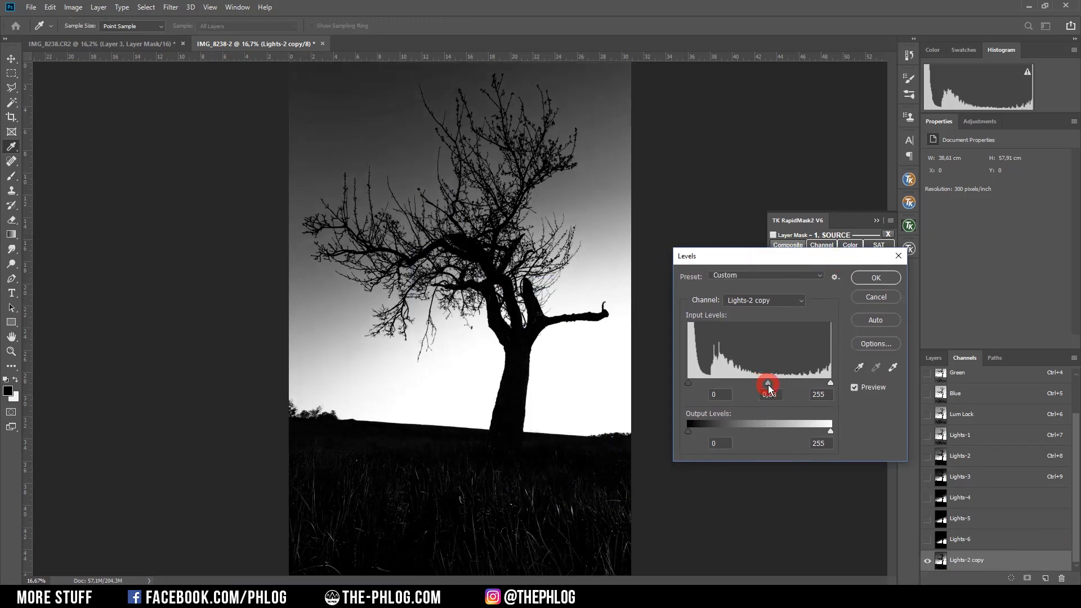
pyautogui.moveTo(767, 382); pyautogui.dragTo(824, 383)
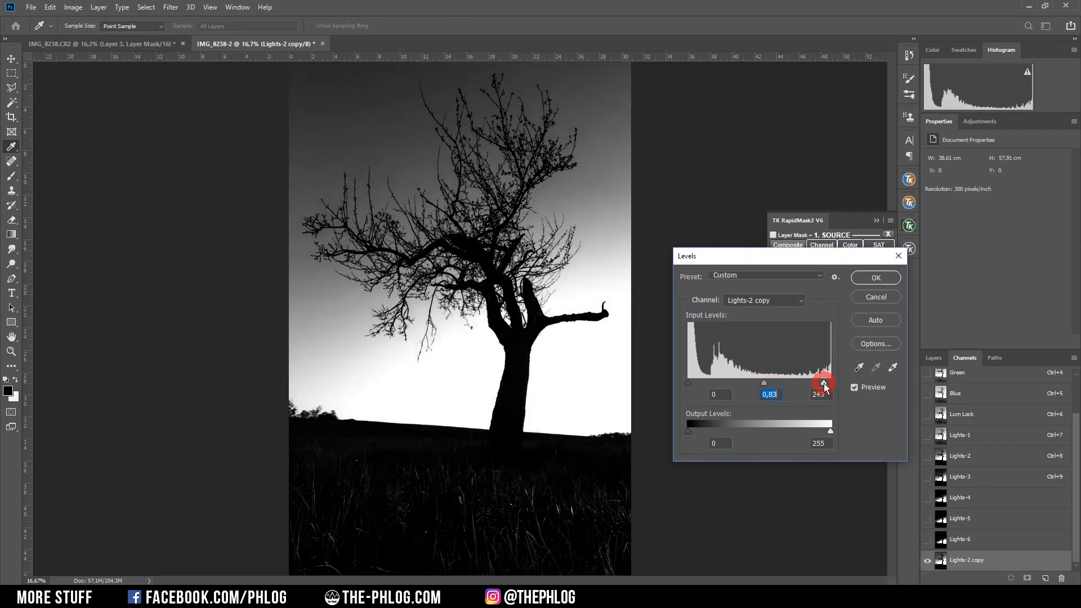
pyautogui.moveTo(824, 383); pyautogui.dragTo(787, 383)
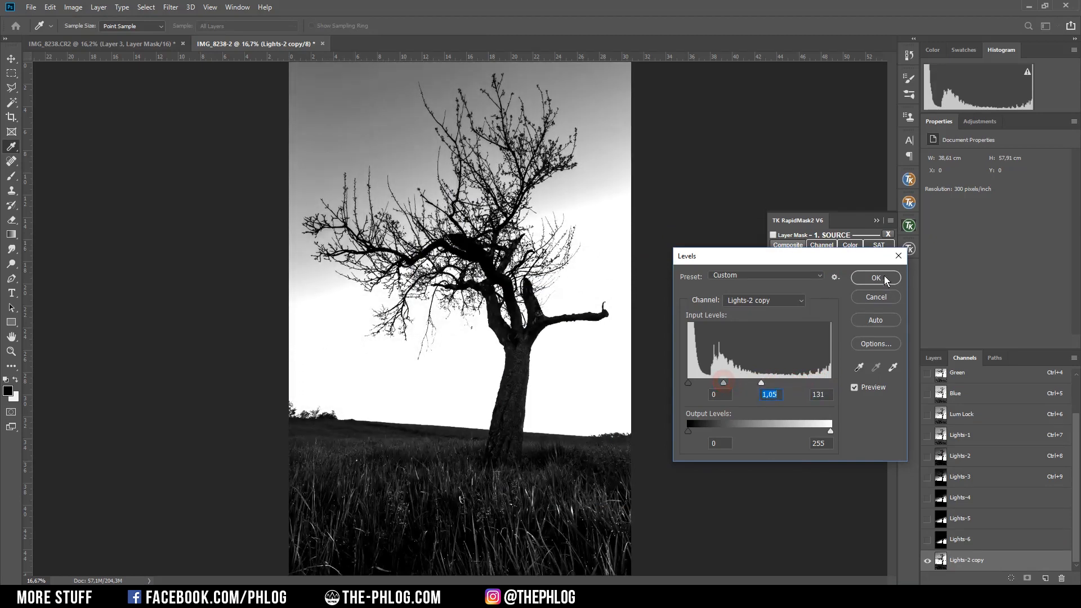
pyautogui.click(874, 278)
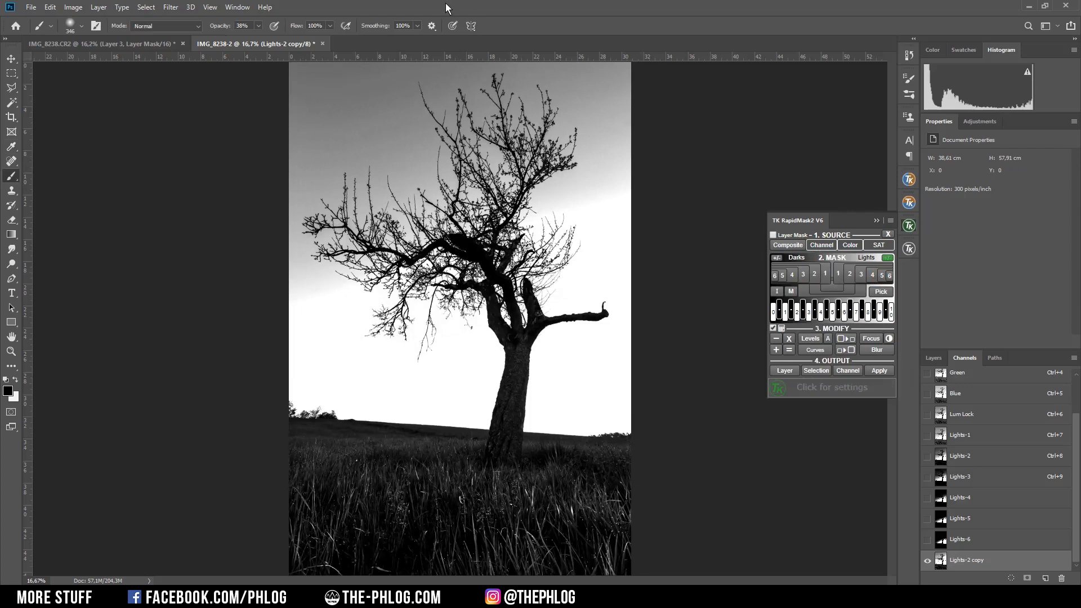
pyautogui.moveTo(403, 159)
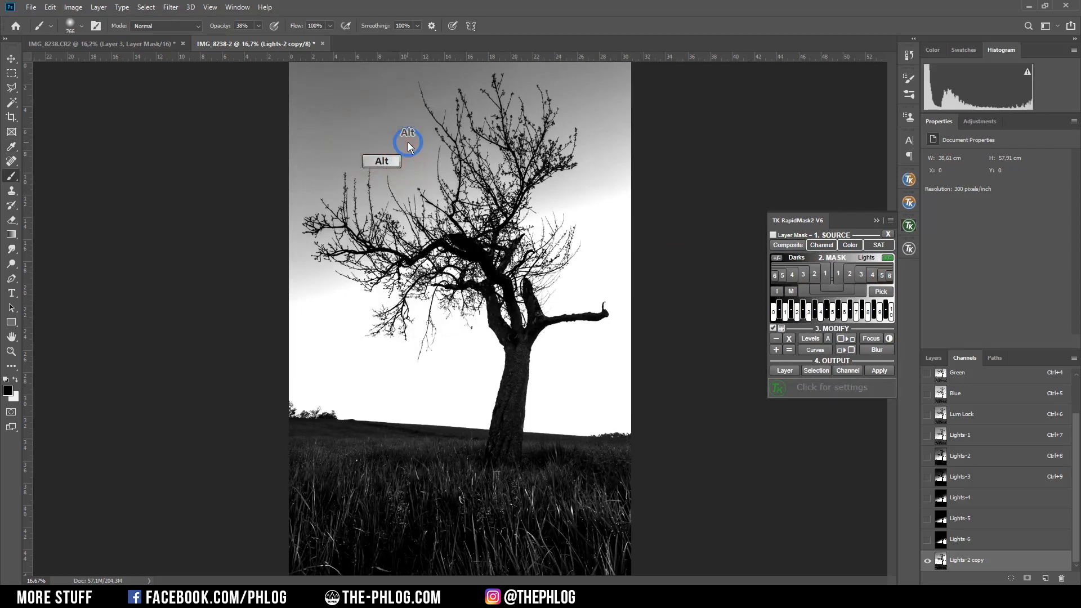
# Paint the Lights-2 copy in Overlay mode to a pure white sky and solid black tree and ground.
pyautogui.click(165, 26)
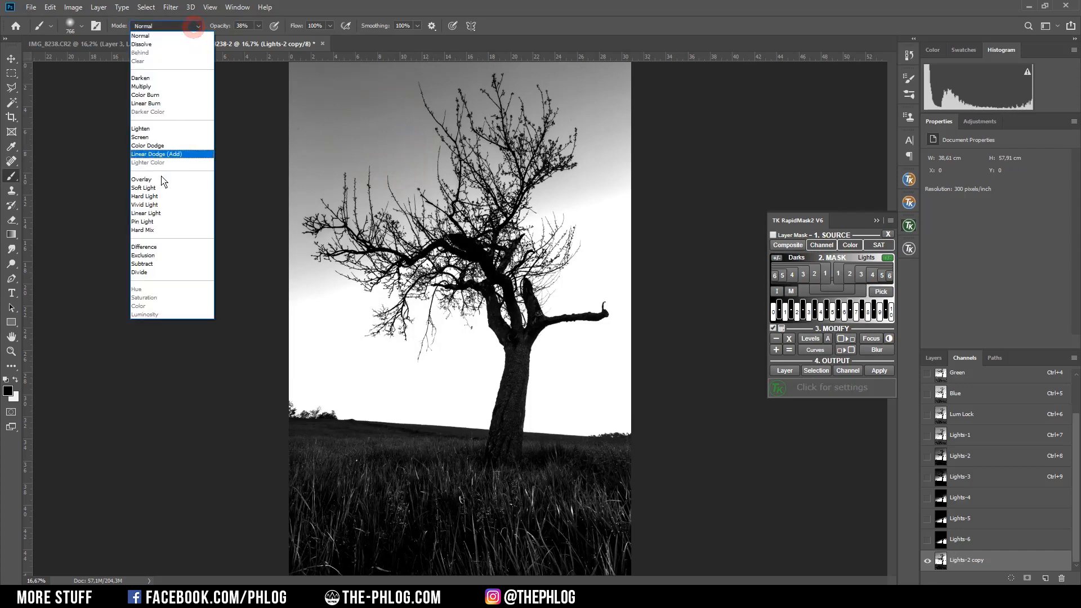
pyautogui.click(141, 179)
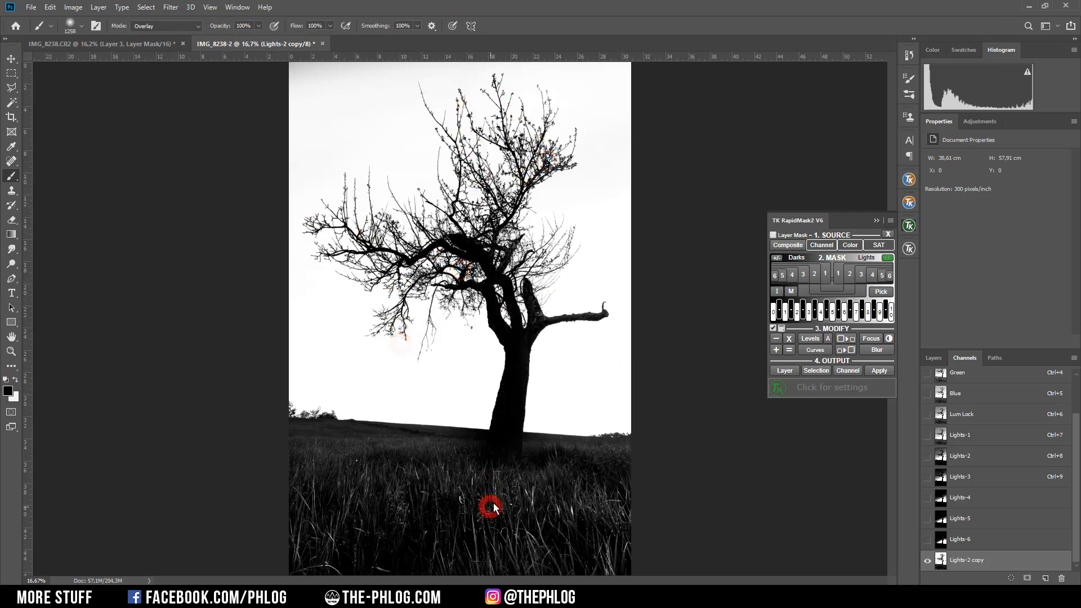
pyautogui.moveTo(493, 507); pyautogui.dragTo(286, 538)
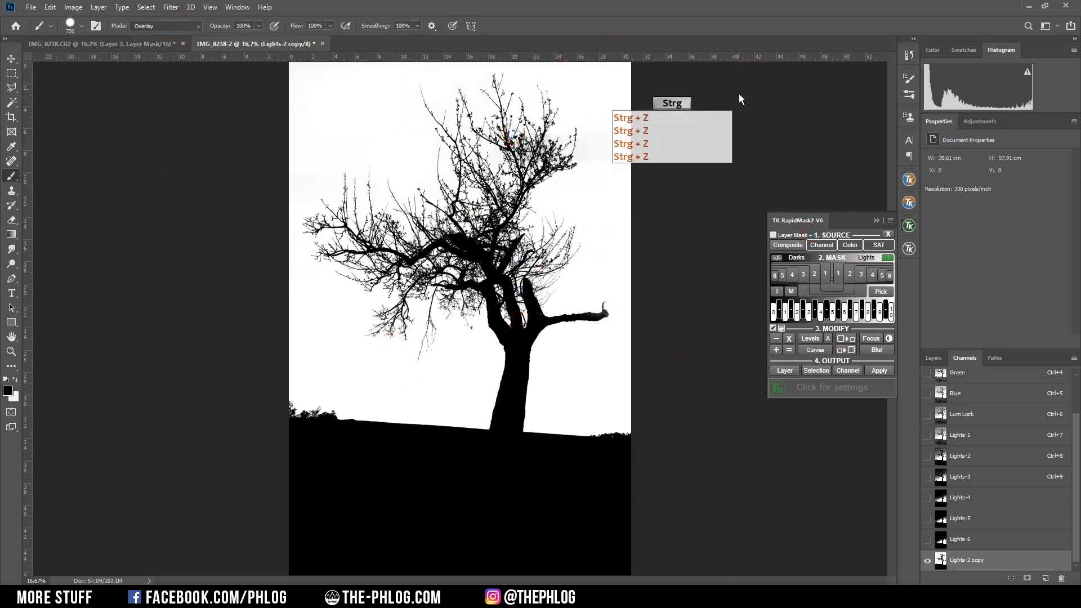
pyautogui.click(876, 221)
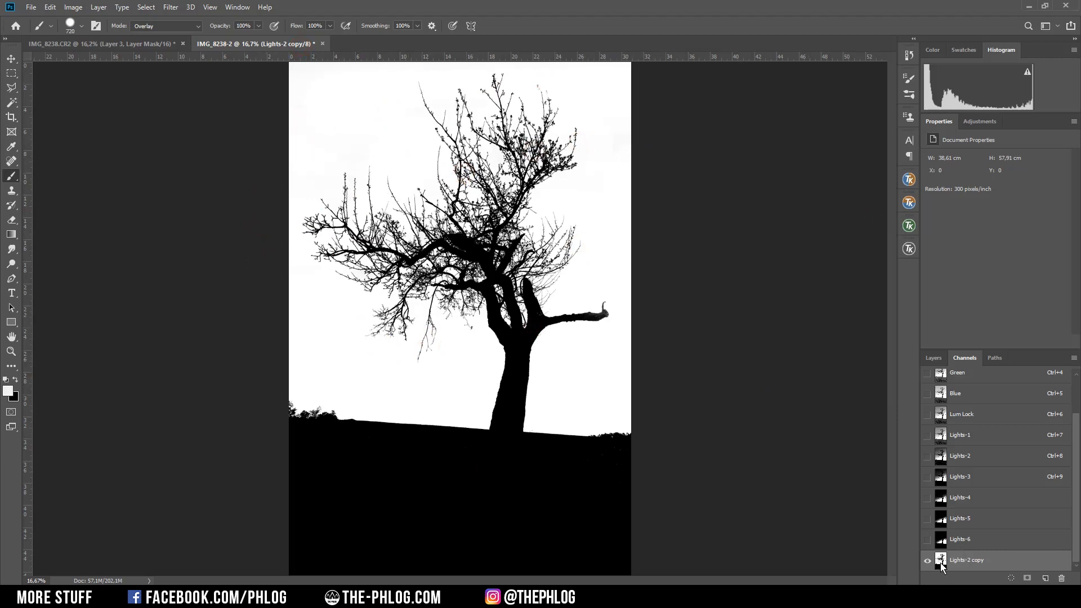
# Load Lights-2 copy as a selection and return to the Layers panel.
pyautogui.click(941, 560)
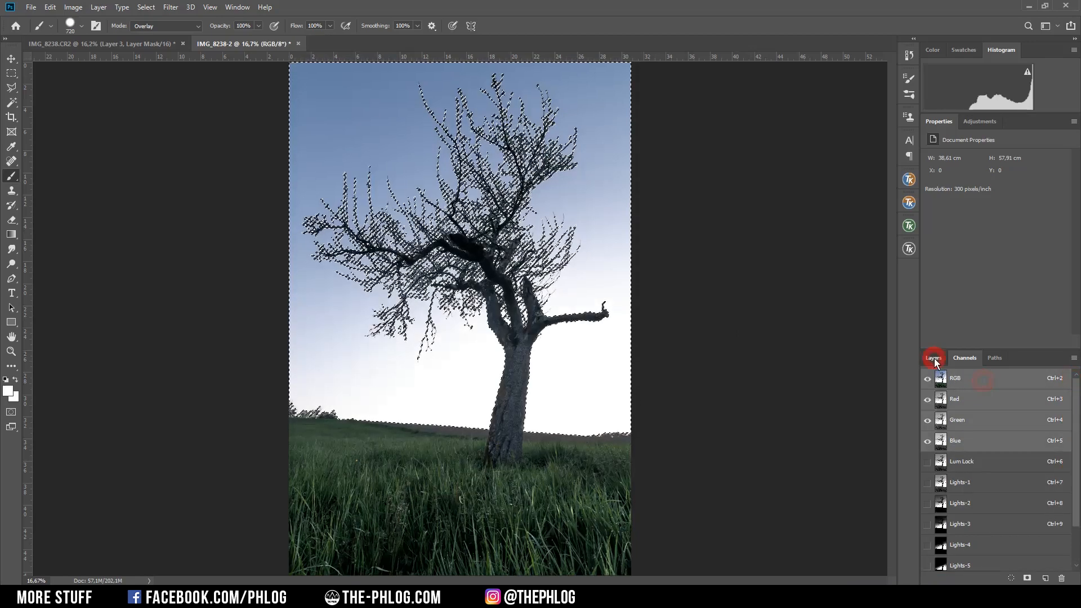
pyautogui.click(933, 356)
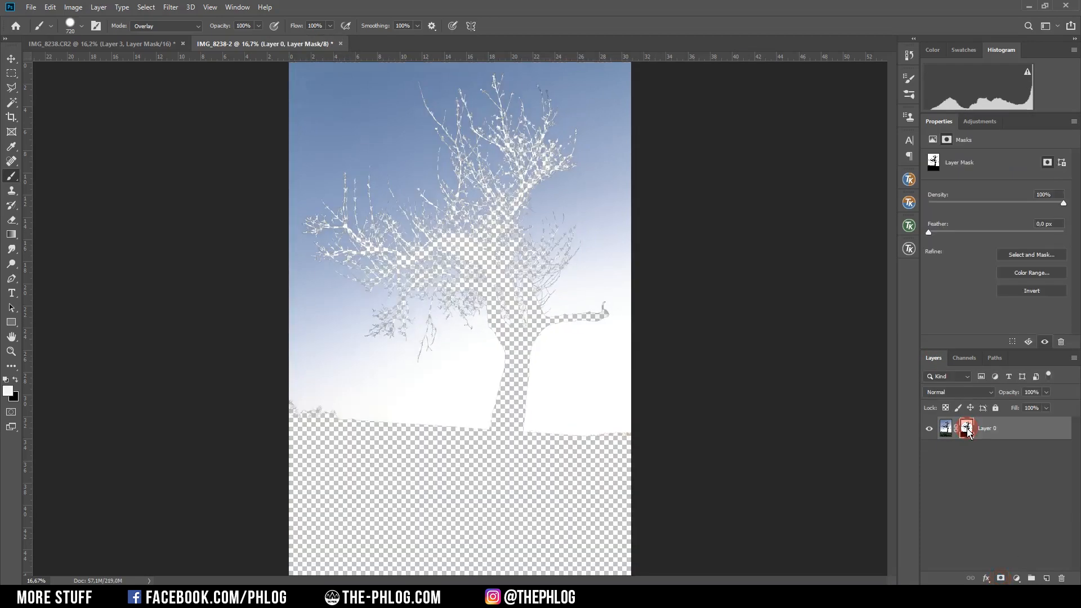
pyautogui.moveTo(966, 428)
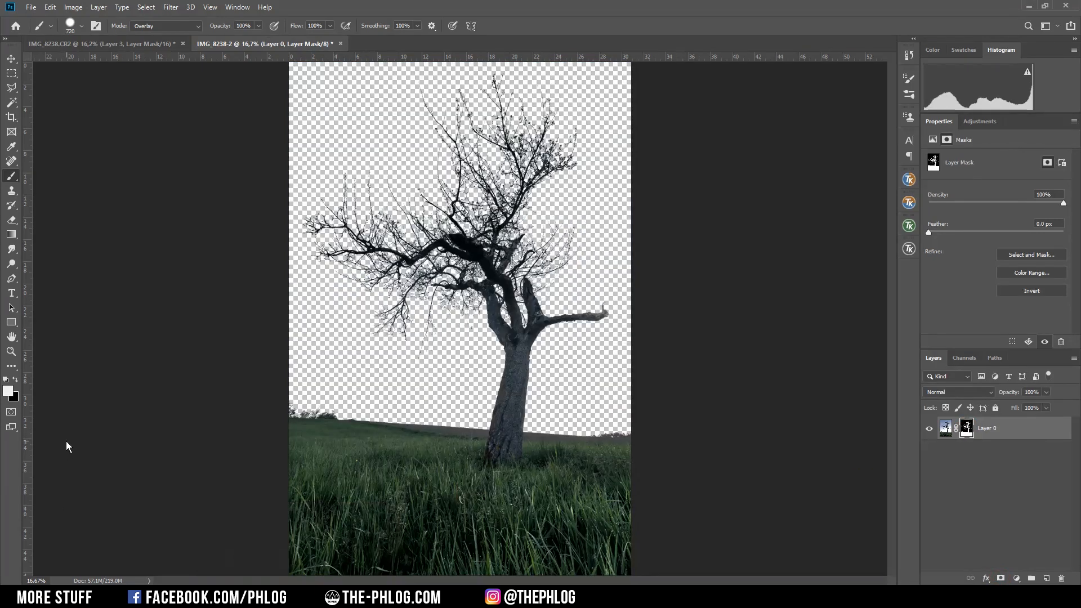
pyautogui.moveTo(160, 428)
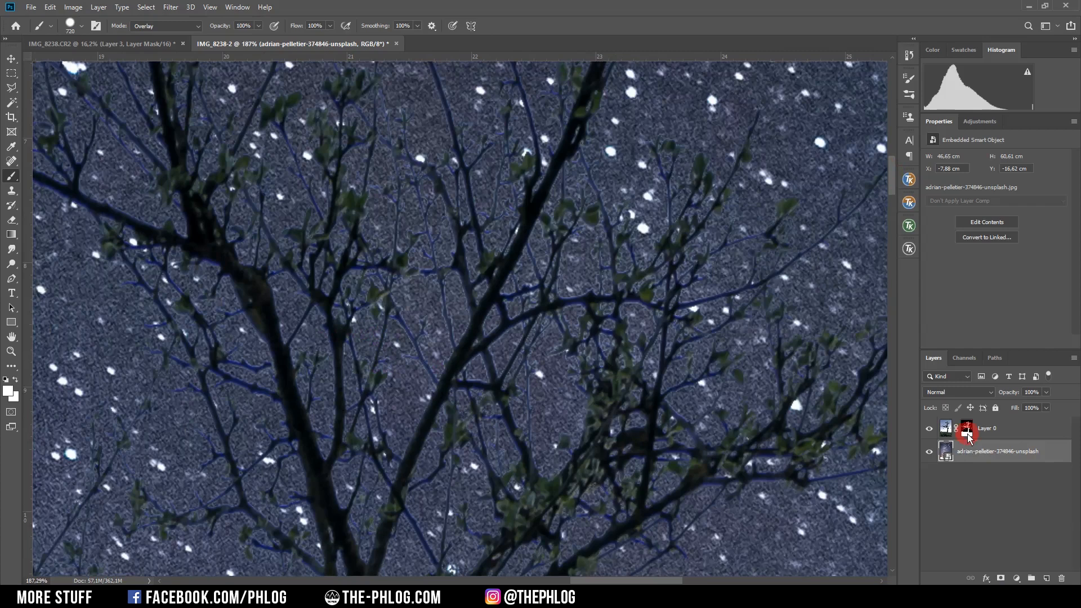
# Apply a small-radius Minimum filter to Layer 0's mask to remove the branch fringe.
pyautogui.click(965, 428)
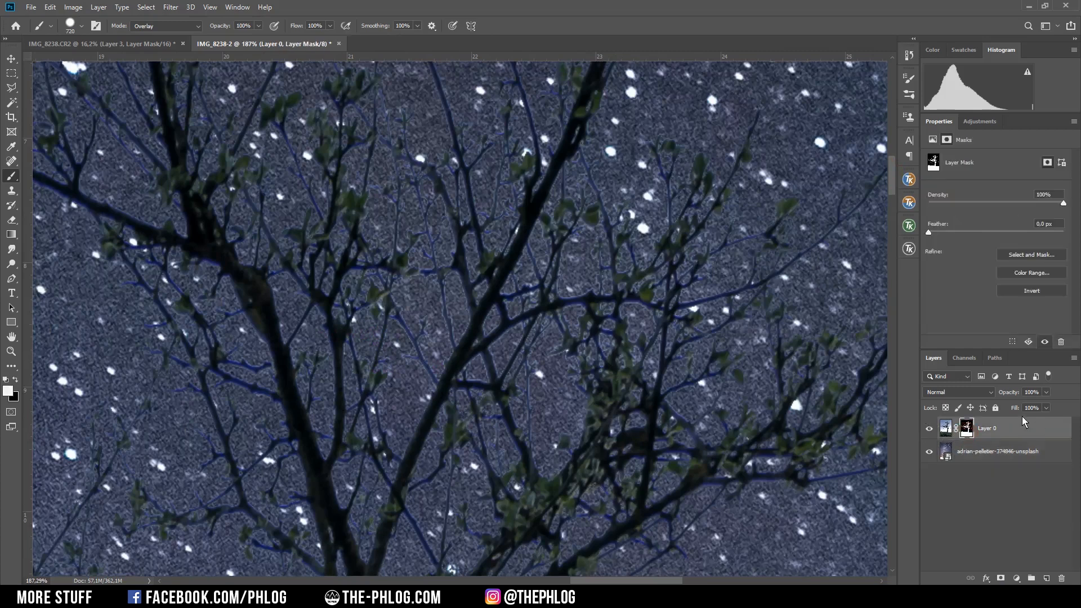
pyautogui.click(170, 7)
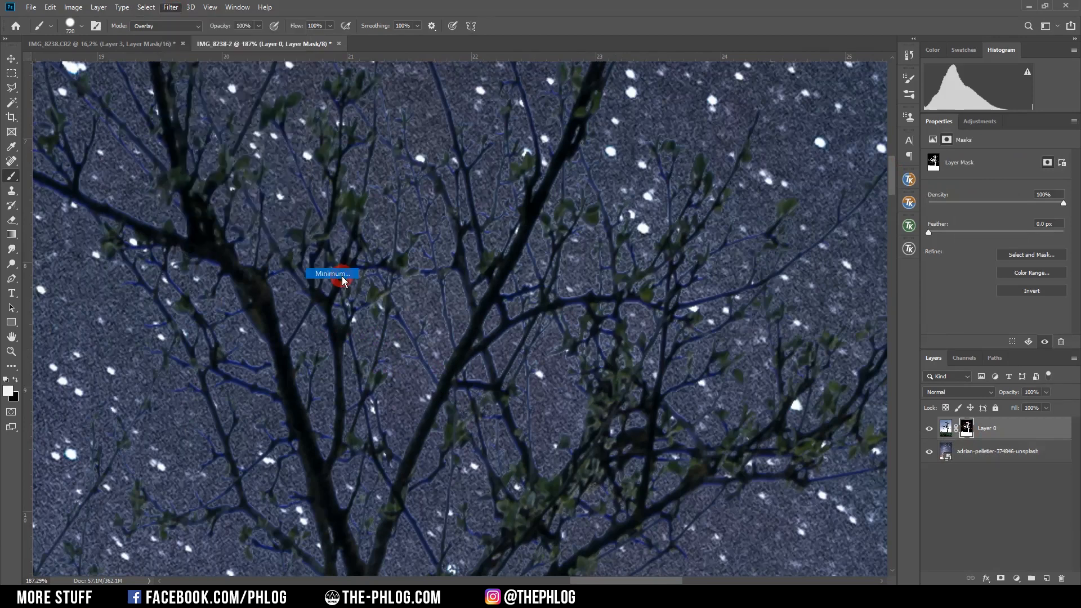
pyautogui.click(331, 274)
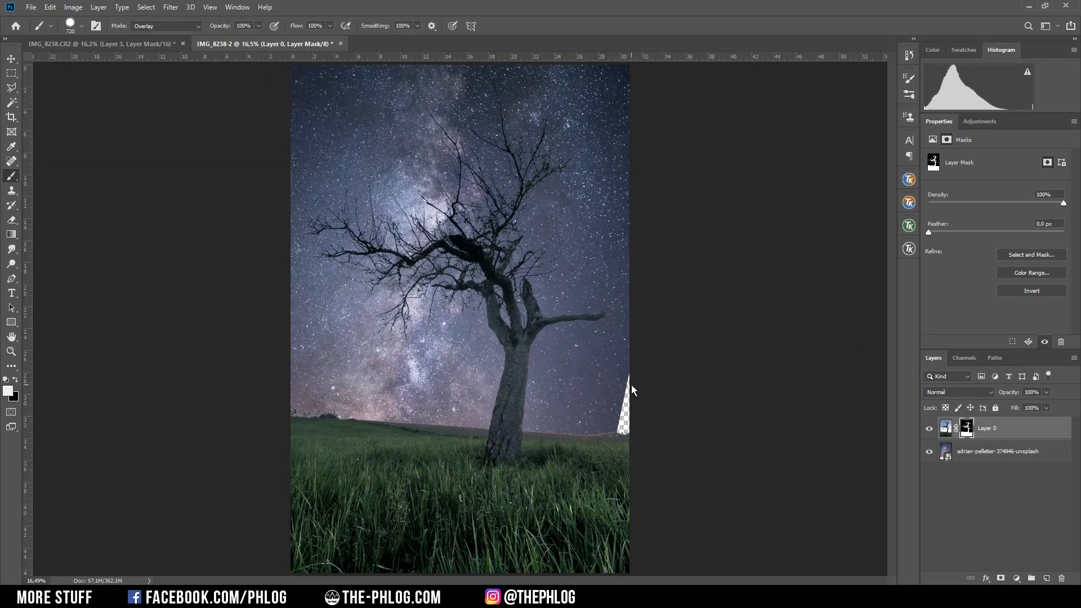
pyautogui.moveTo(365, 159)
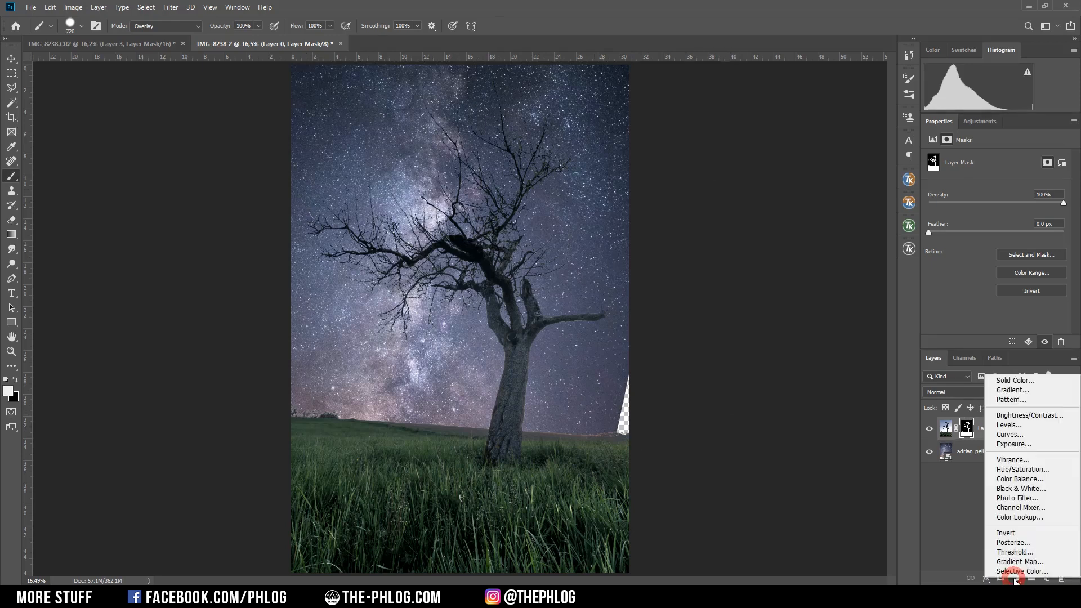
# Add a Brightness/Contrast adjustment at about -91 brightness, +39 contrast, clipped to the tree layer.
pyautogui.click(1029, 415)
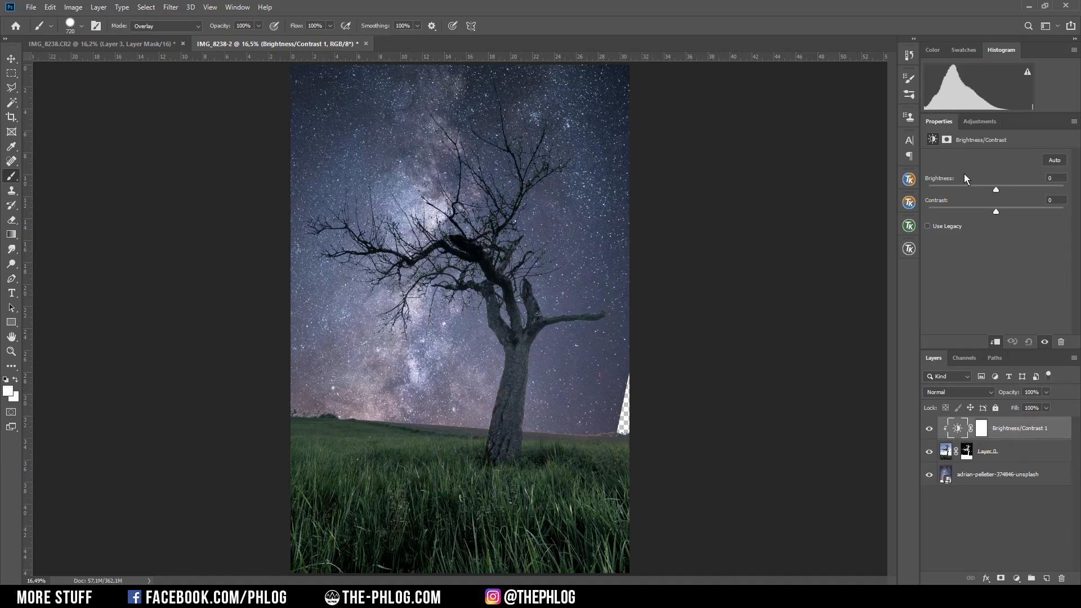
pyautogui.moveTo(994, 189); pyautogui.dragTo(958, 189)
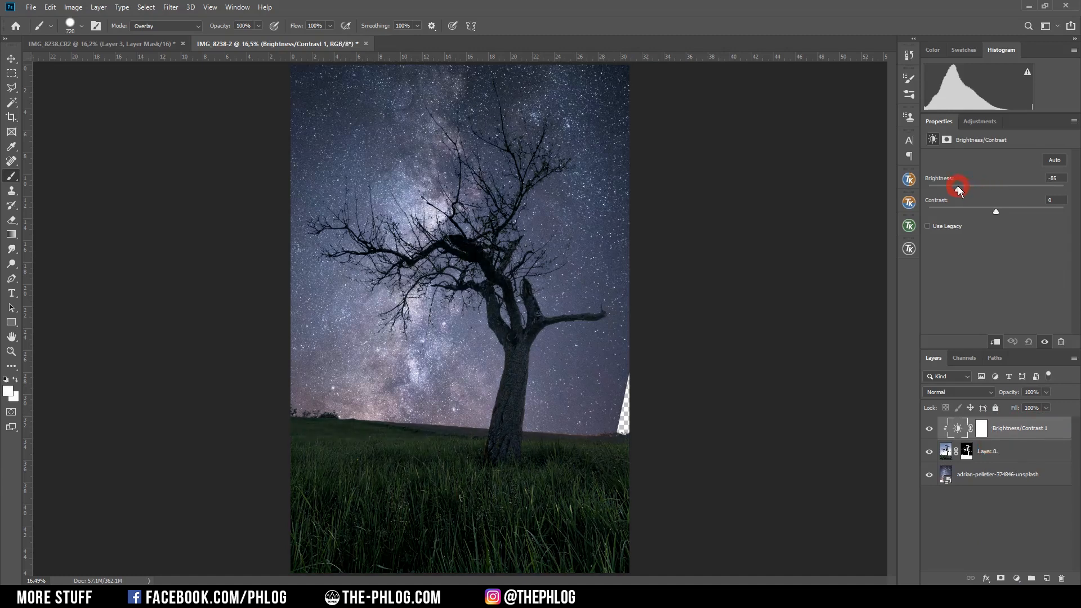
pyautogui.moveTo(958, 192); pyautogui.dragTo(954, 191)
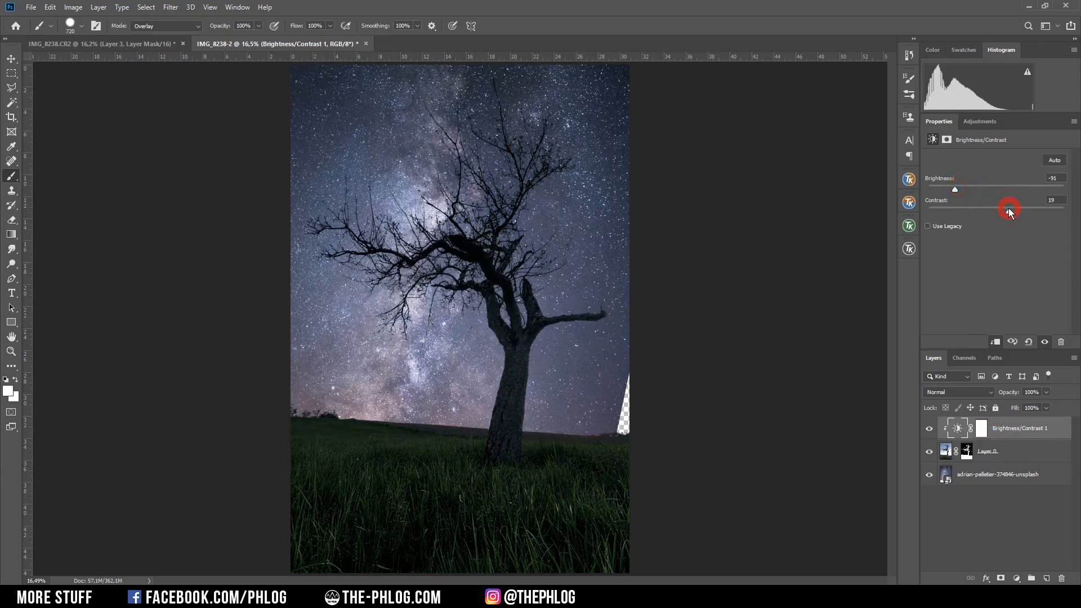
pyautogui.click(986, 428)
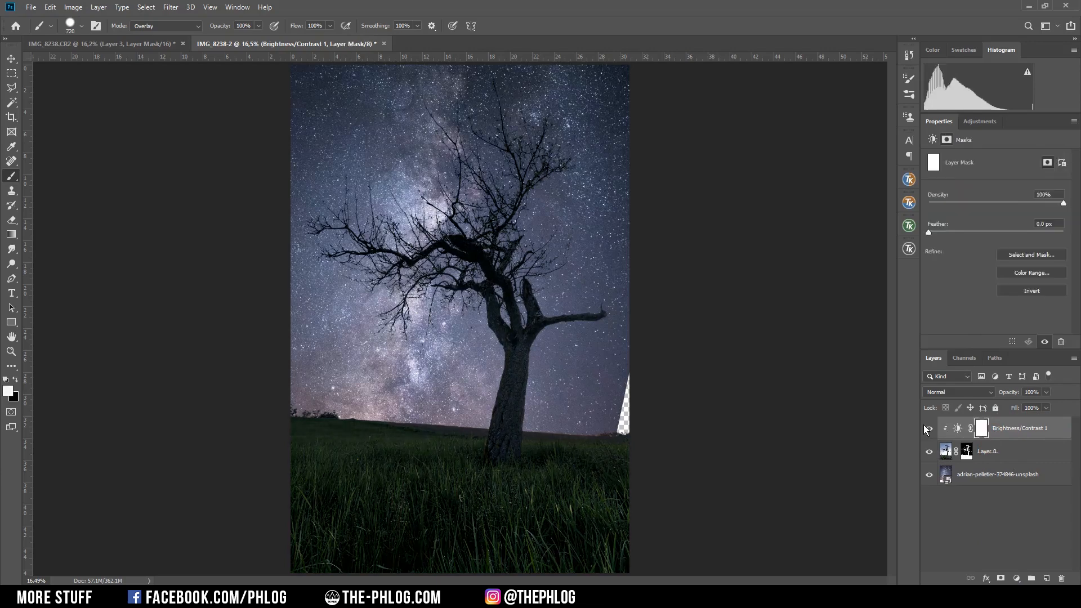
pyautogui.click(984, 428)
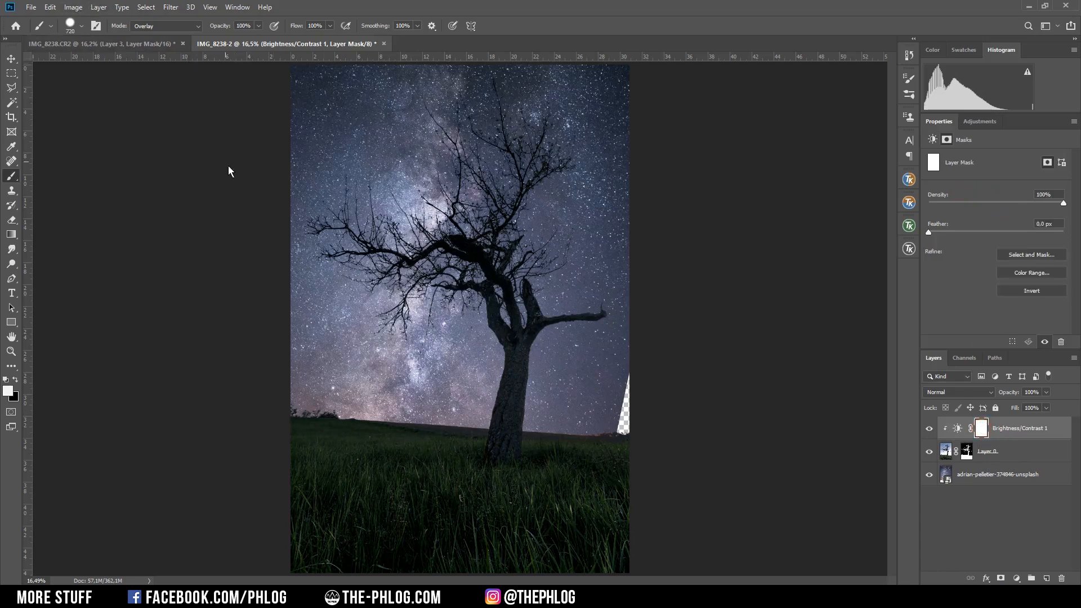
# Paint the adjustment mask with a soft low-opacity brush to ease darkening on the grass.
pyautogui.click(166, 26)
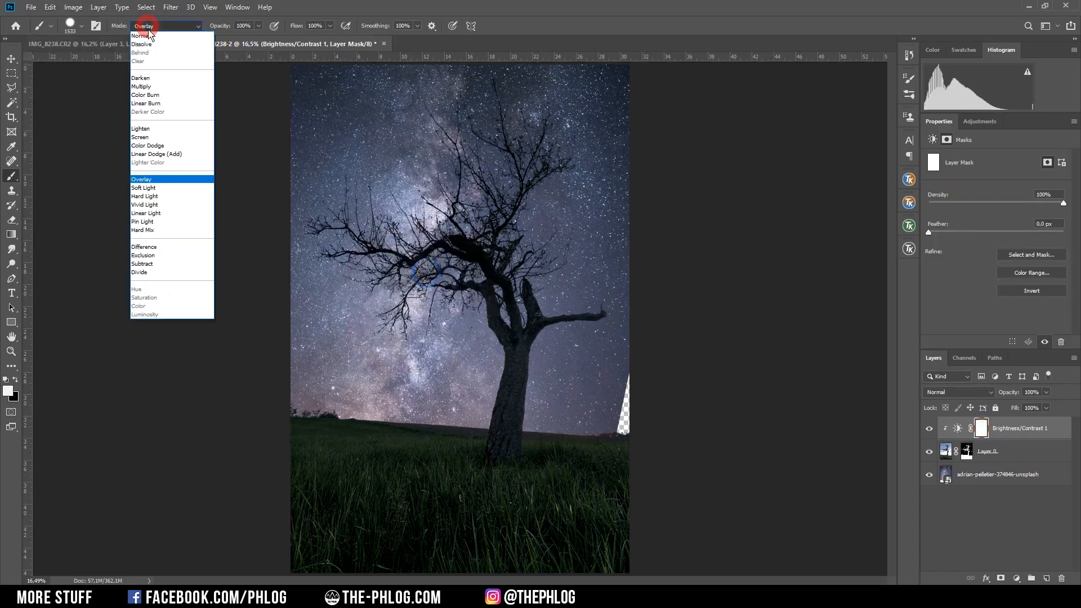
pyautogui.click(141, 35)
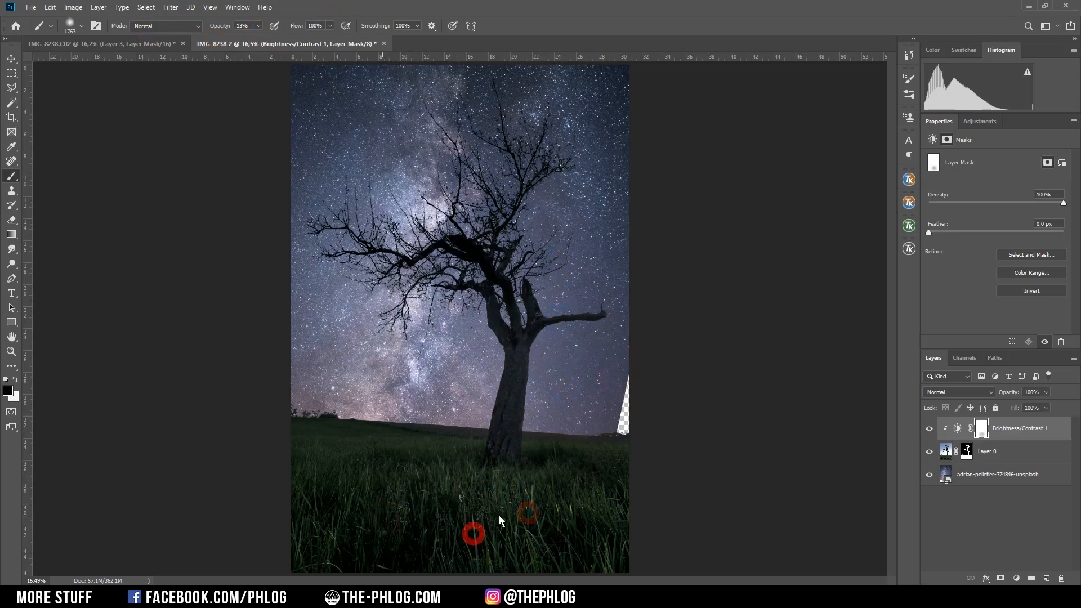
pyautogui.moveTo(473, 533); pyautogui.dragTo(550, 520)
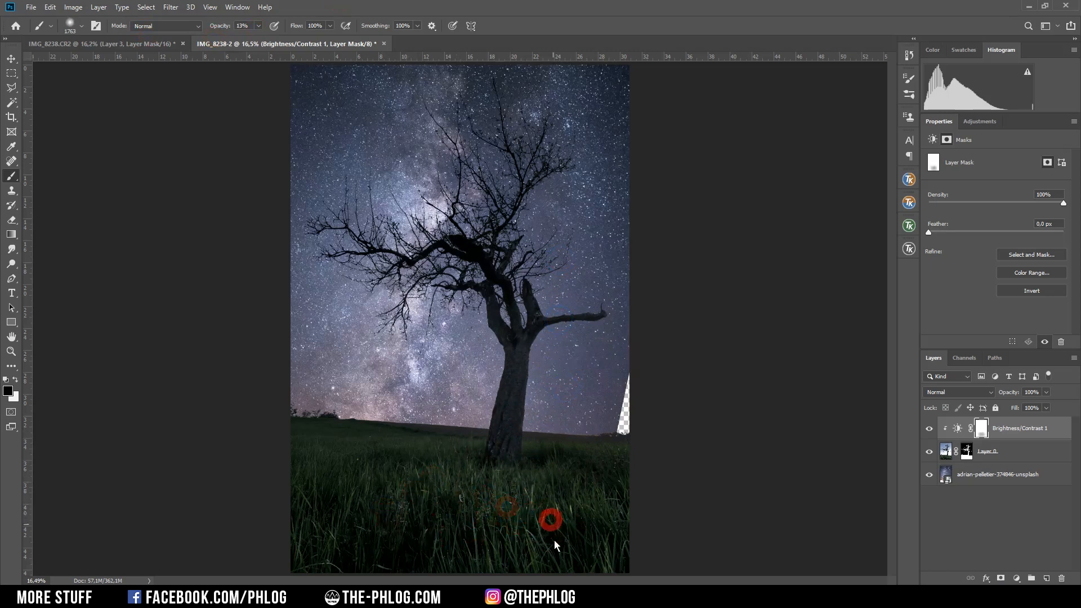
pyautogui.press('ctrl+z')
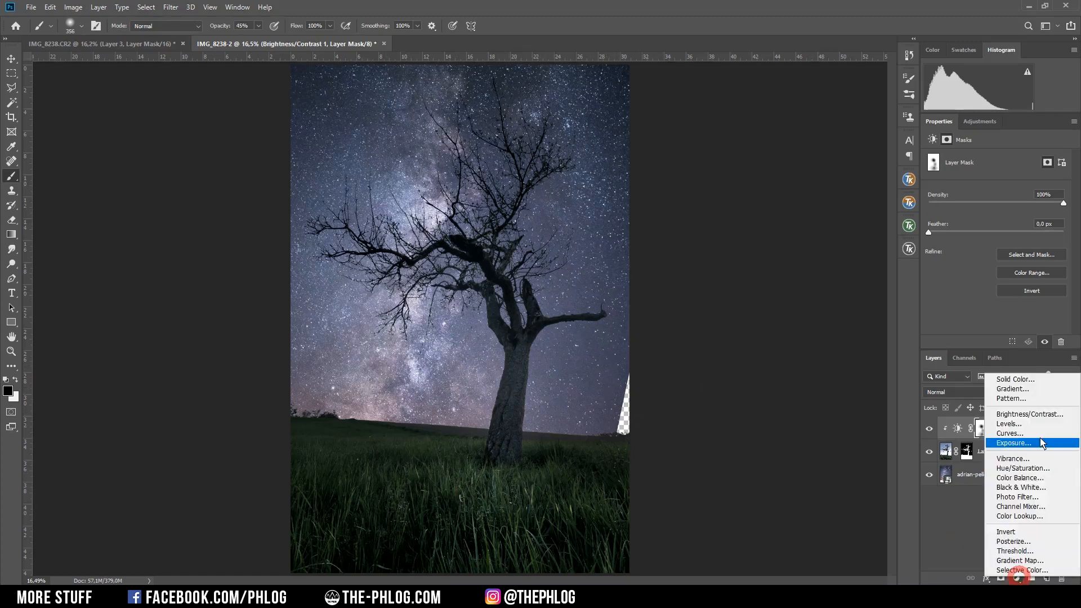
# Lift the Blue channel midtones in Curves 1 to cool the scene, then compare on/off.
pyautogui.click(1009, 432)
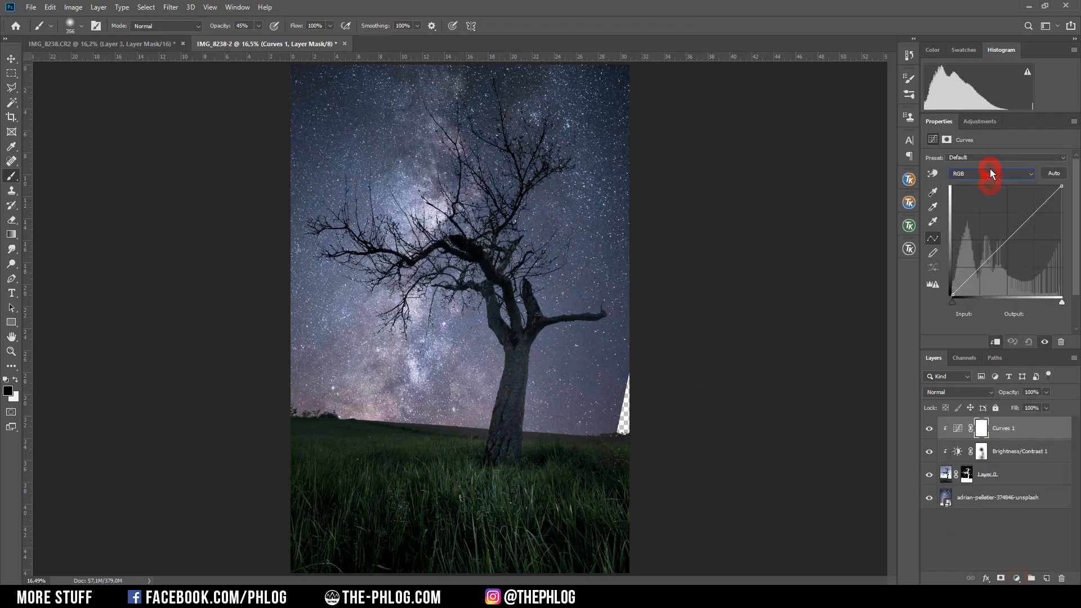
pyautogui.click(991, 174)
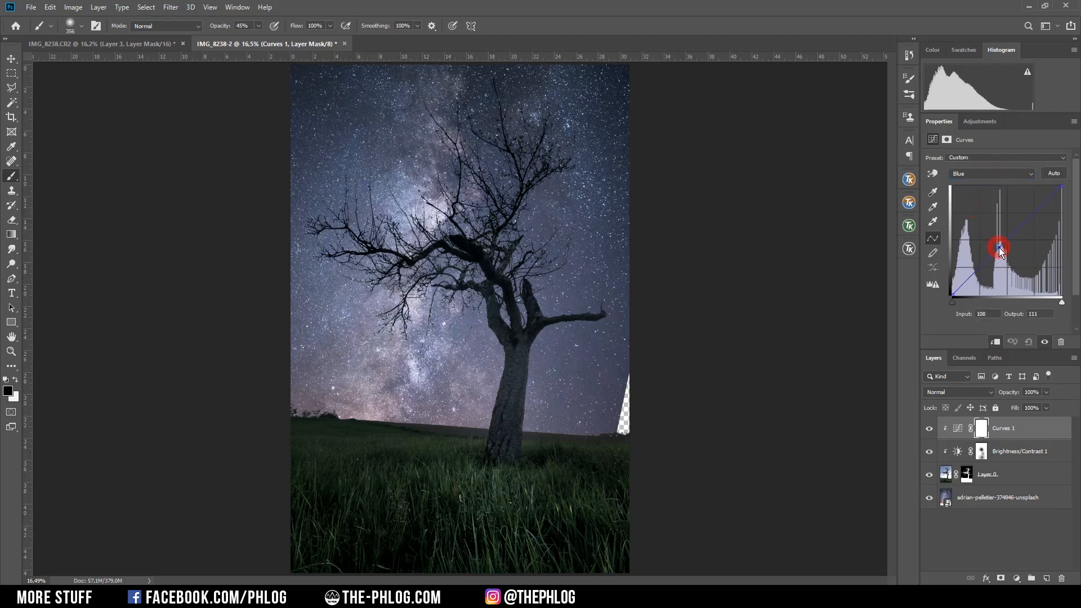
pyautogui.moveTo(999, 248); pyautogui.dragTo(996, 244)
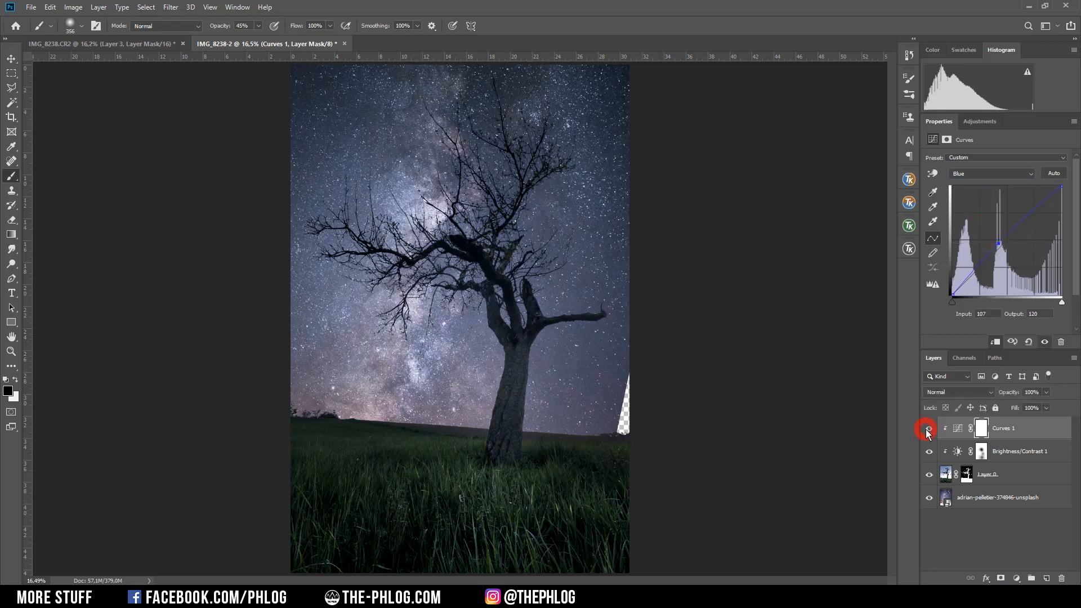
pyautogui.click(929, 428)
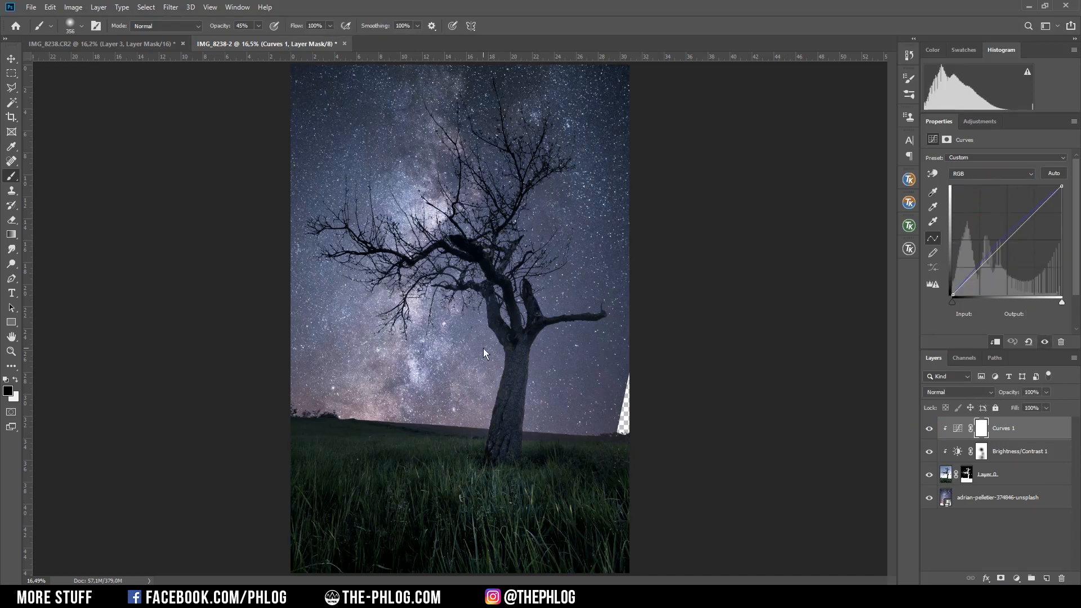
# Fill the selected transparent sky gap with a Content-Aware fill.
pyautogui.rightClick(997, 496)
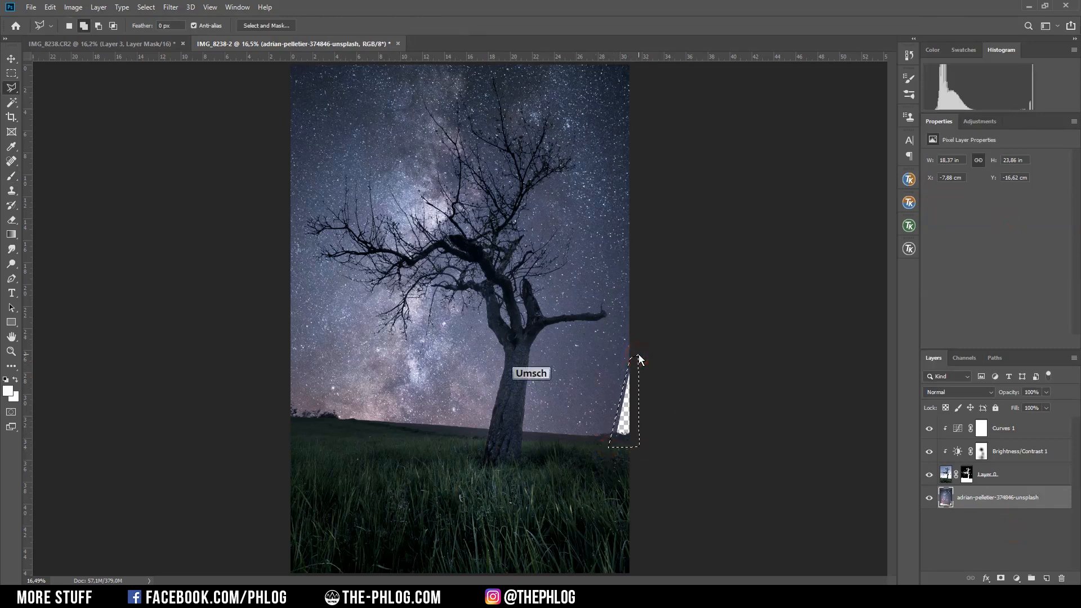
pyautogui.press('shift+f5')
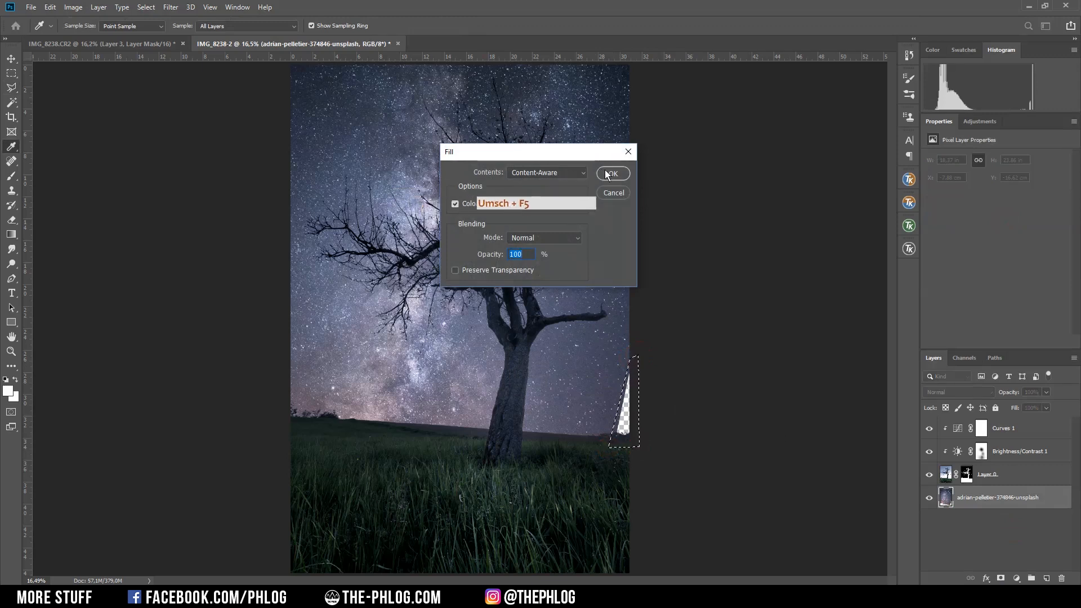
pyautogui.click(610, 173)
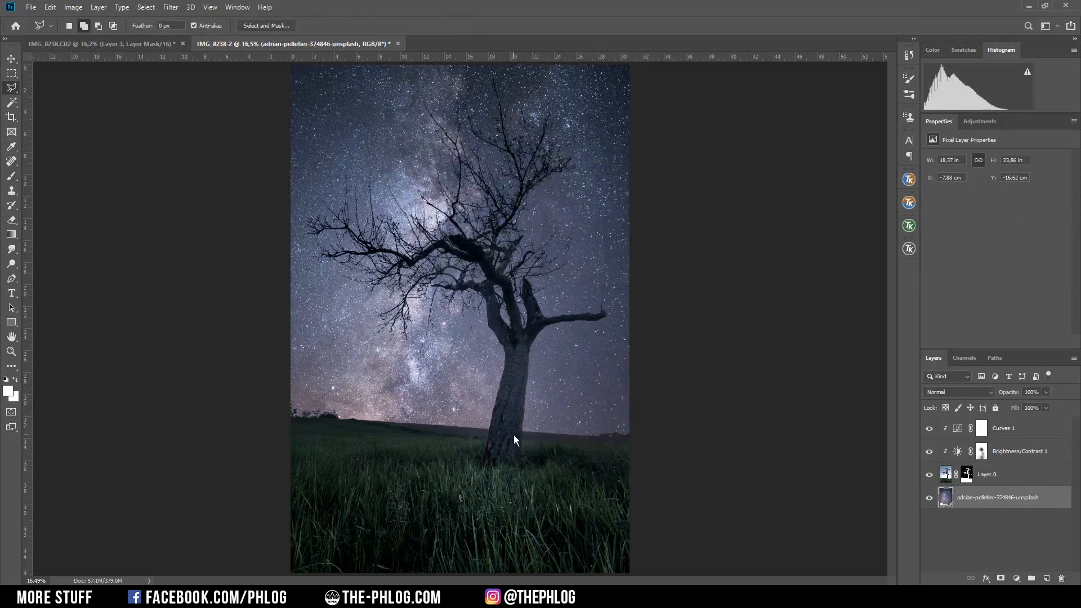
pyautogui.moveTo(309, 403)
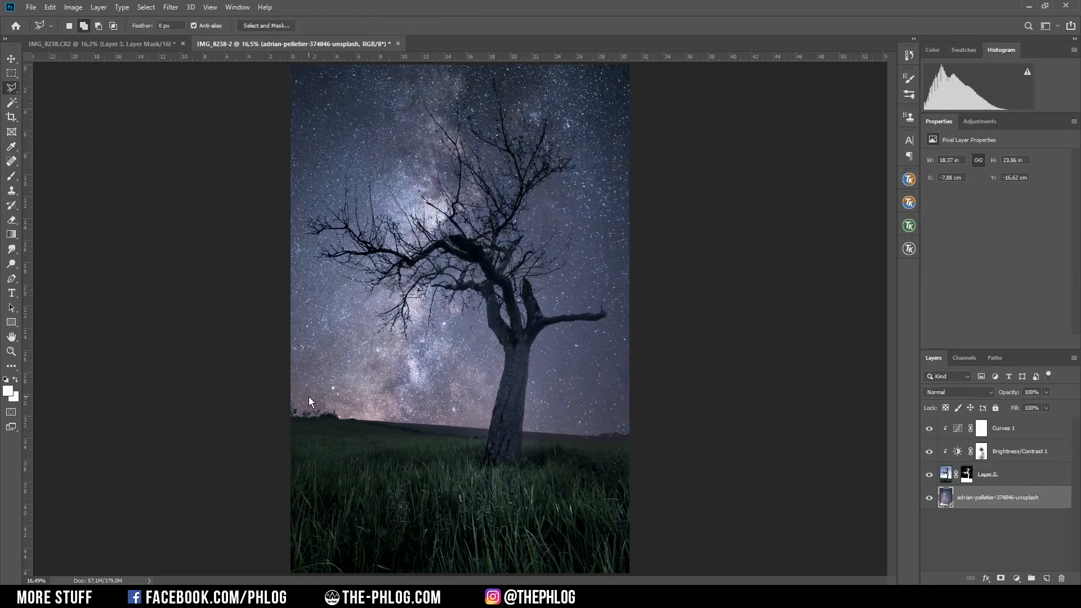
pyautogui.moveTo(425, 406)
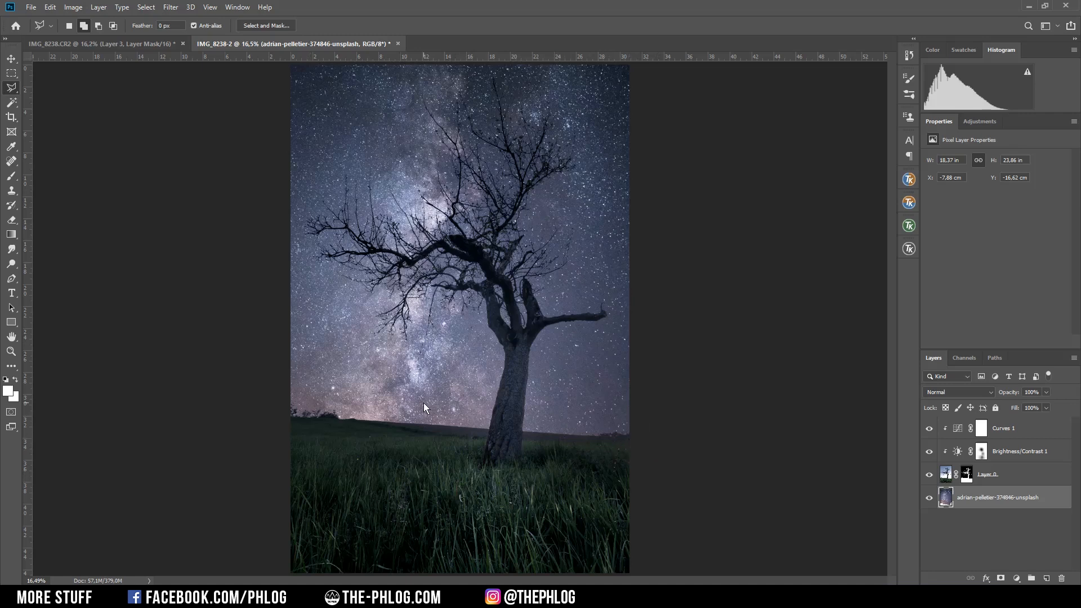
pyautogui.moveTo(492, 420)
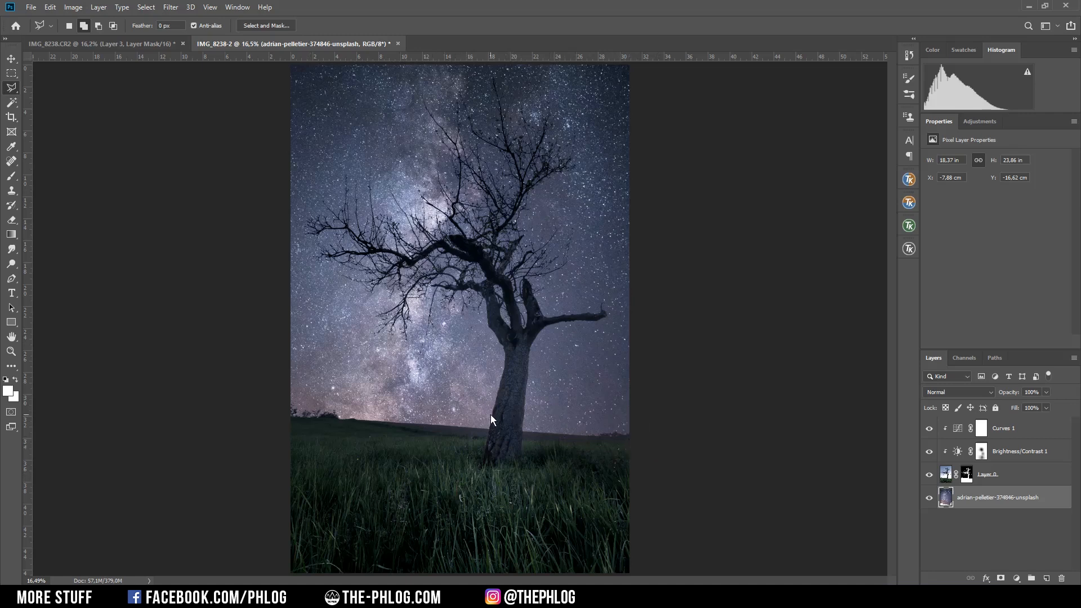
# Add a Brightness/Contrast adjustment above the sky with Brightness raised to 86.
pyautogui.click(994, 377)
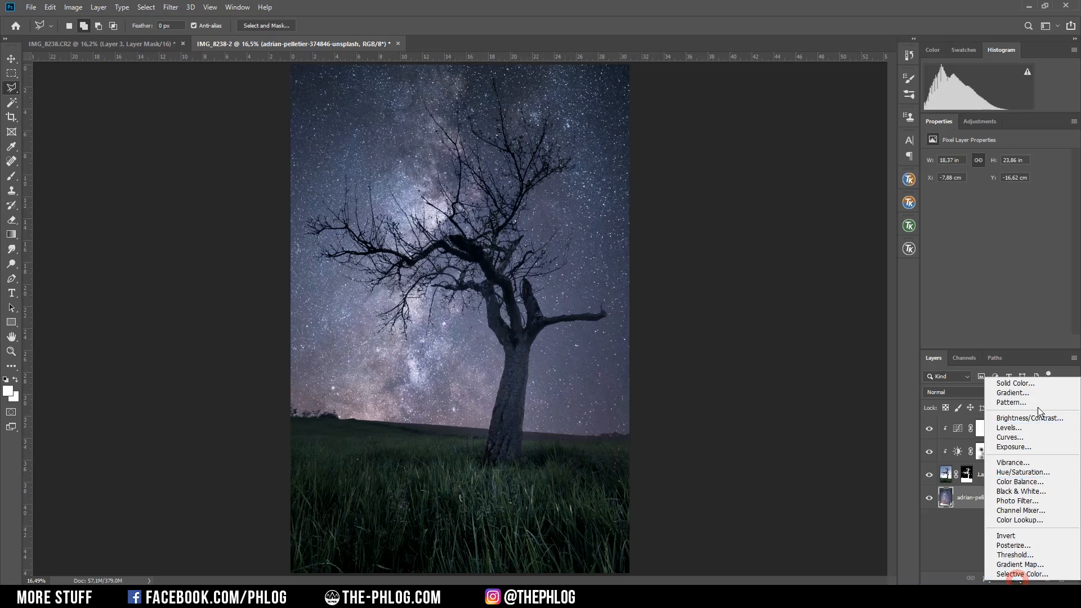
pyautogui.click(1030, 418)
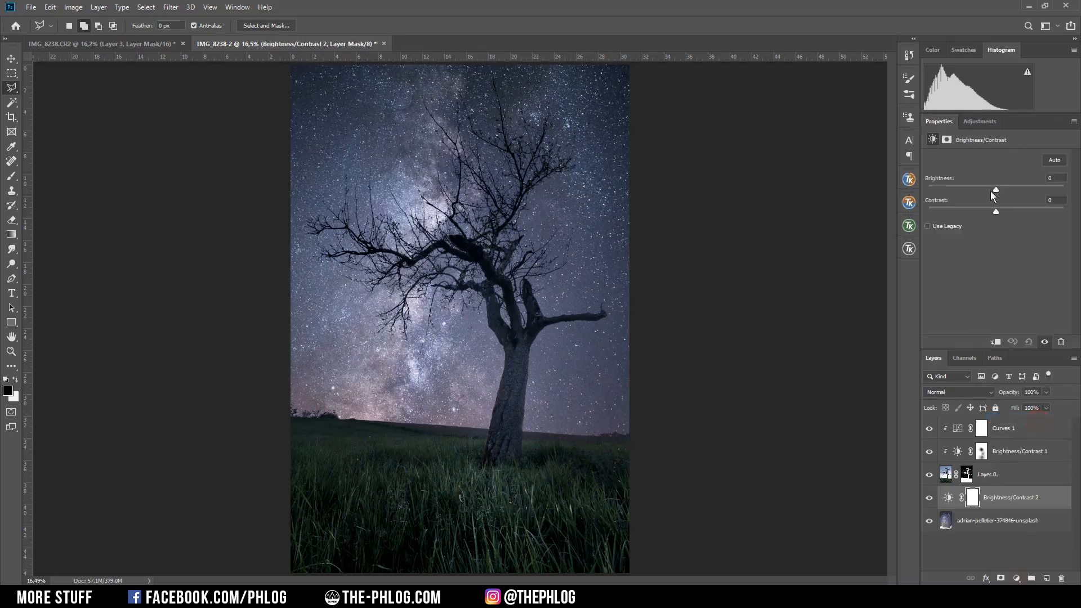
pyautogui.moveTo(995, 191); pyautogui.dragTo(1023, 190)
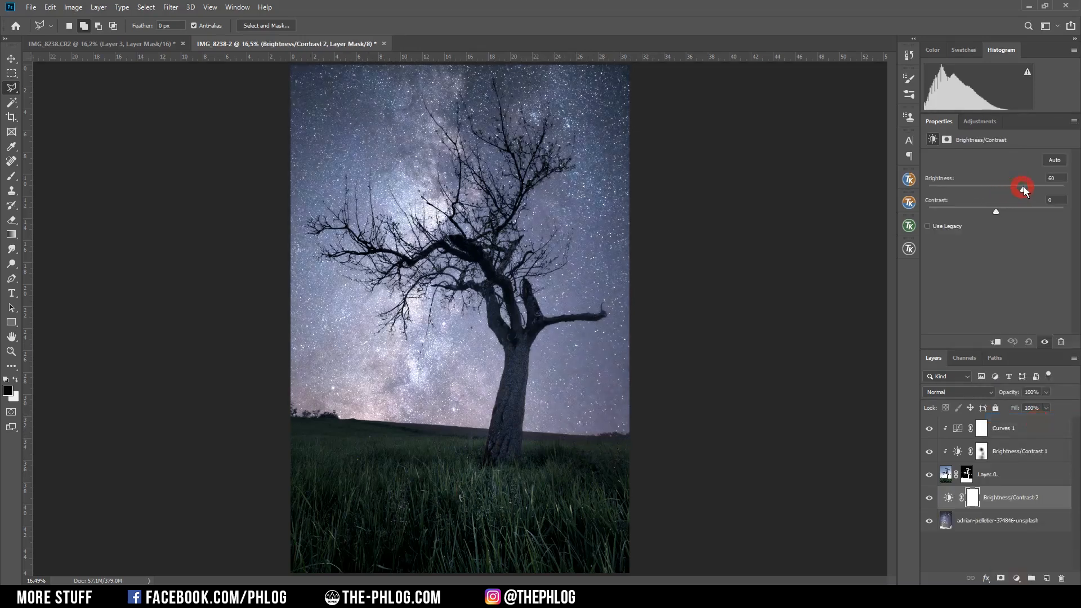
pyautogui.moveTo(1023, 190); pyautogui.dragTo(1034, 188)
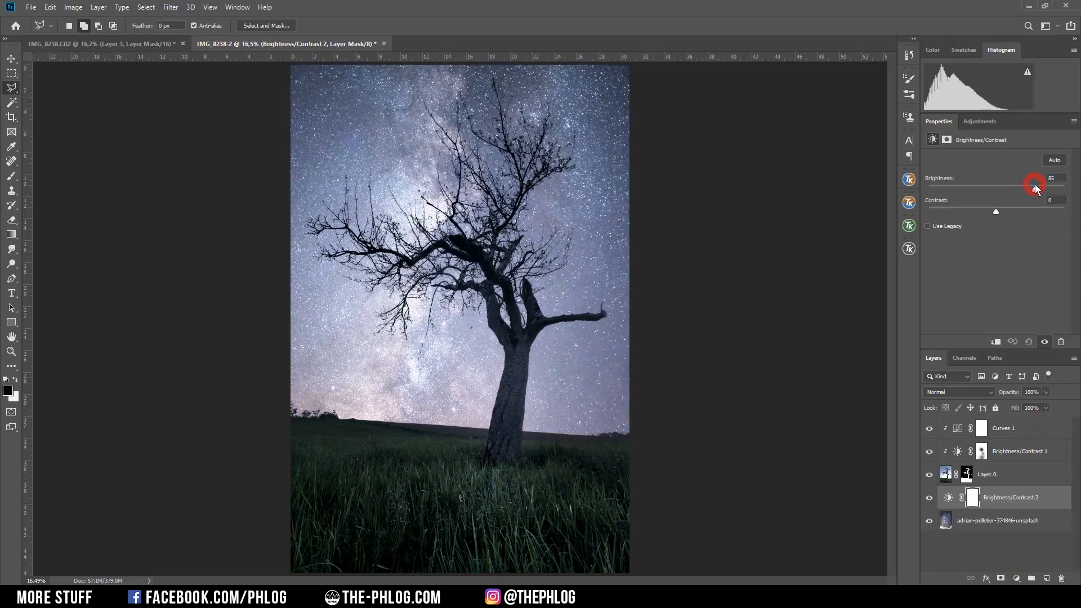
# Fill the adjustment's mask with black to hide the brightening, then compare visibility.
pyautogui.click(971, 497)
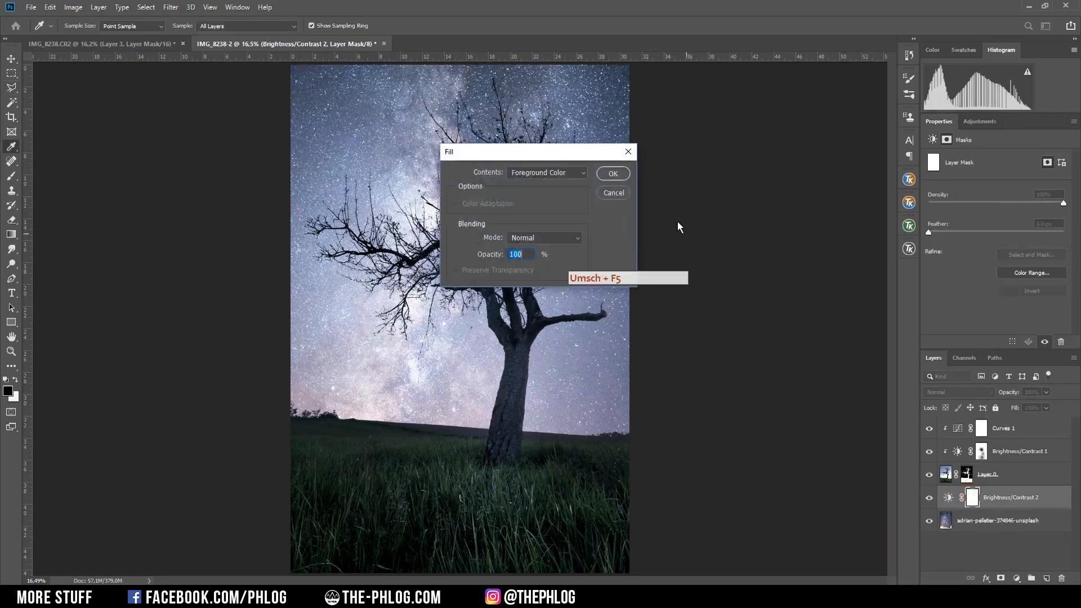
pyautogui.click(546, 173)
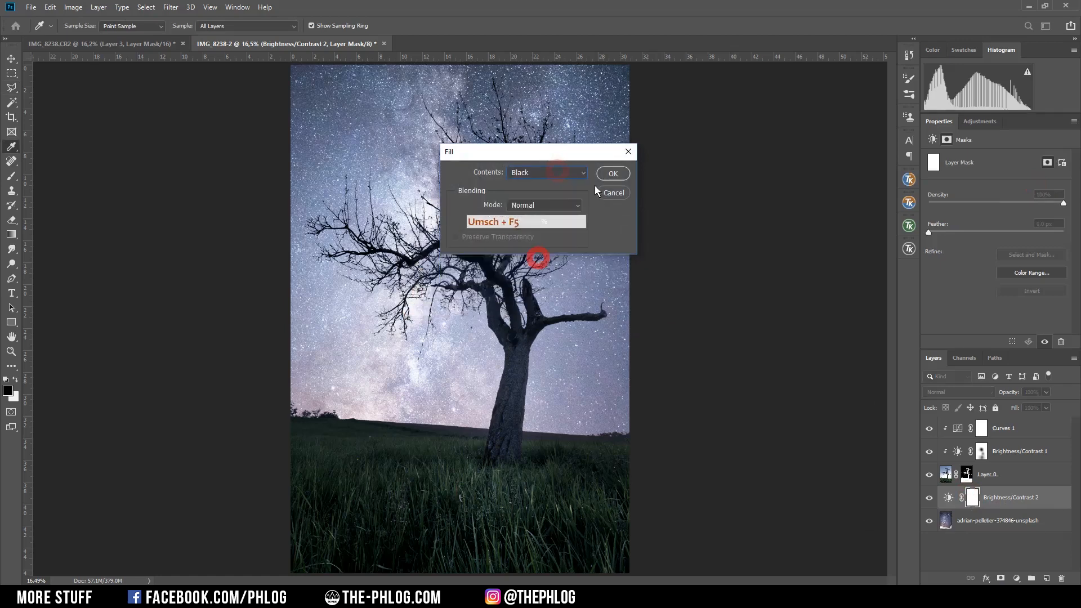
pyautogui.click(611, 173)
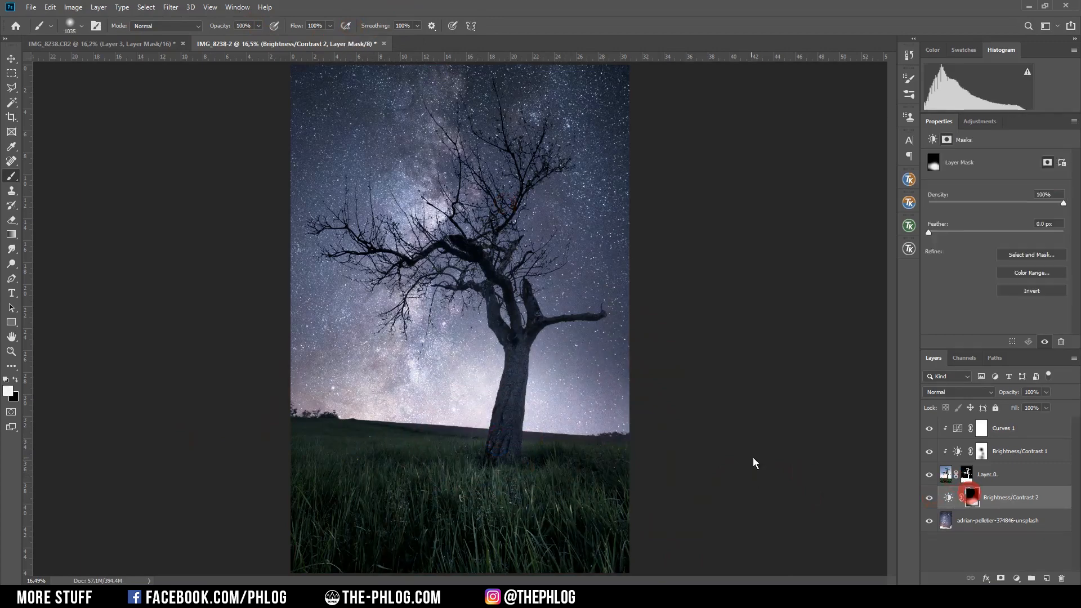
pyautogui.click(929, 498)
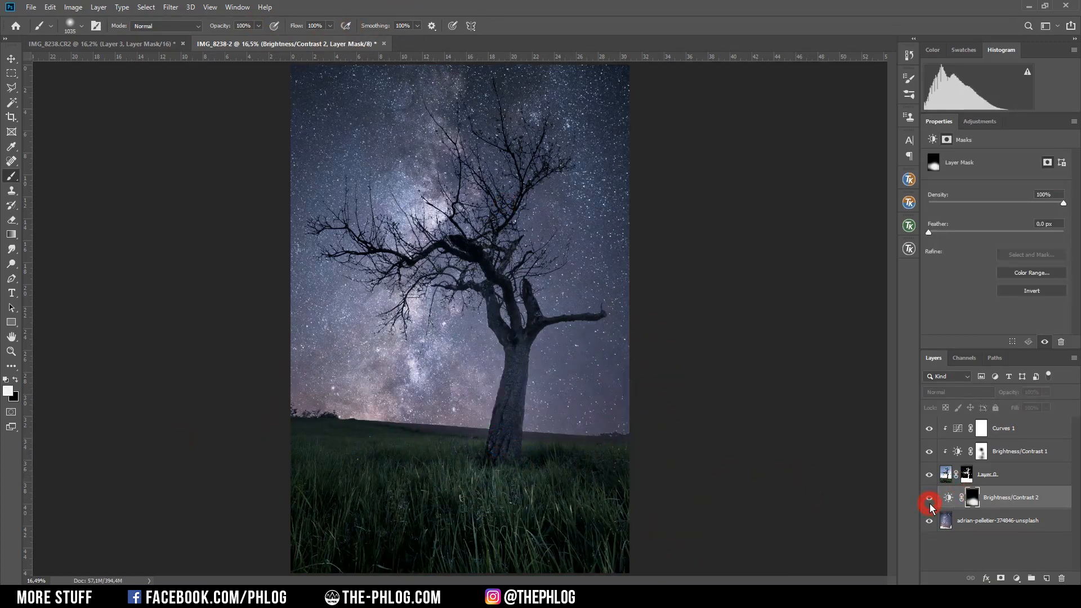
pyautogui.click(929, 497)
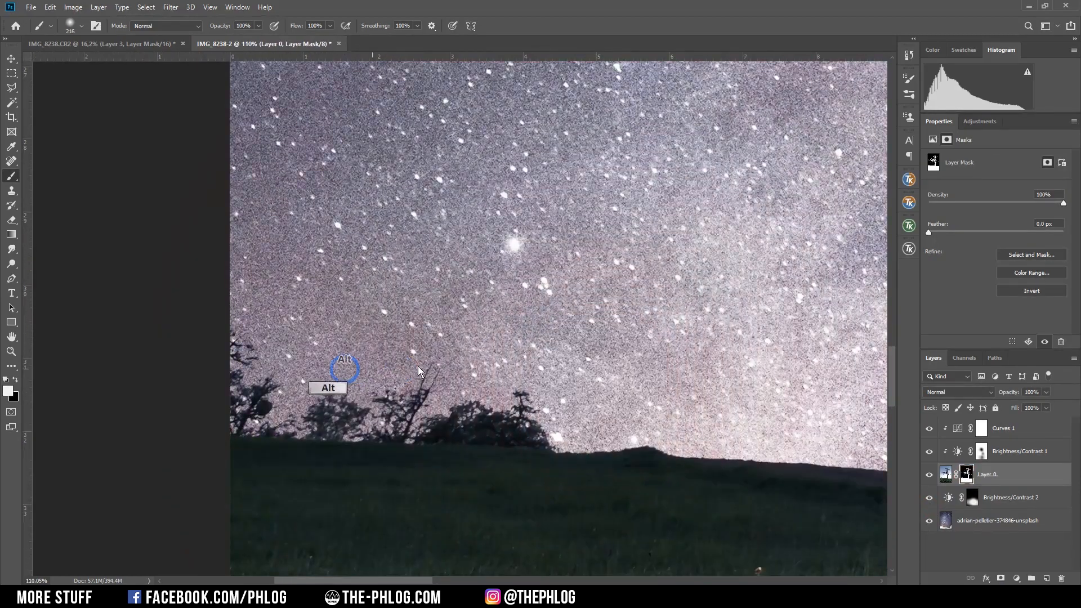
pyautogui.moveTo(468, 397)
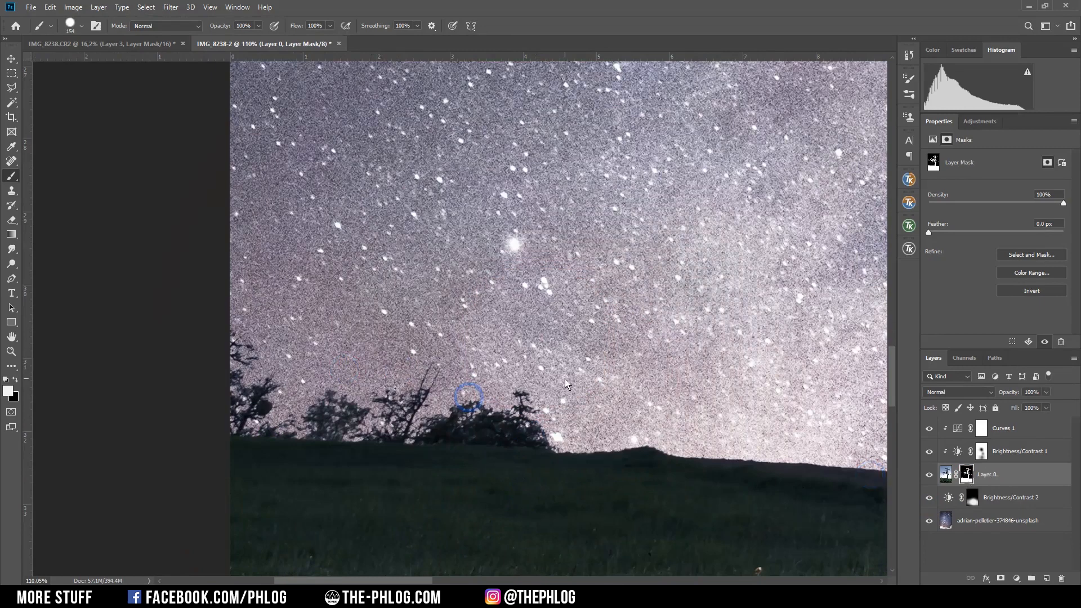
pyautogui.moveTo(558, 384)
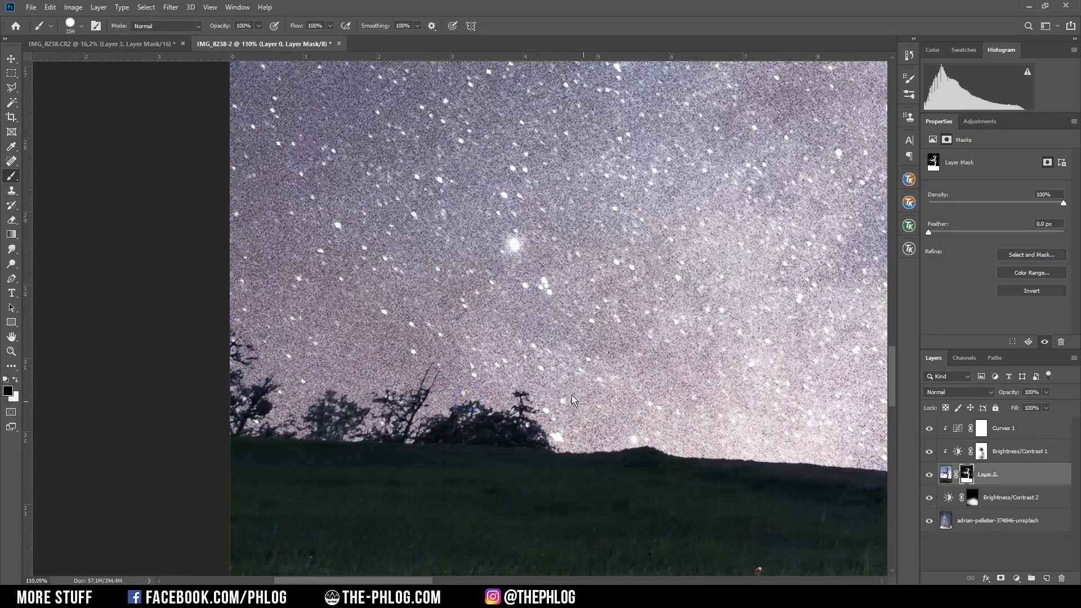
# Brush the Layer 0 mask along the bushes on the left horizon.
pyautogui.click(513, 398)
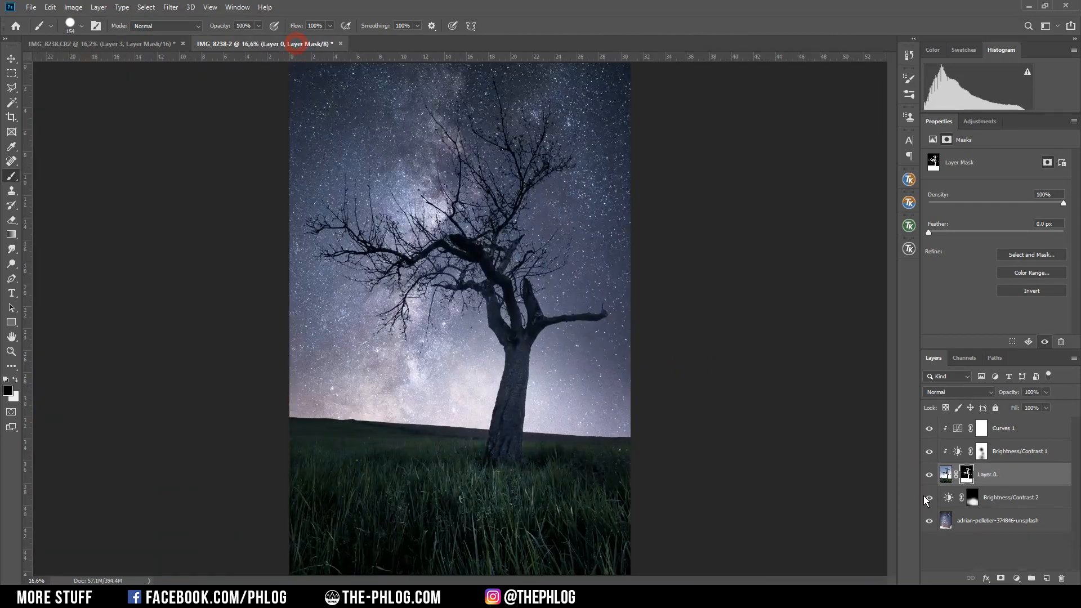
pyautogui.click(980, 428)
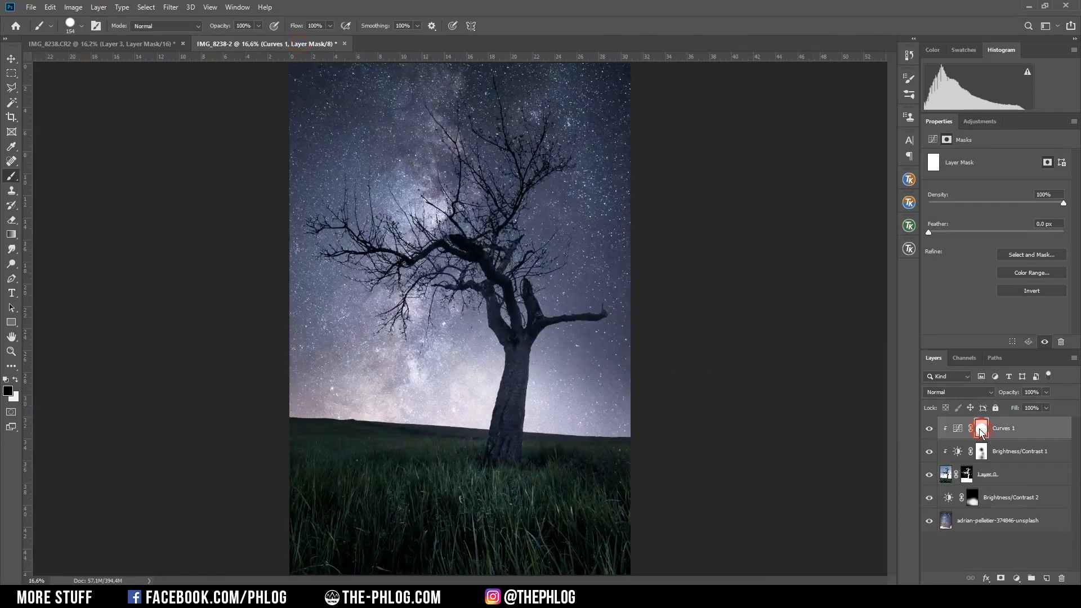
pyautogui.click(982, 428)
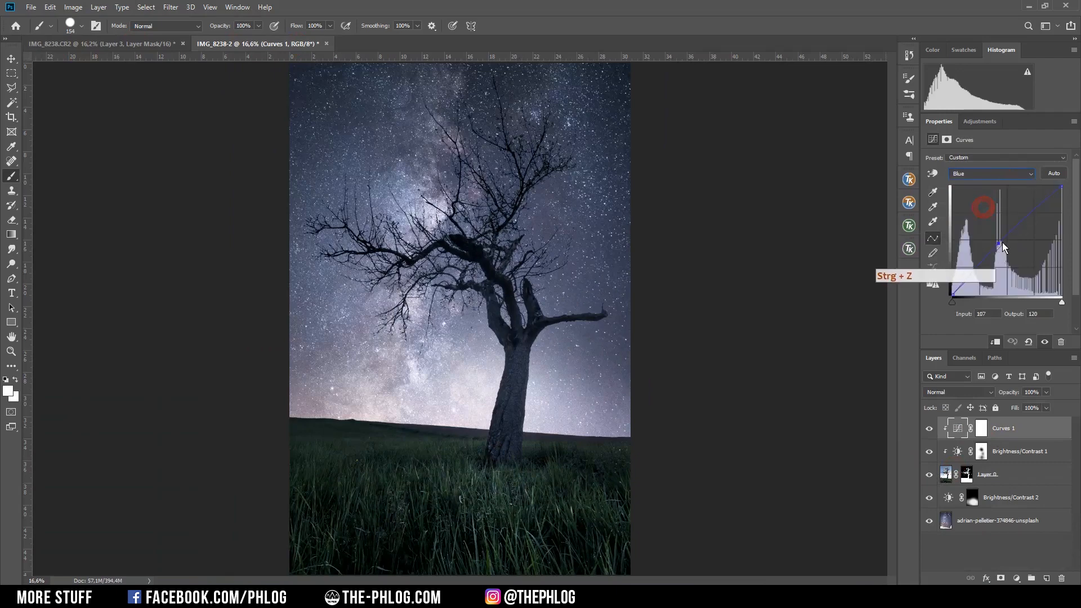
pyautogui.moveTo(999, 244); pyautogui.dragTo(996, 235)
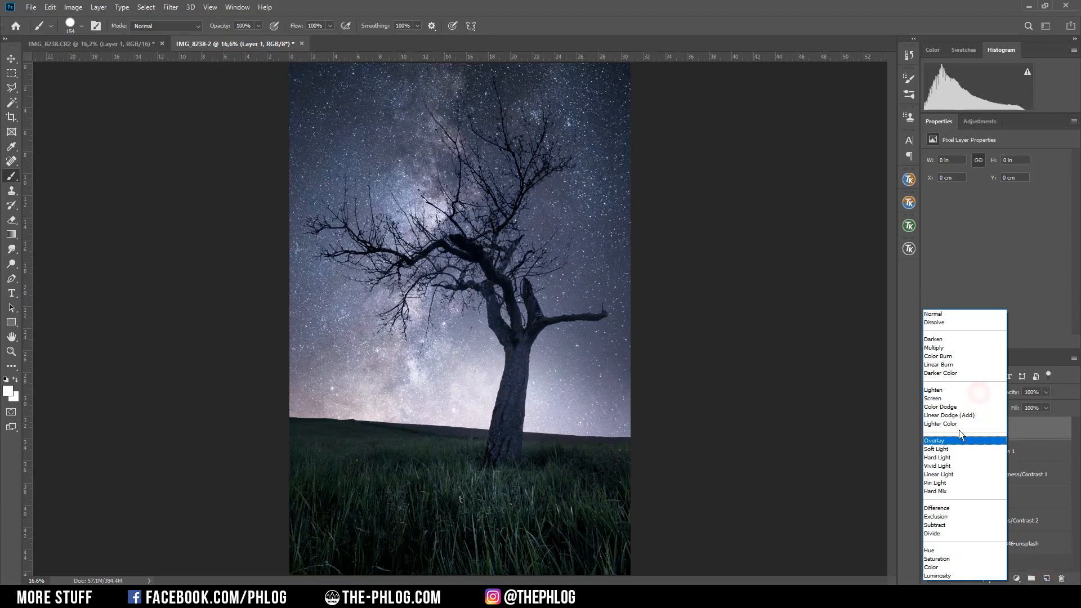
# Set the new layer to Hard Light and make white the painting colour.
pyautogui.click(936, 457)
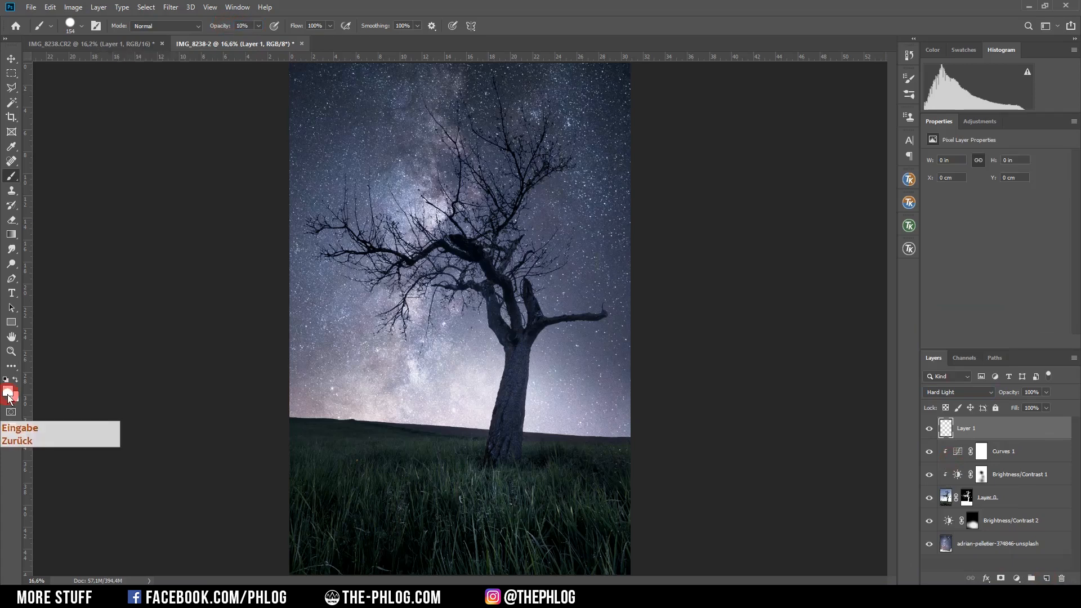
pyautogui.click(8, 394)
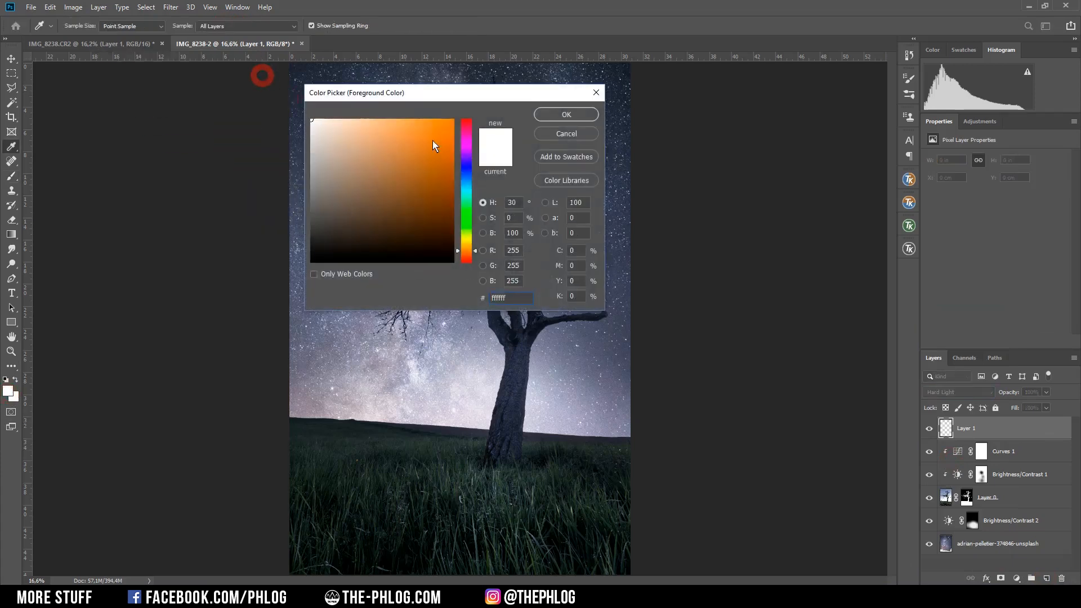
pyautogui.click(564, 113)
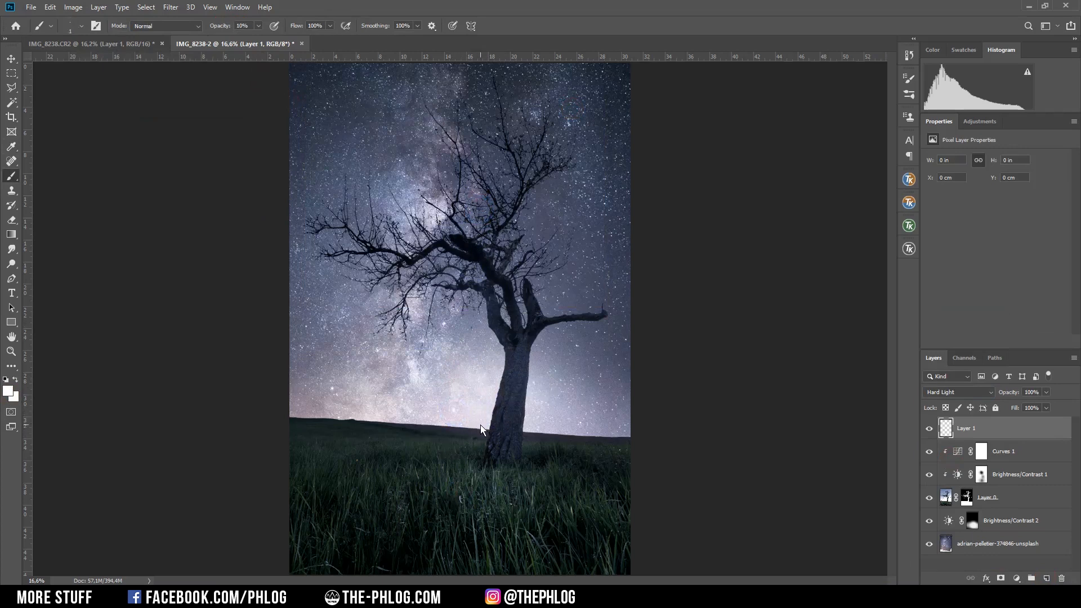
# Paint a soft white glow along the horizon behind the tree's base.
pyautogui.click(481, 423)
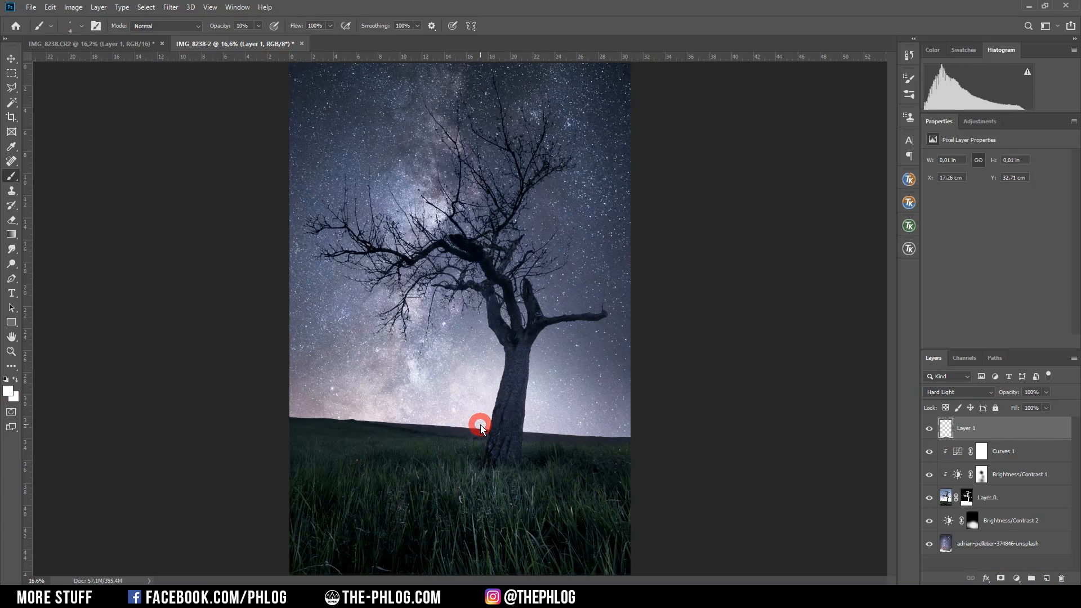
pyautogui.moveTo(481, 424); pyautogui.dragTo(461, 422)
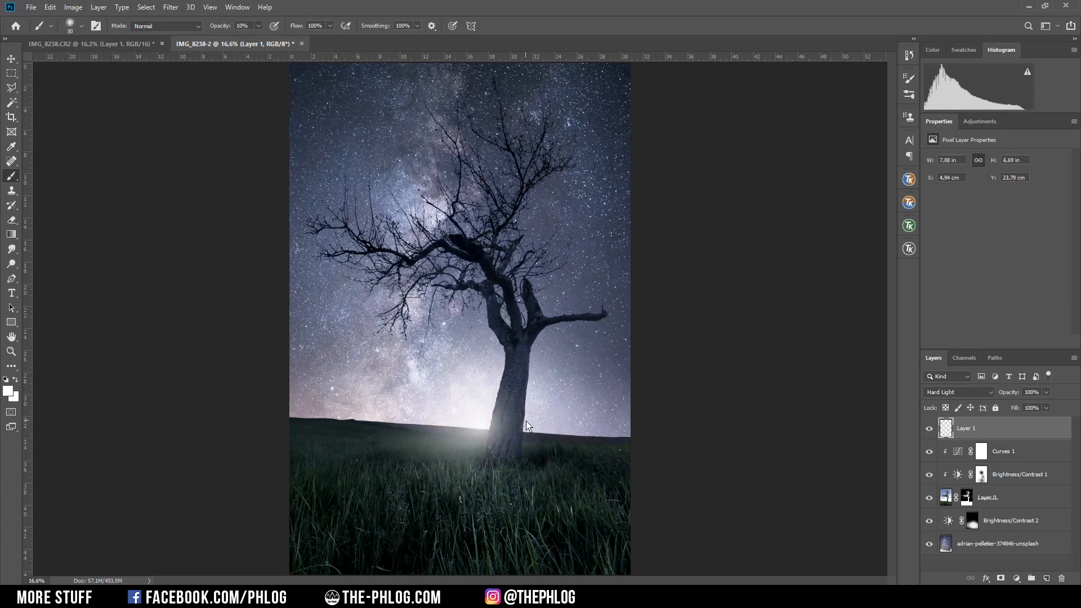
pyautogui.click(527, 433)
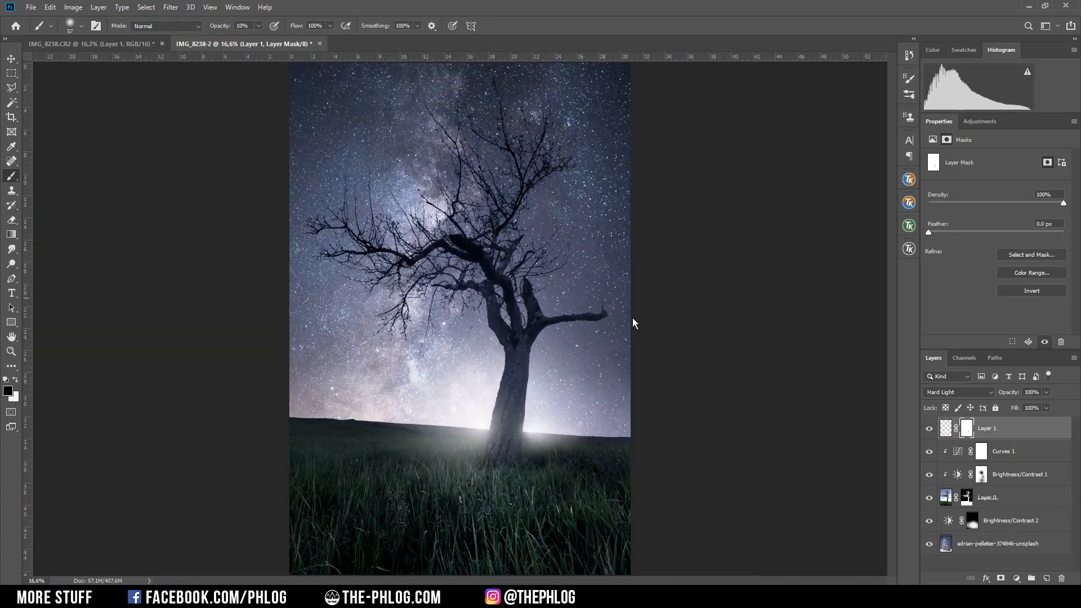
# Open the sky photo layer in the Camera Raw filter.
pyautogui.click(997, 542)
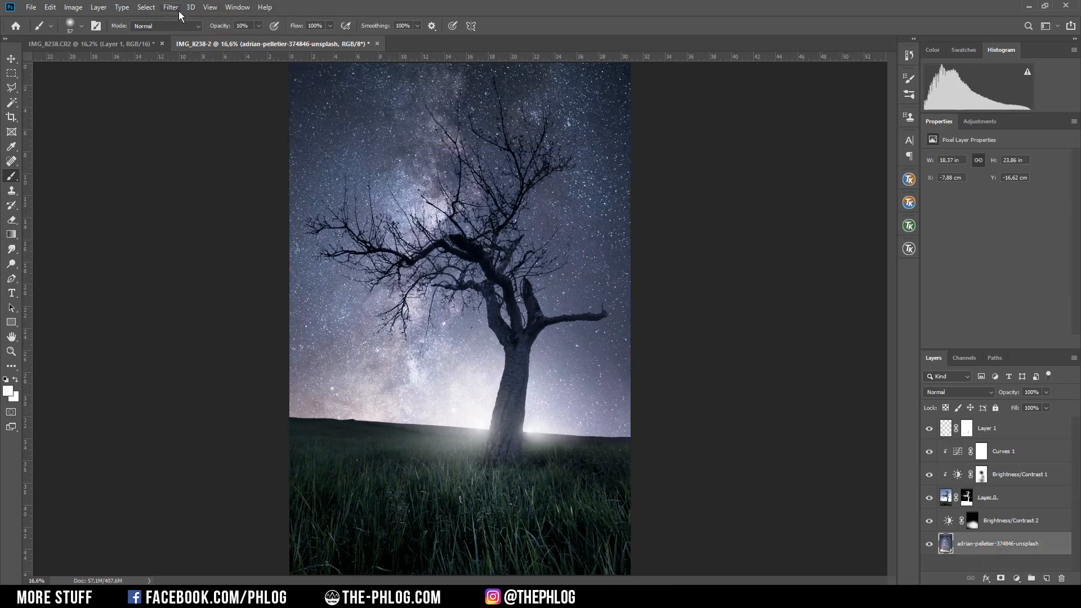
pyautogui.click(170, 7)
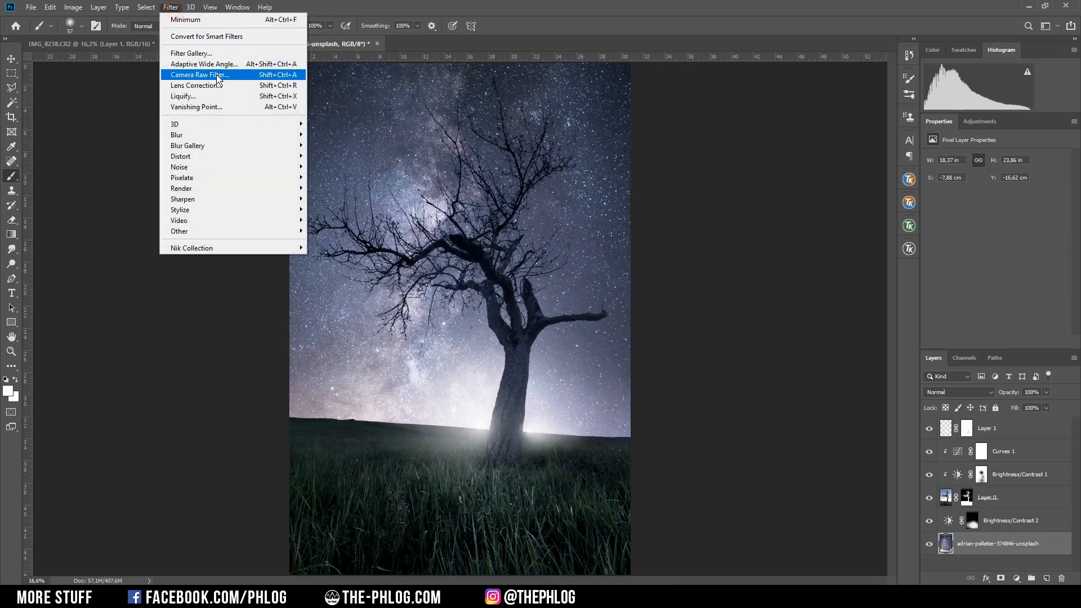
pyautogui.click(200, 74)
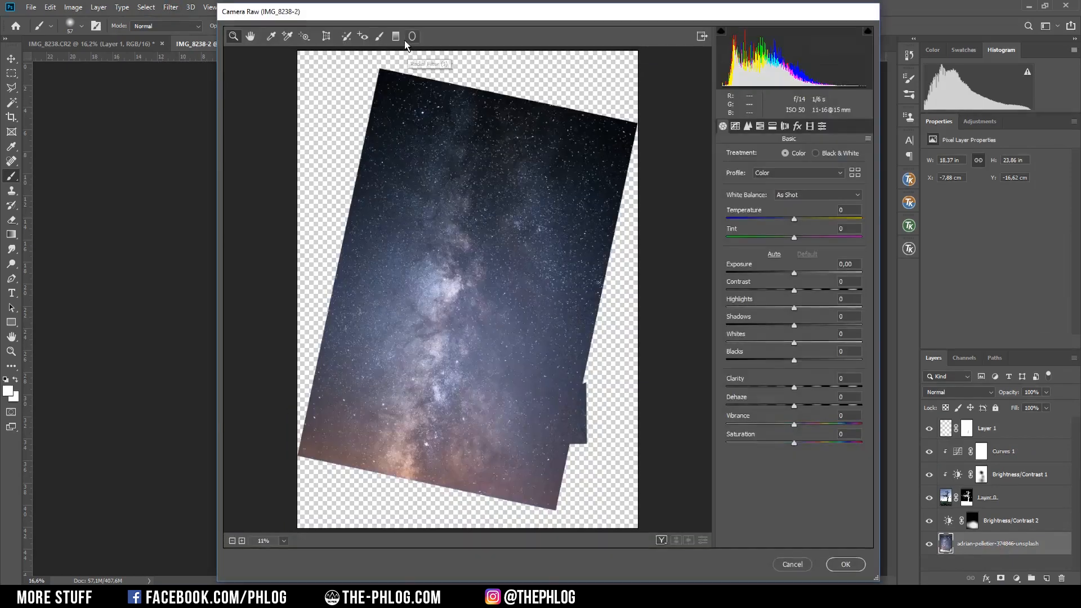
# Add a Graduated Filter darkening the upper sky (Exposure -1.50, Highlights +49, raised Clarity).
pyautogui.click(395, 36)
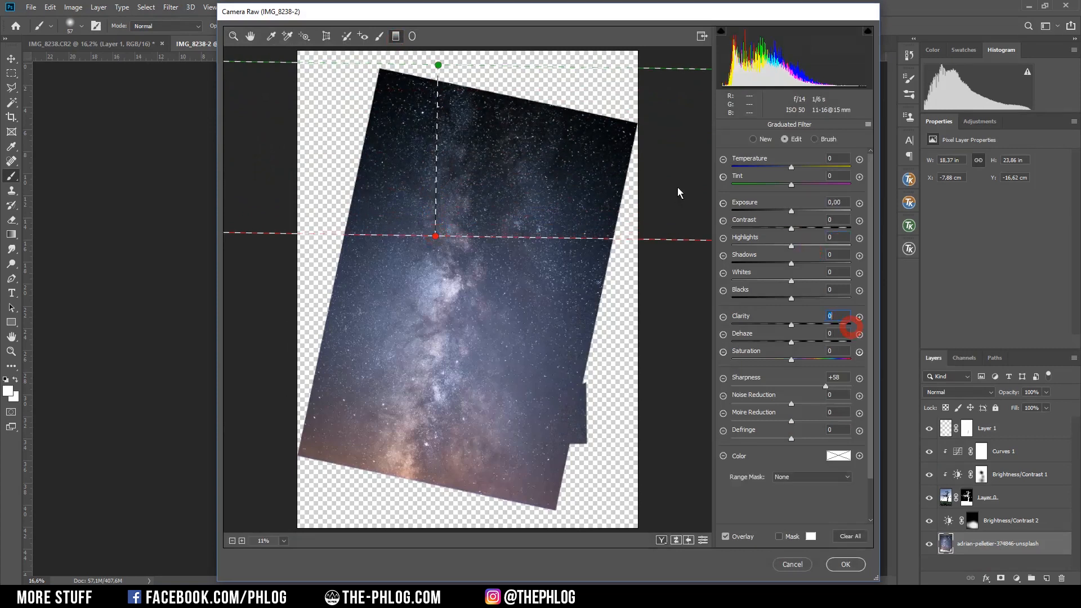
pyautogui.moveTo(791, 211); pyautogui.dragTo(783, 210)
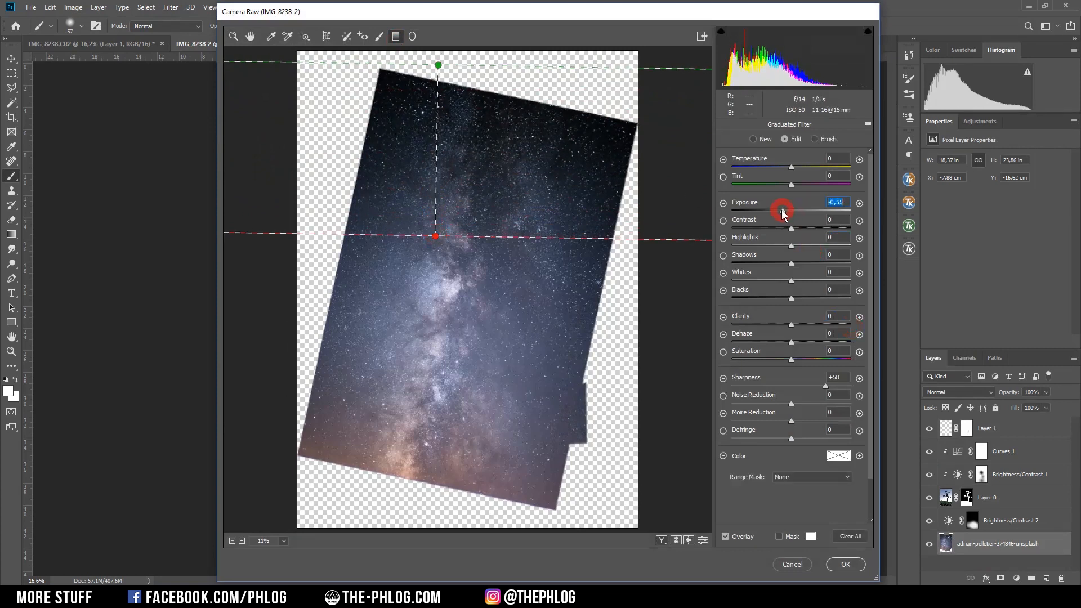
pyautogui.moveTo(782, 211); pyautogui.dragTo(772, 210)
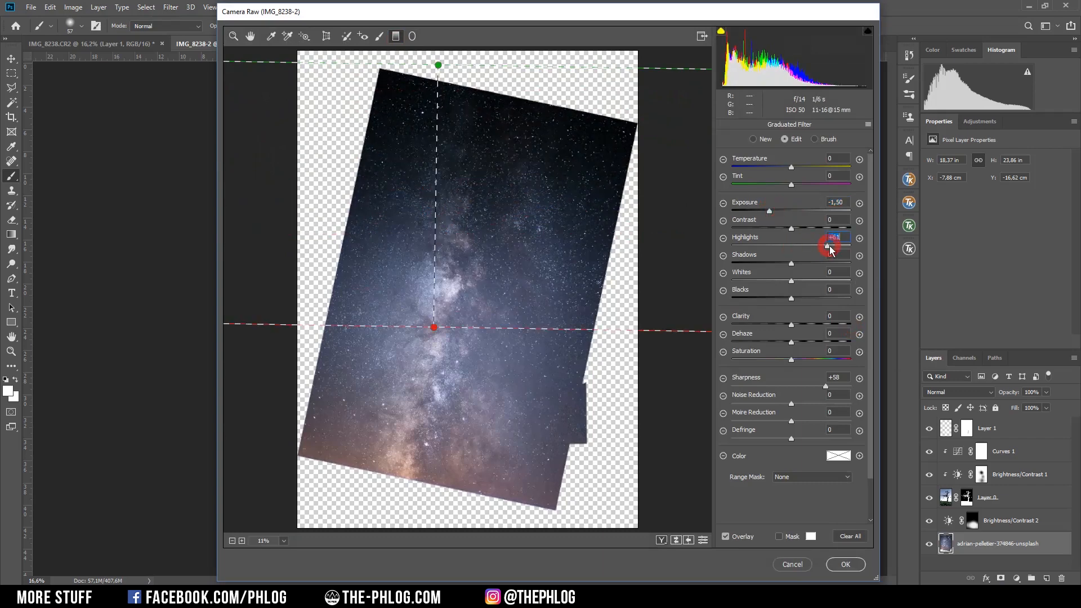
pyautogui.moveTo(832, 246); pyautogui.dragTo(819, 247)
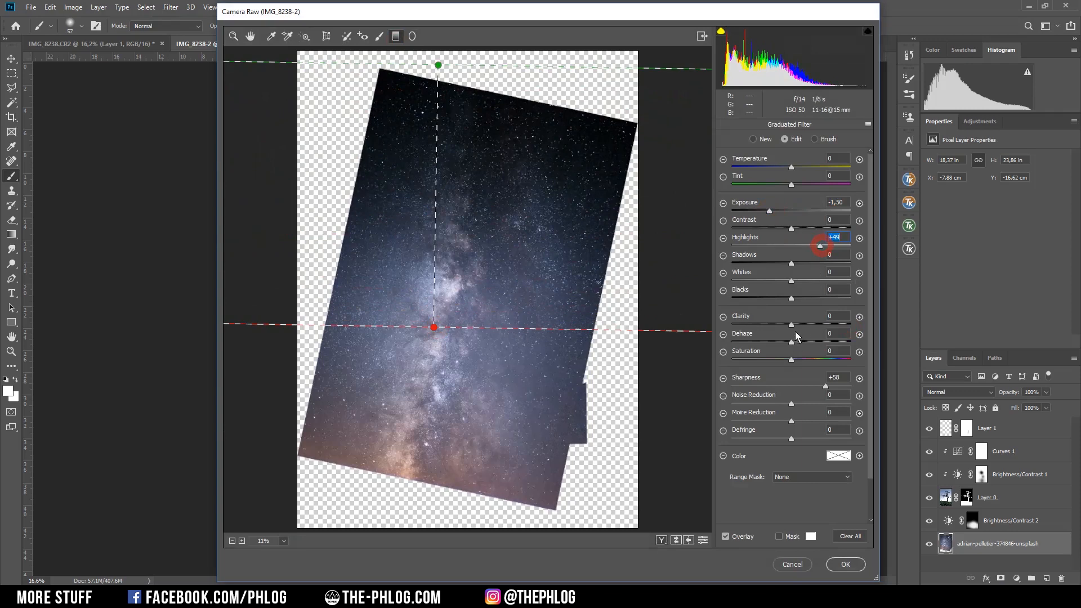
pyautogui.moveTo(819, 244); pyautogui.dragTo(819, 324)
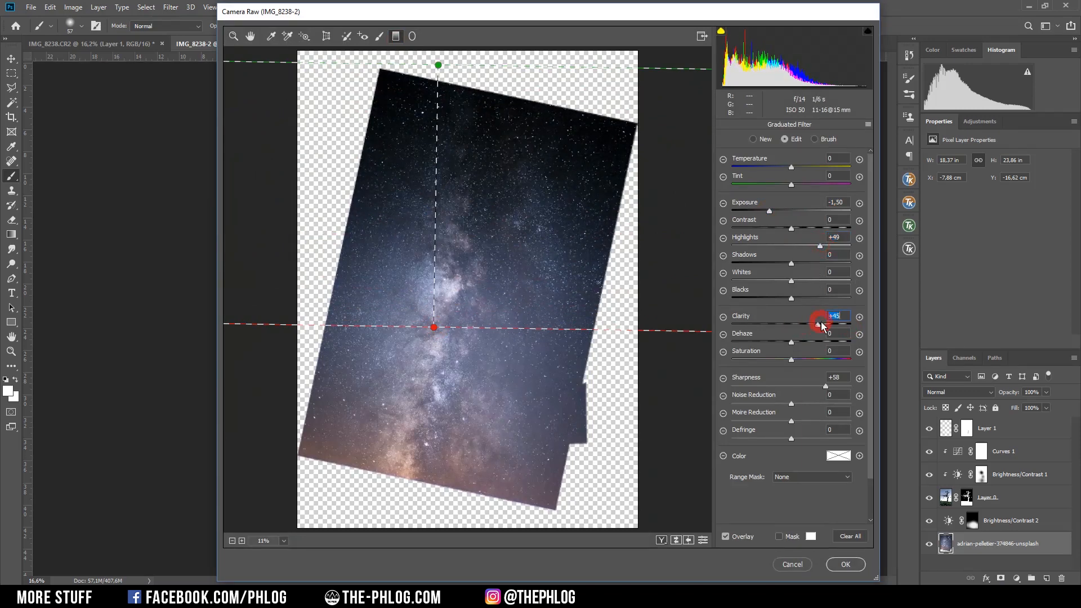
pyautogui.click(412, 36)
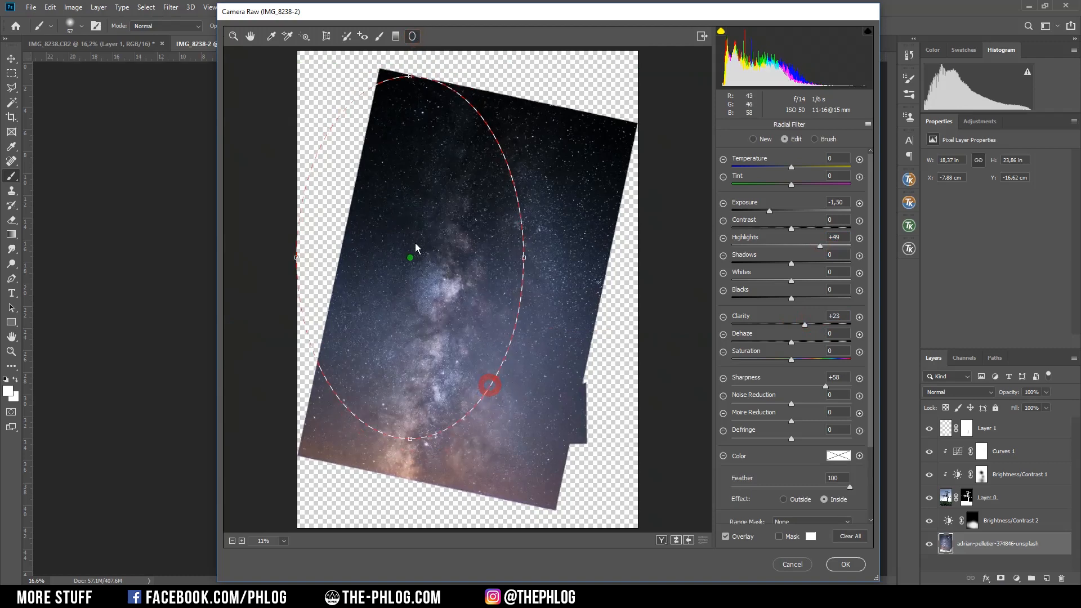
# Draw a Radial Filter over the galactic core with Saturation +21 and Clarity +27, then apply Camera Raw.
pyautogui.moveTo(489, 385); pyautogui.dragTo(484, 146)
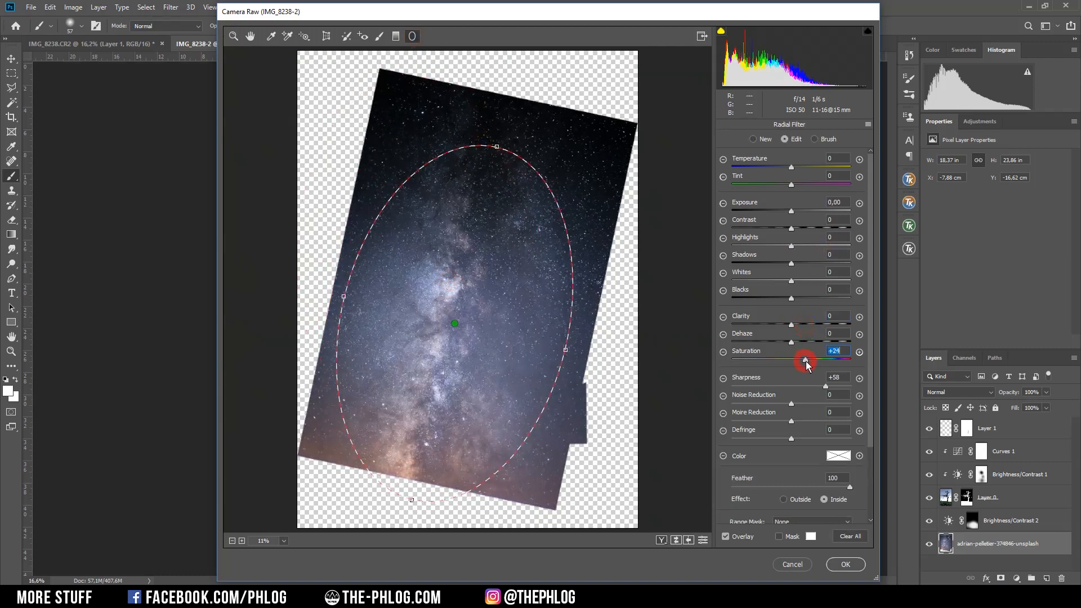
pyautogui.moveTo(805, 360); pyautogui.dragTo(801, 360)
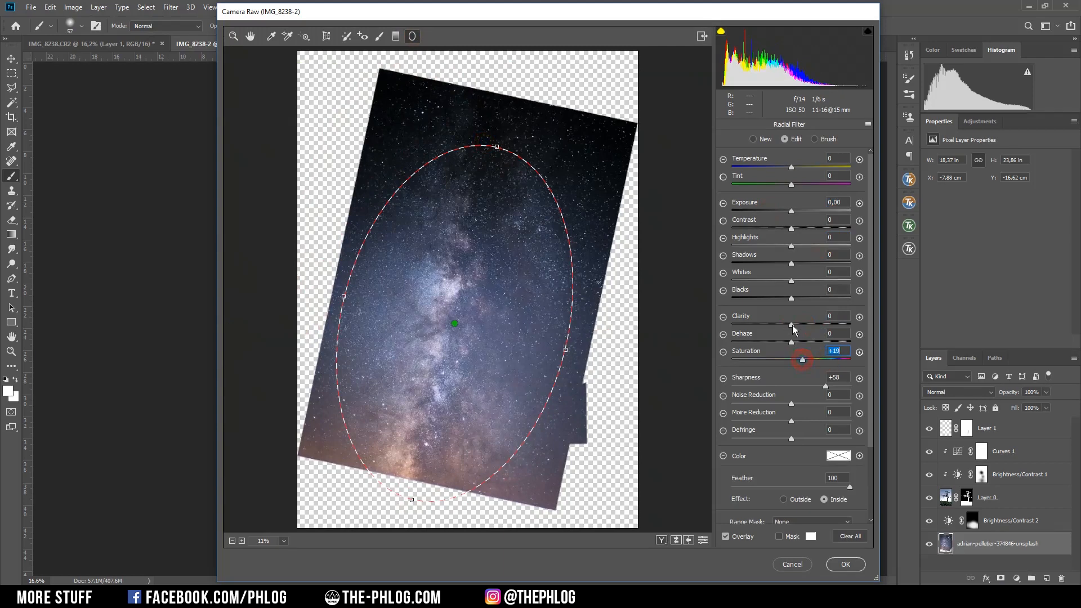
pyautogui.moveTo(791, 325); pyautogui.dragTo(808, 325)
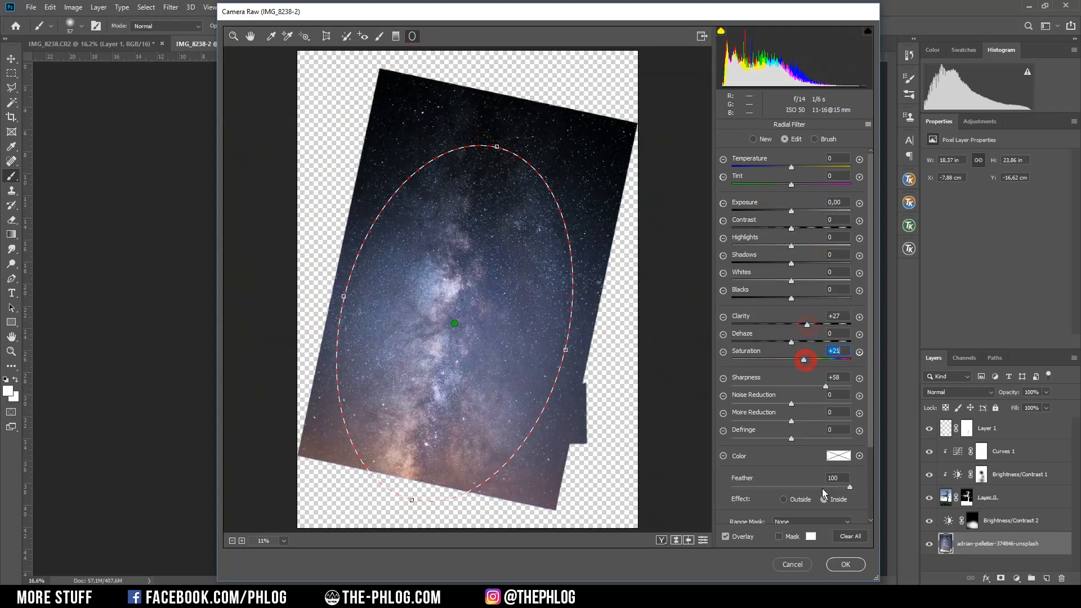
pyautogui.click(844, 564)
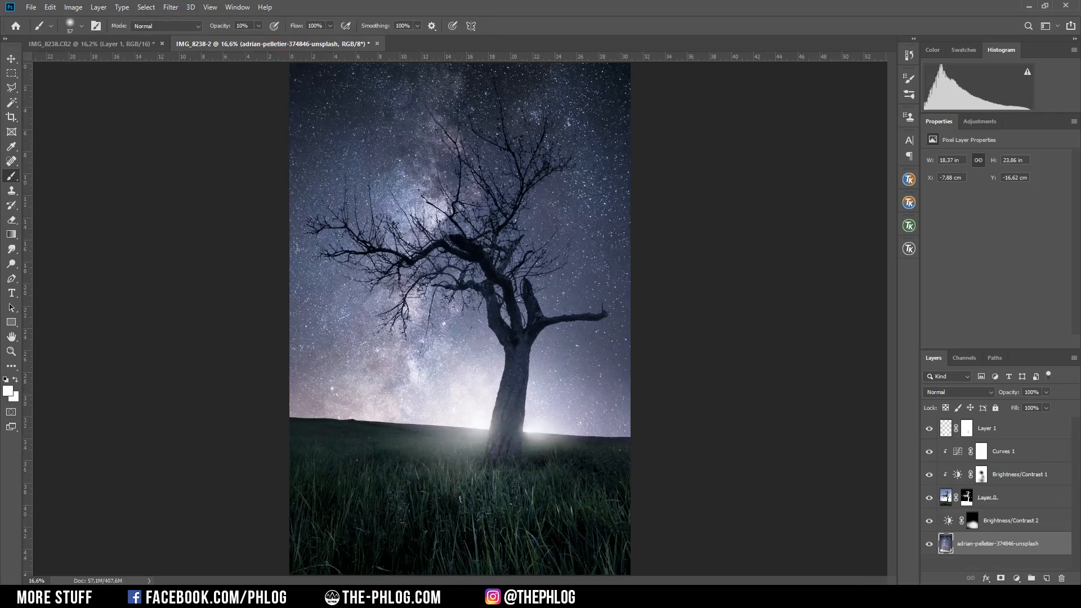
pyautogui.moveTo(1003, 443)
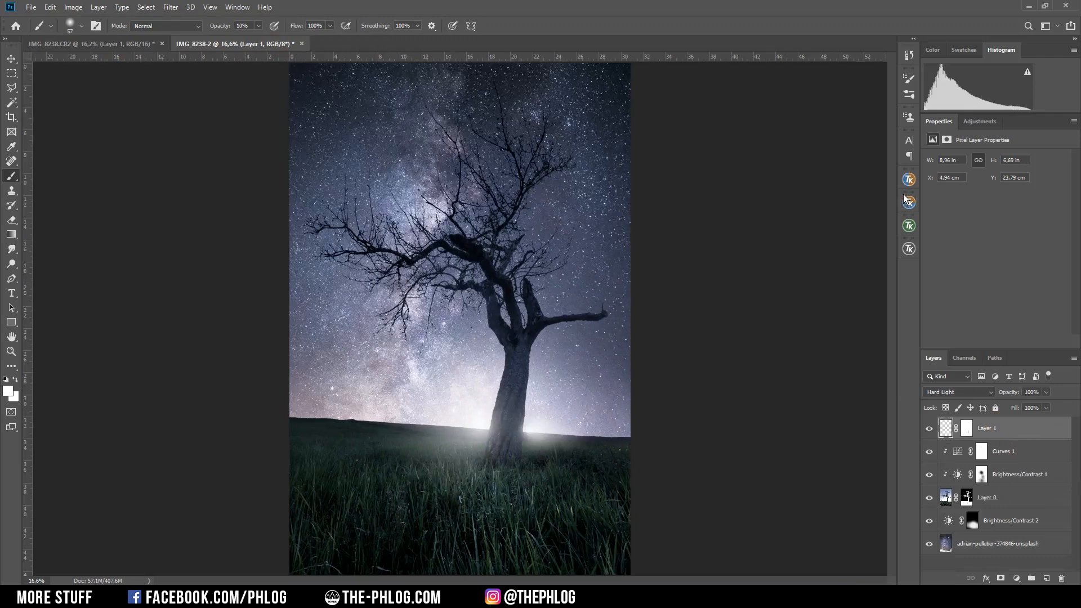
# Stamp visible layers into a new top layer and open it in Color Efex Pro 4.
pyautogui.click(909, 201)
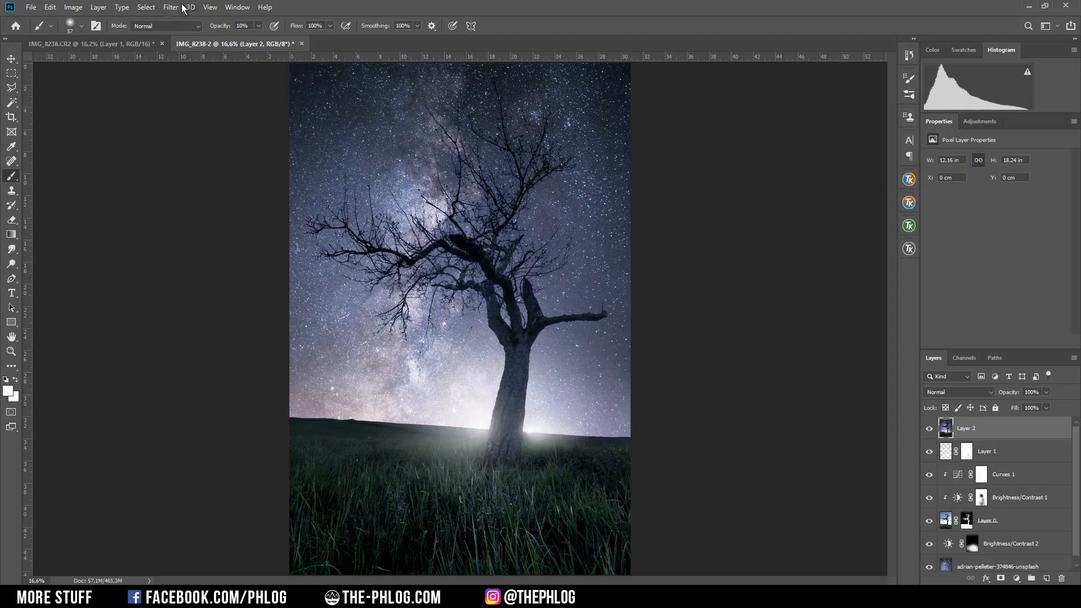
pyautogui.click(170, 7)
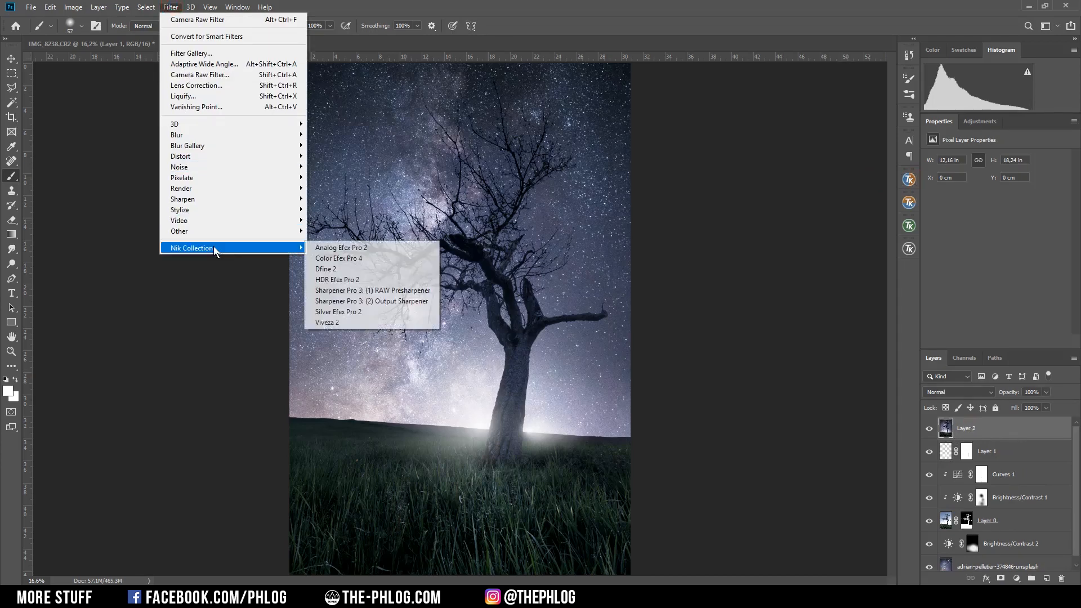
pyautogui.click(338, 258)
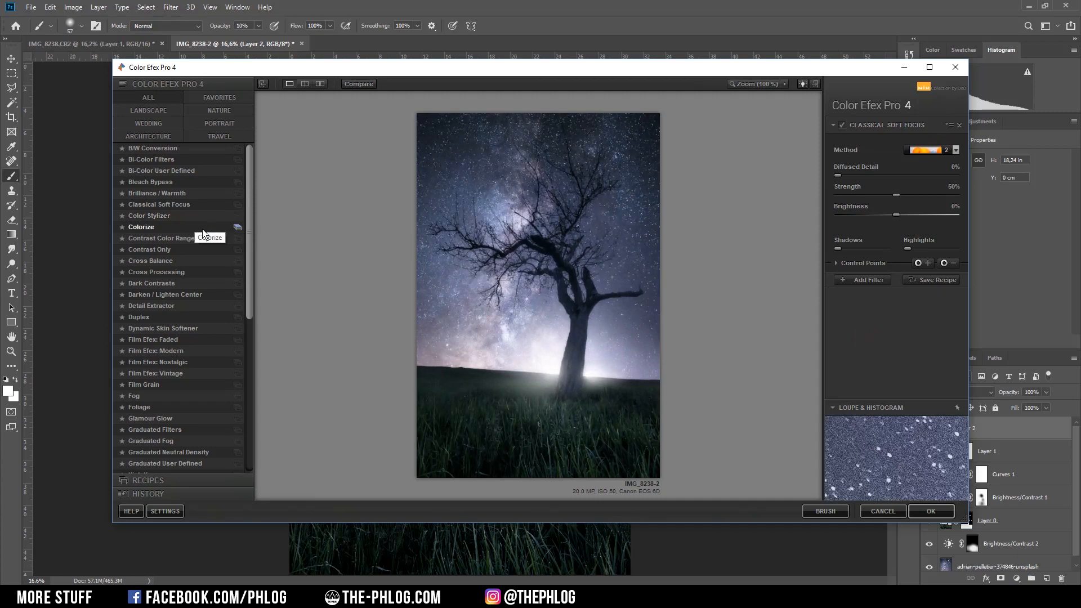
pyautogui.moveTo(189, 248)
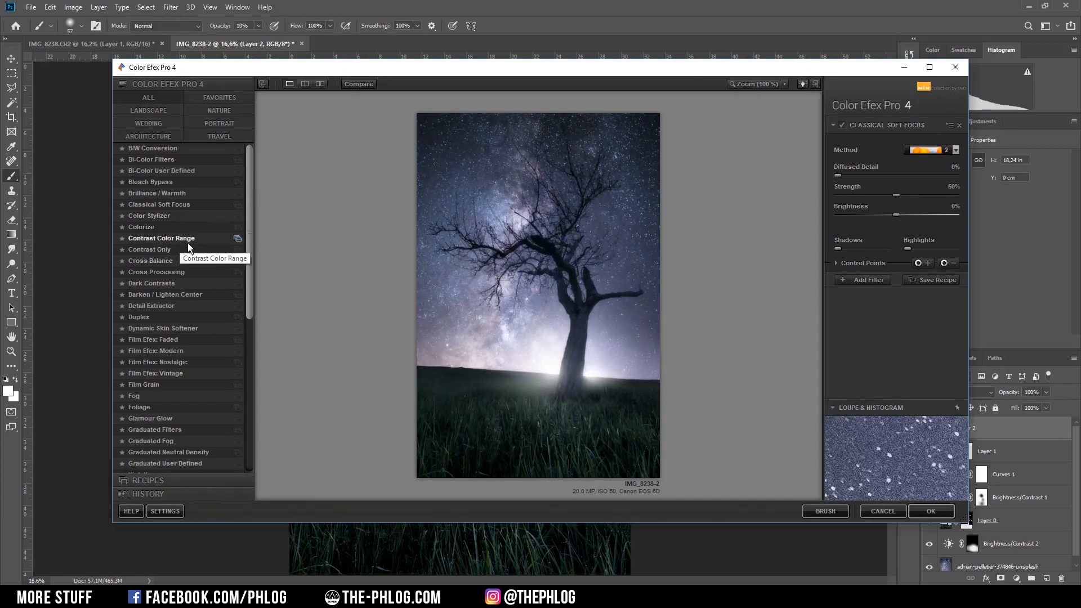
# Choose Classical Soft Focus and a Diffusion method for a dreamy bloom on the merged layer.
pyautogui.click(159, 203)
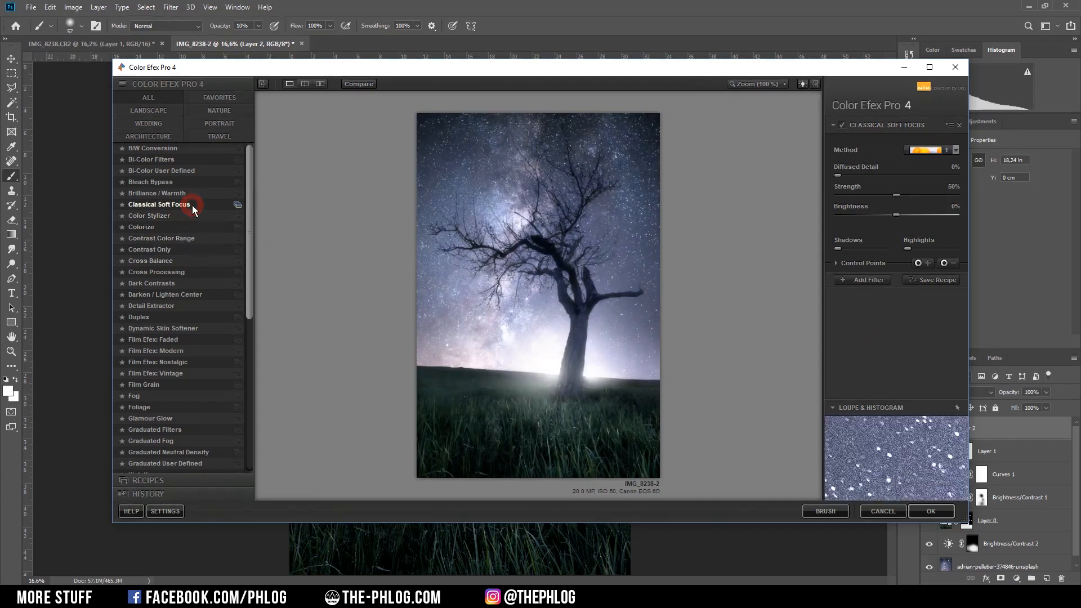
pyautogui.click(931, 149)
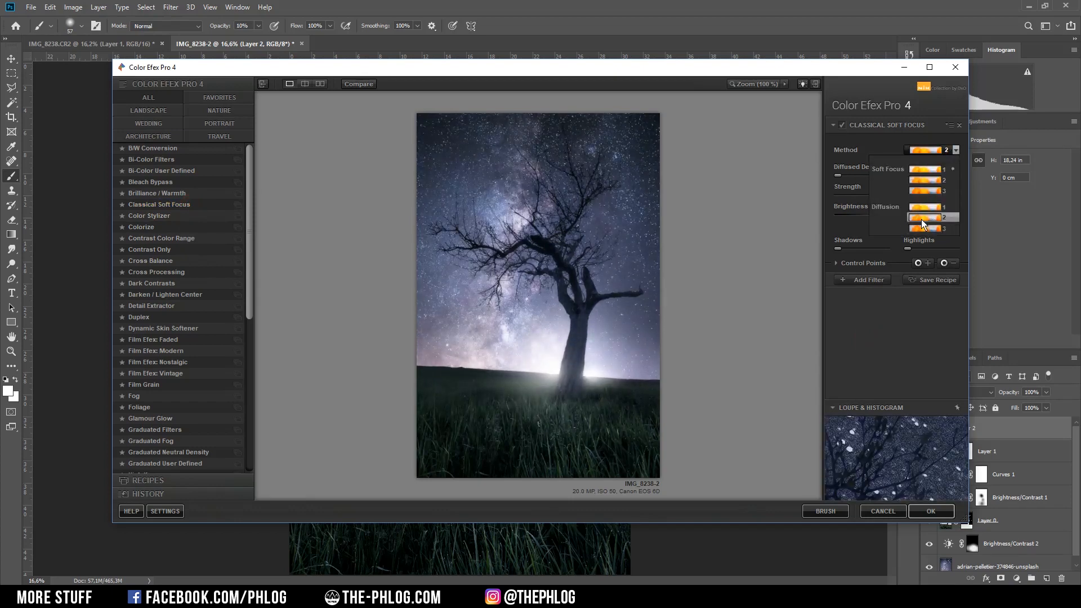
pyautogui.click(930, 511)
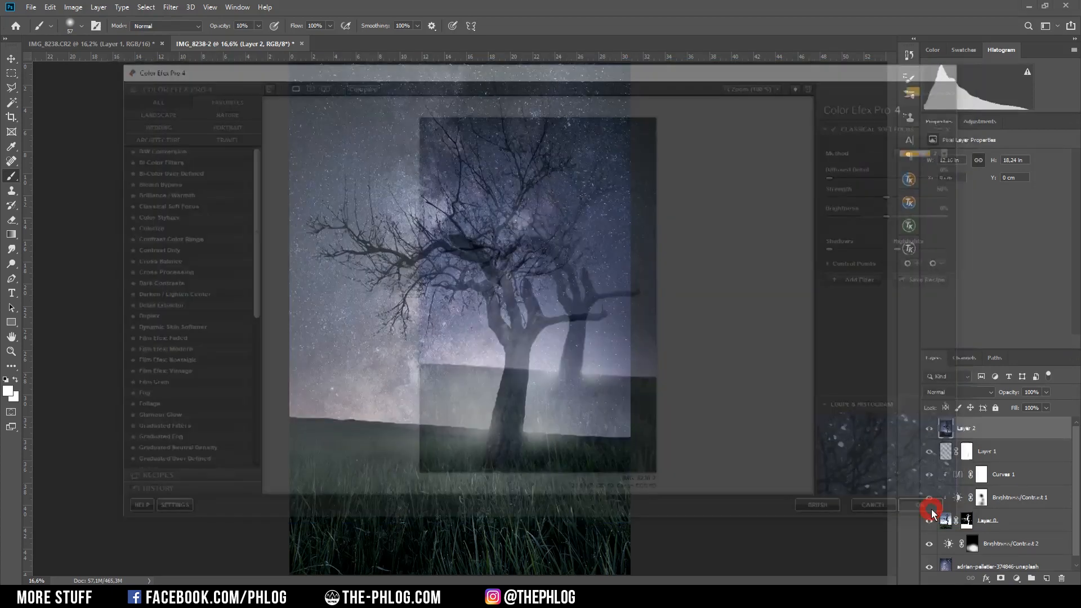
# Apply the soft focus, then mask the bloom out of parts of the scene with a soft black brush.
pyautogui.click(929, 505)
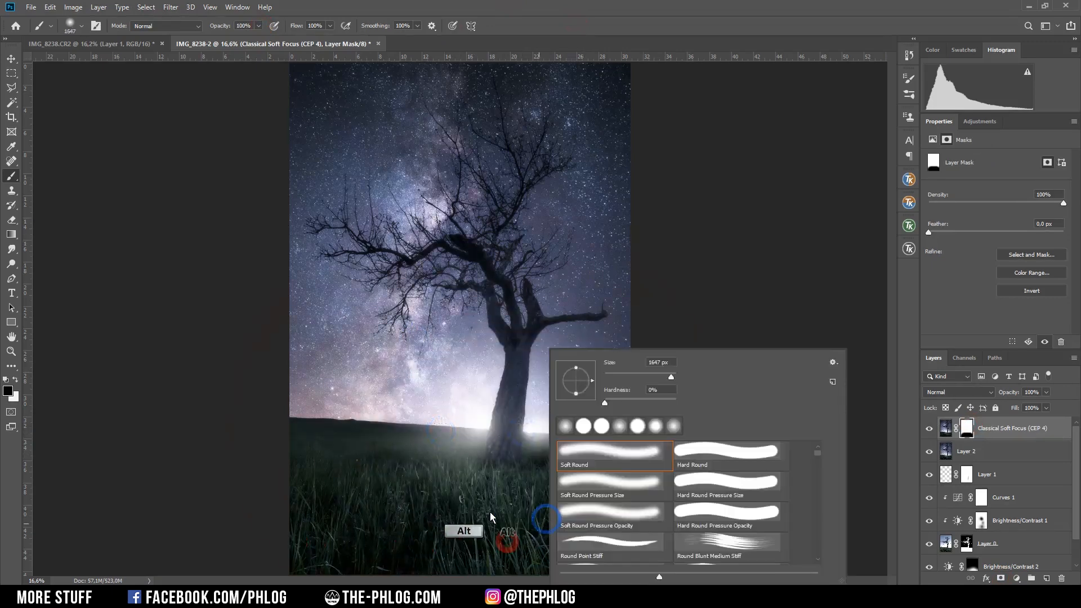
pyautogui.press('Escape')
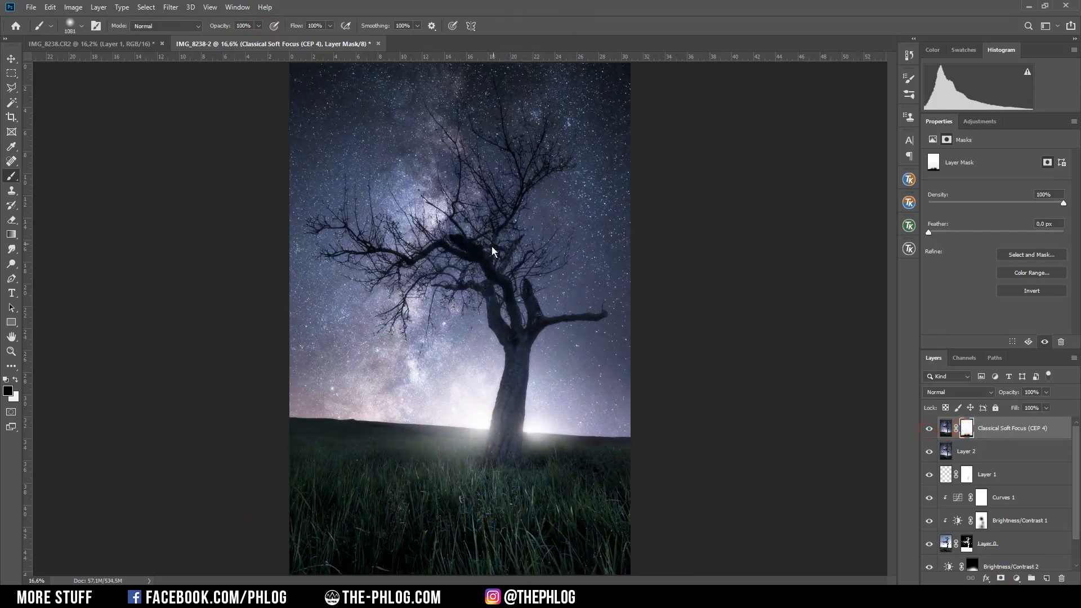
pyautogui.click(494, 124)
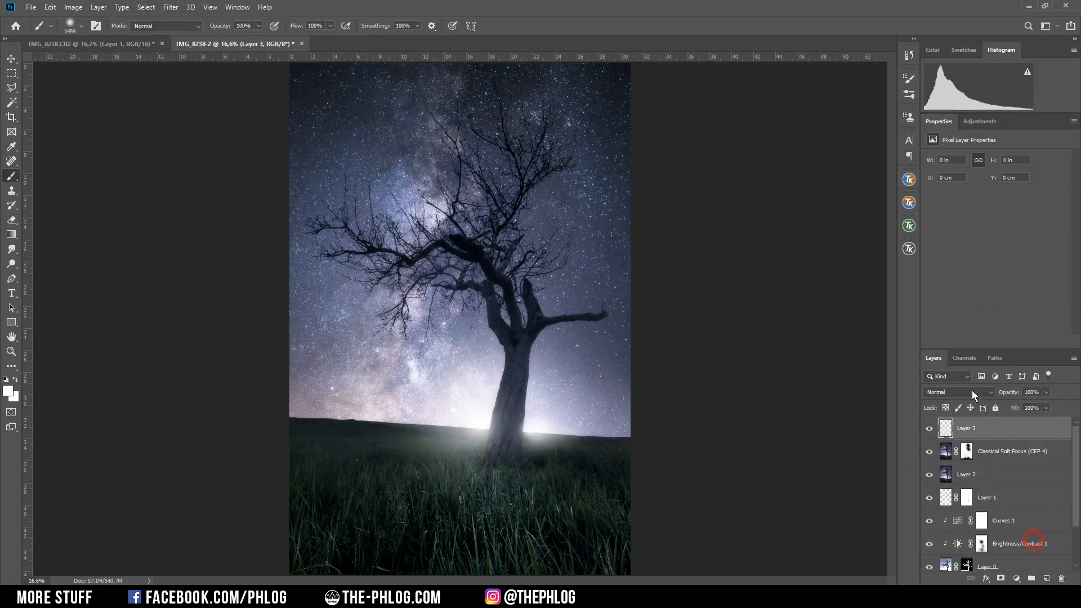
# Paint a white Soft Light glow over the galactic core and lower the layer to 48% opacity.
pyautogui.click(956, 392)
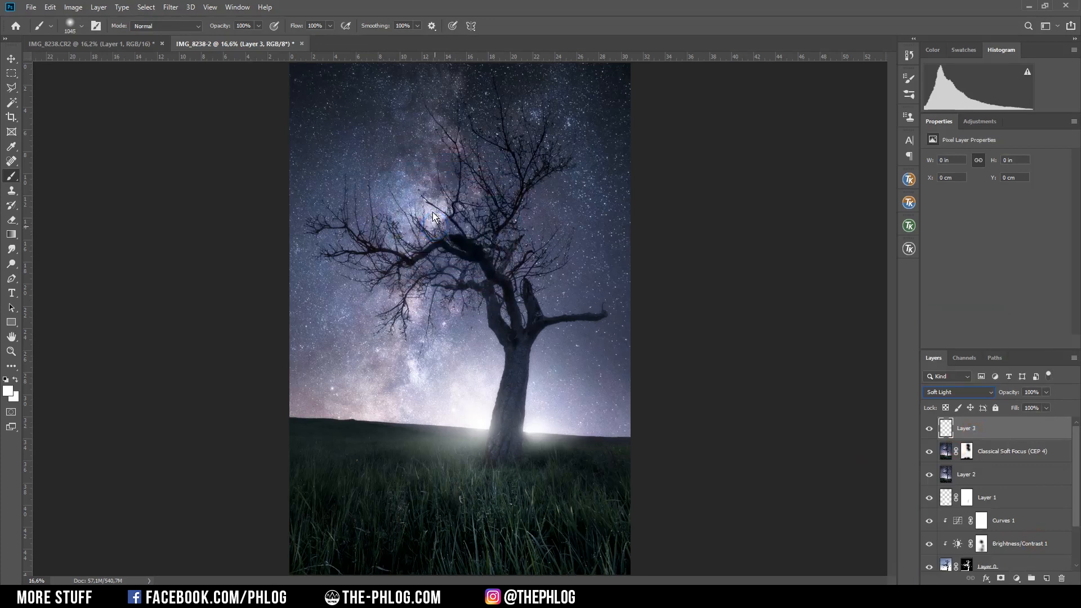
pyautogui.moveTo(463, 157)
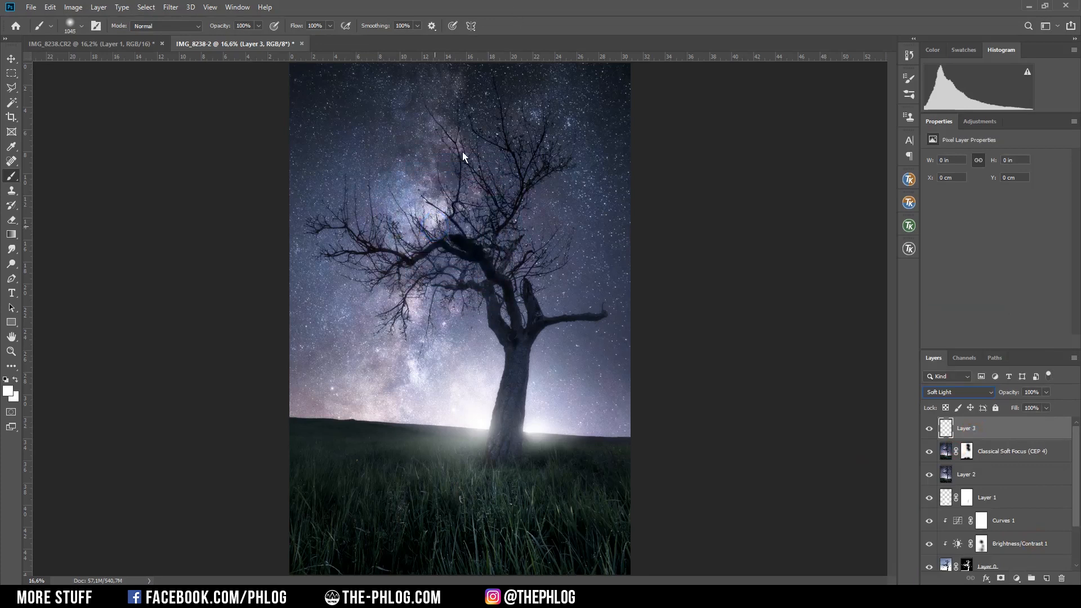
pyautogui.click(426, 212)
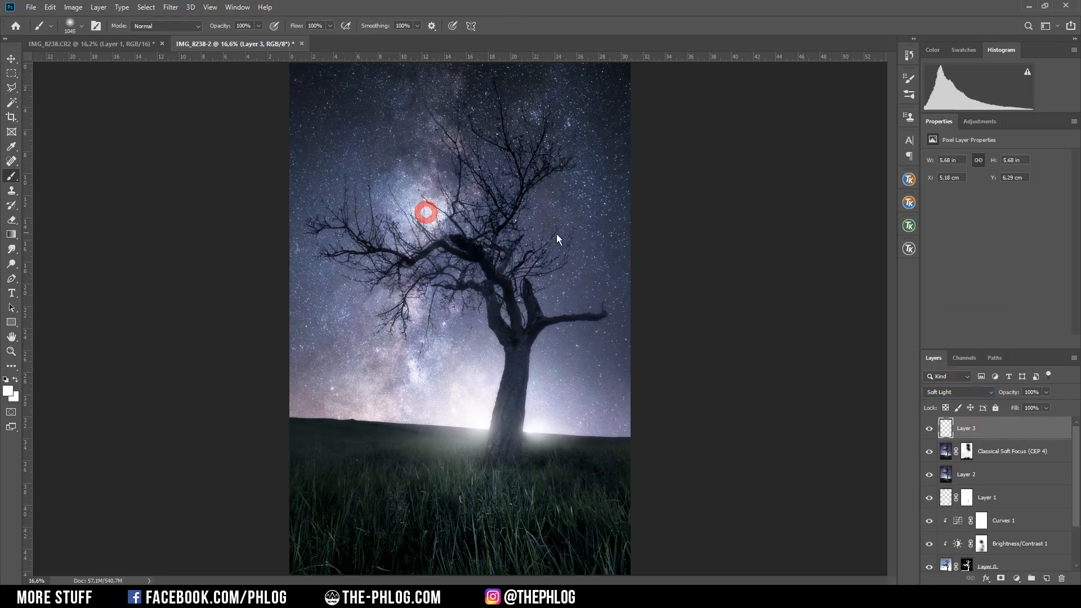
pyautogui.press('ctrl+z')
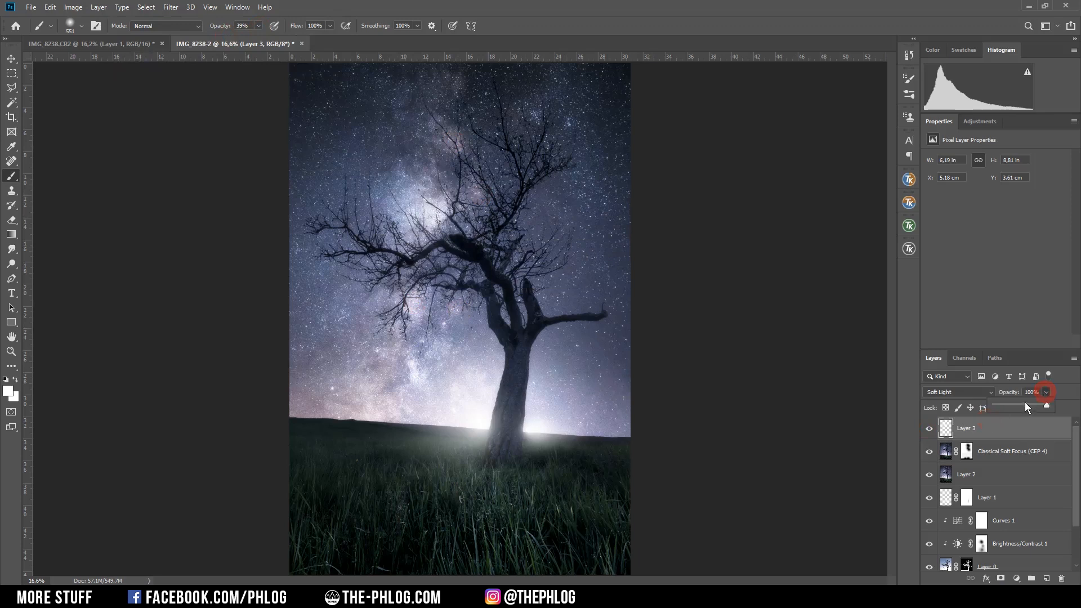
pyautogui.moveTo(1047, 405); pyautogui.dragTo(1019, 406)
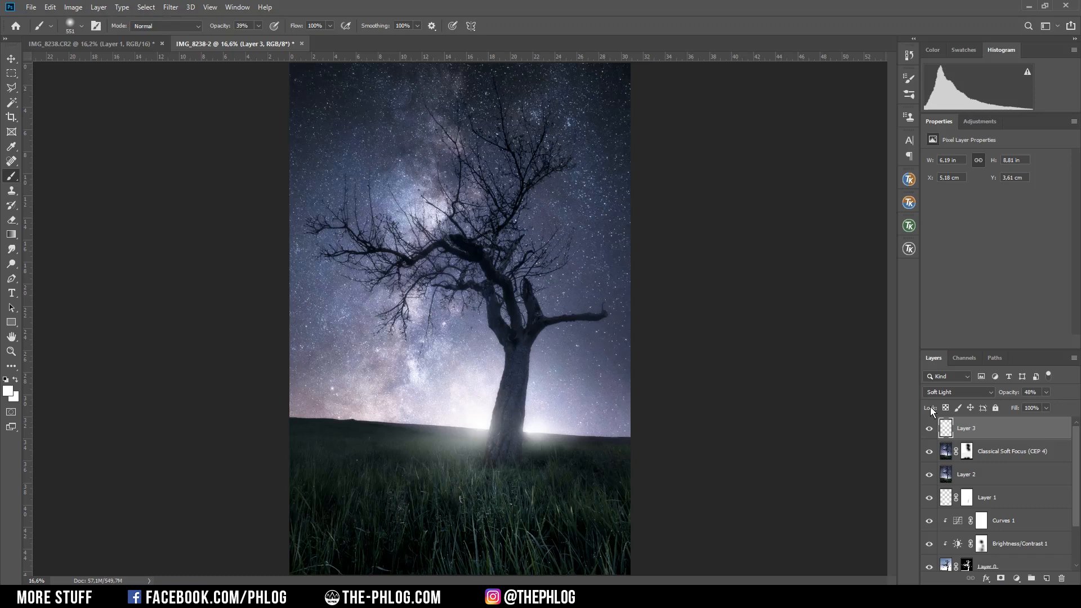
pyautogui.moveTo(599, 405)
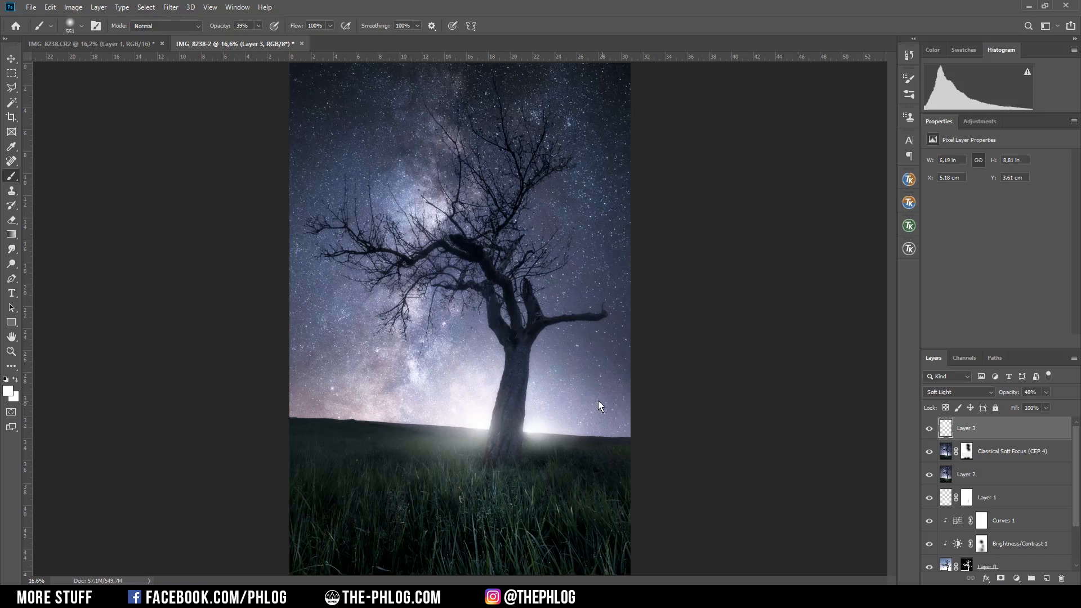